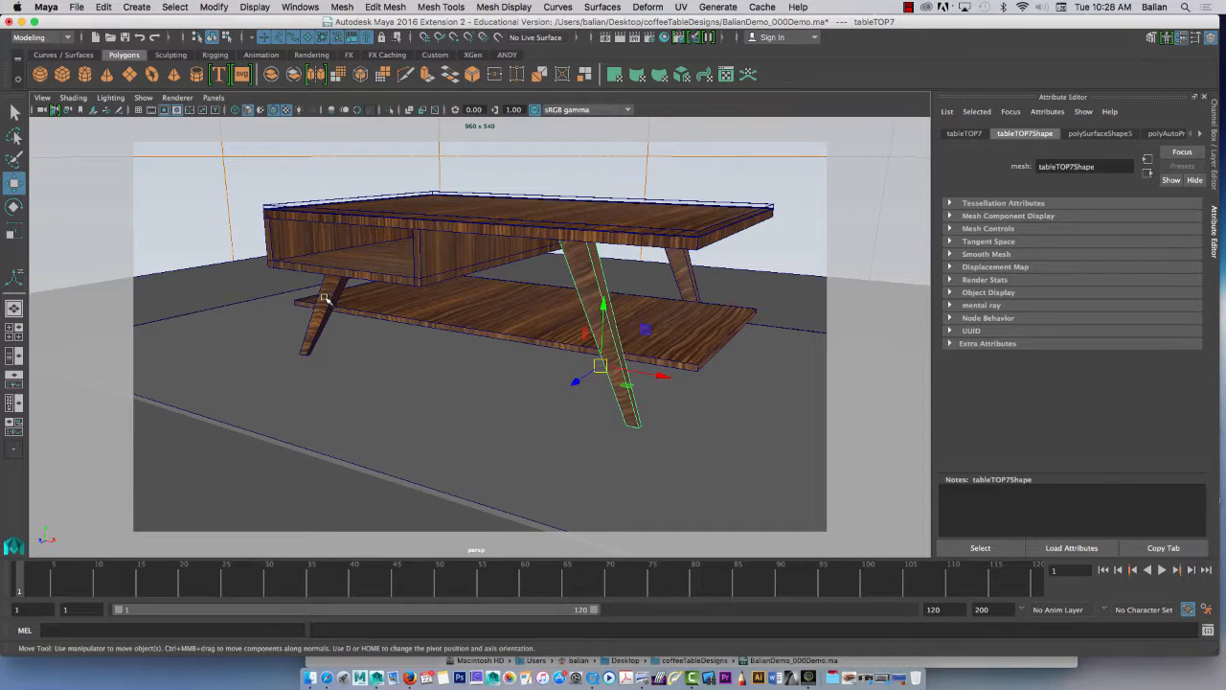
mouse_move(707, 276)
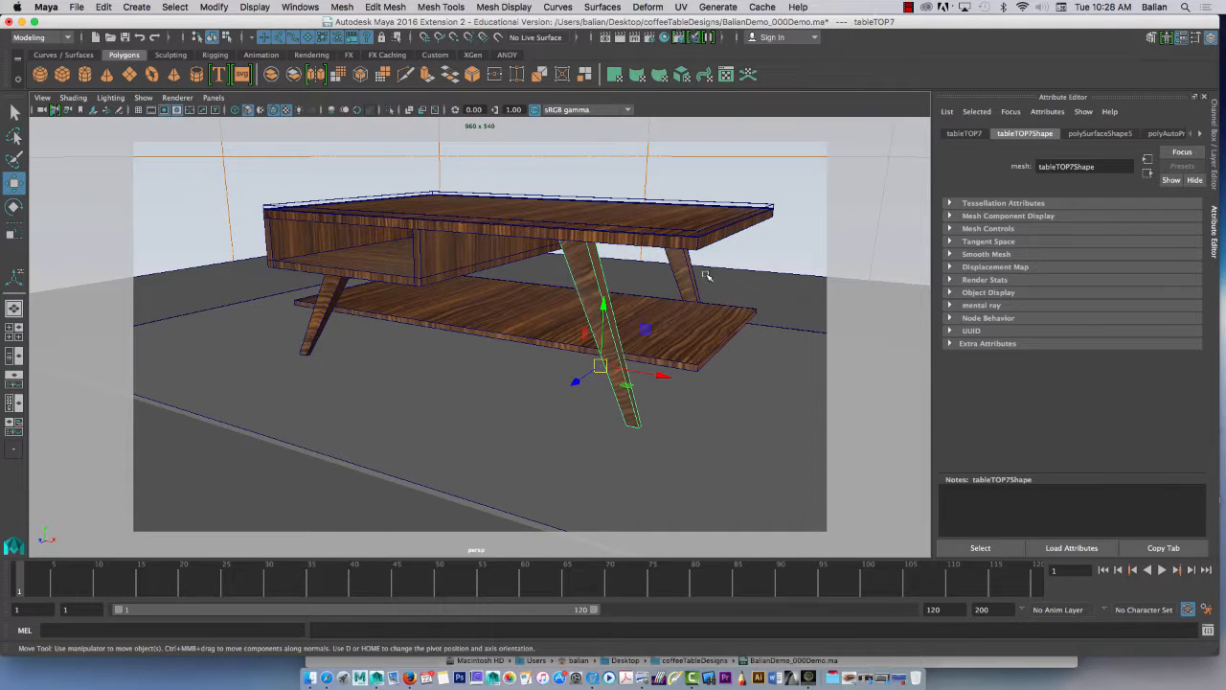
mouse_move(468, 292)
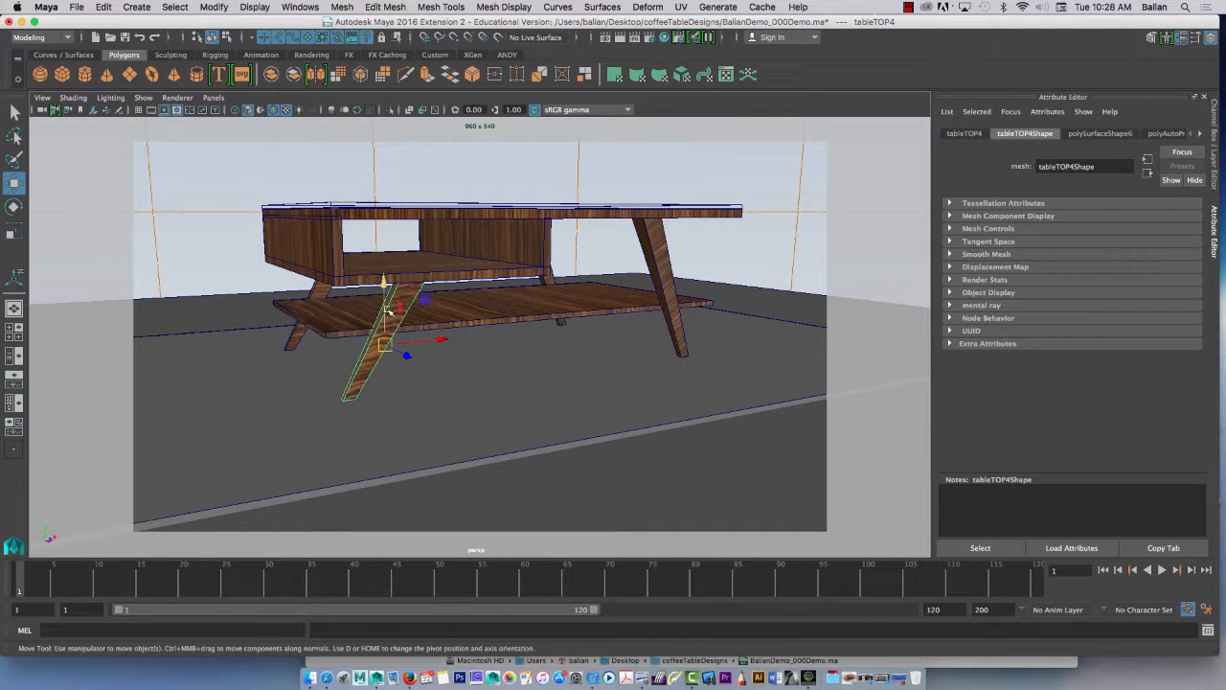
Project automatic UVs onto the selected table leg
click(670, 316)
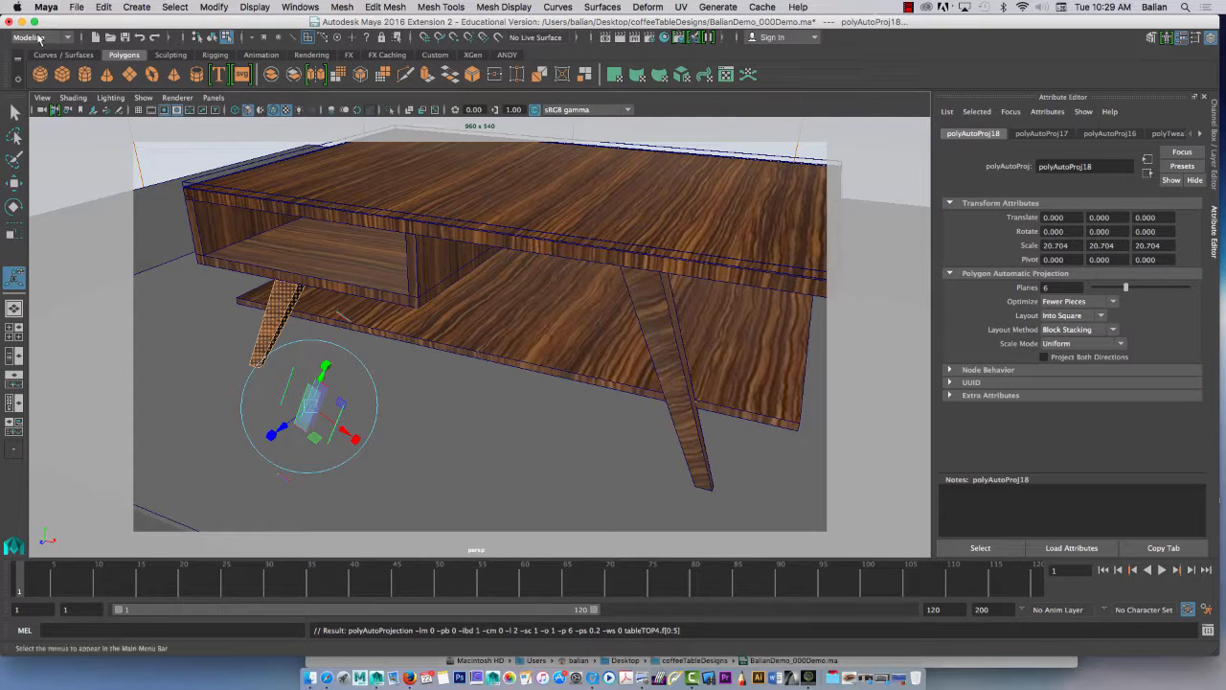
Show the leg's automatic-projection UV shells over the wood texture in the UV Editor
click(41, 38)
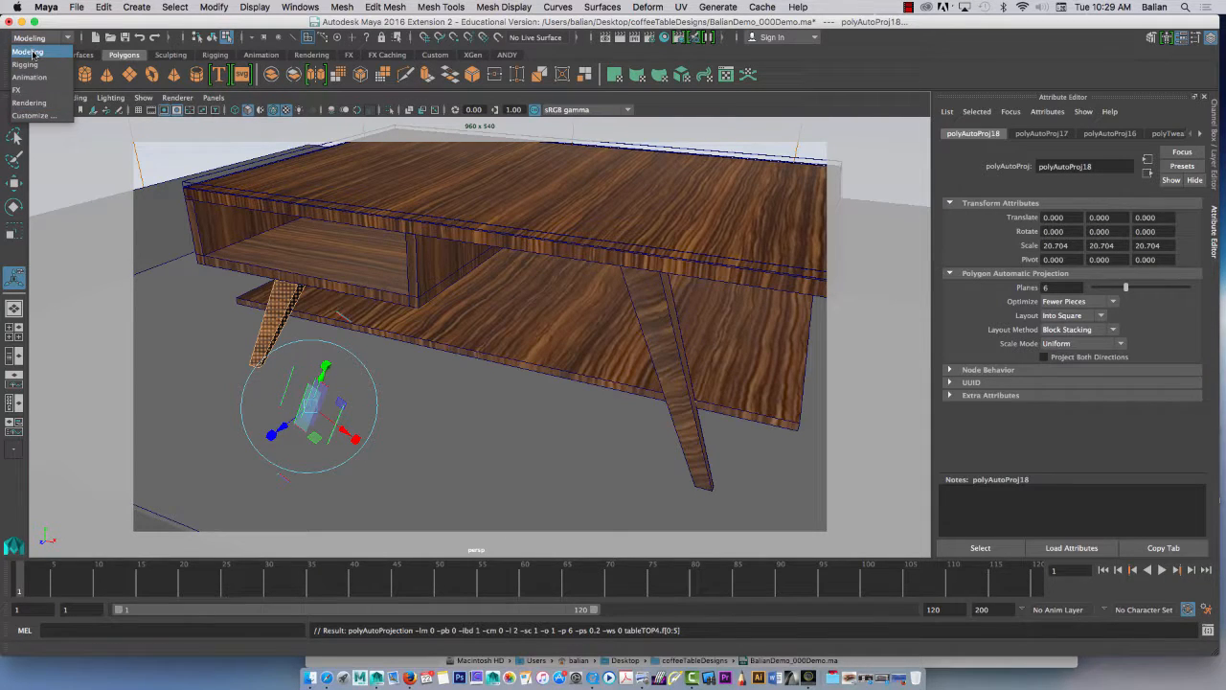
click(683, 8)
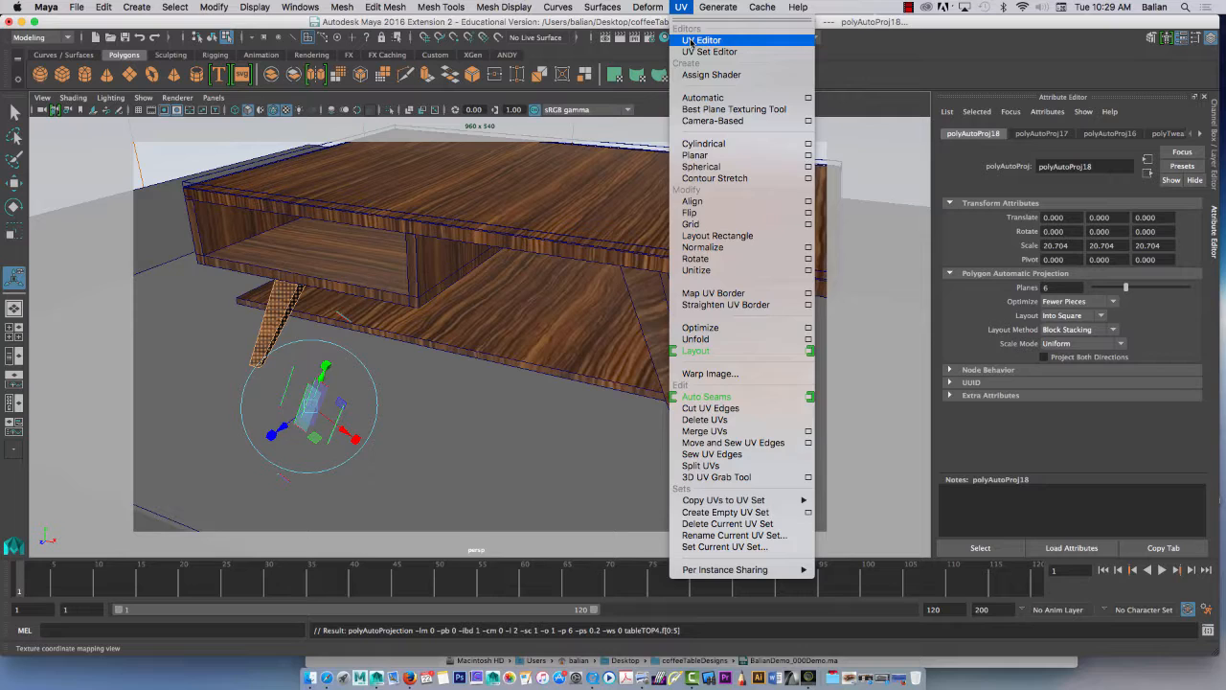
click(702, 39)
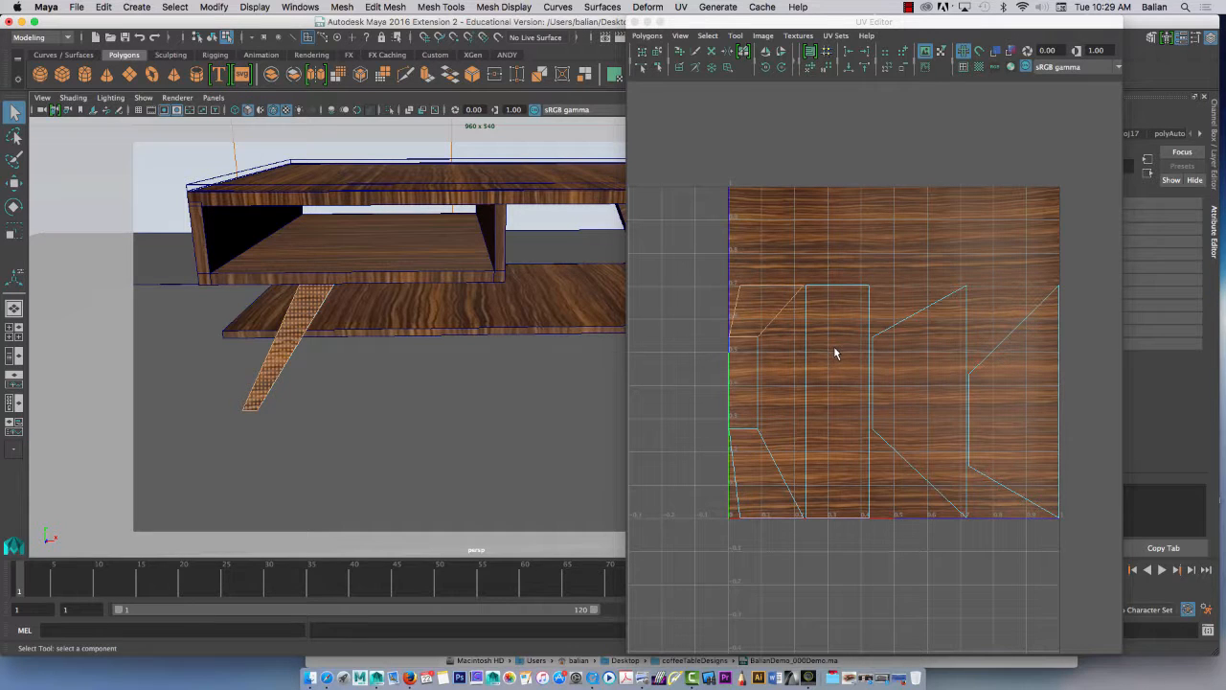
Switch the table to wireframe and enter a component mode to grab the leg's UV shell
right_click(832, 349)
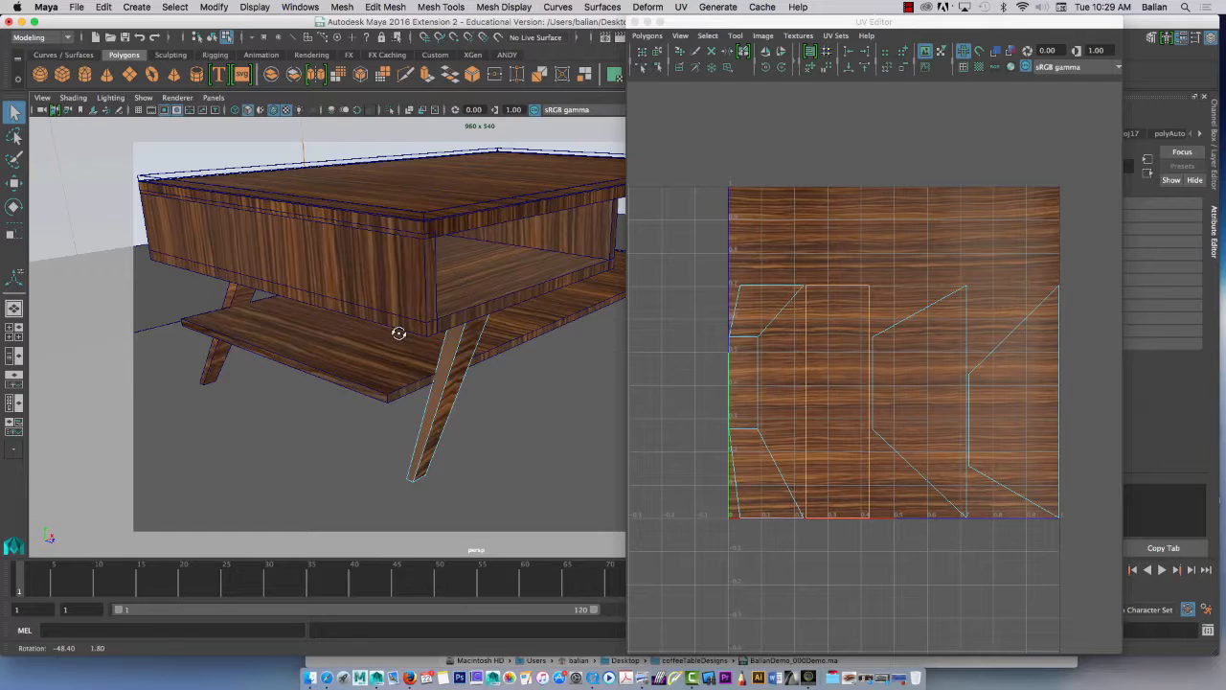
key(4)
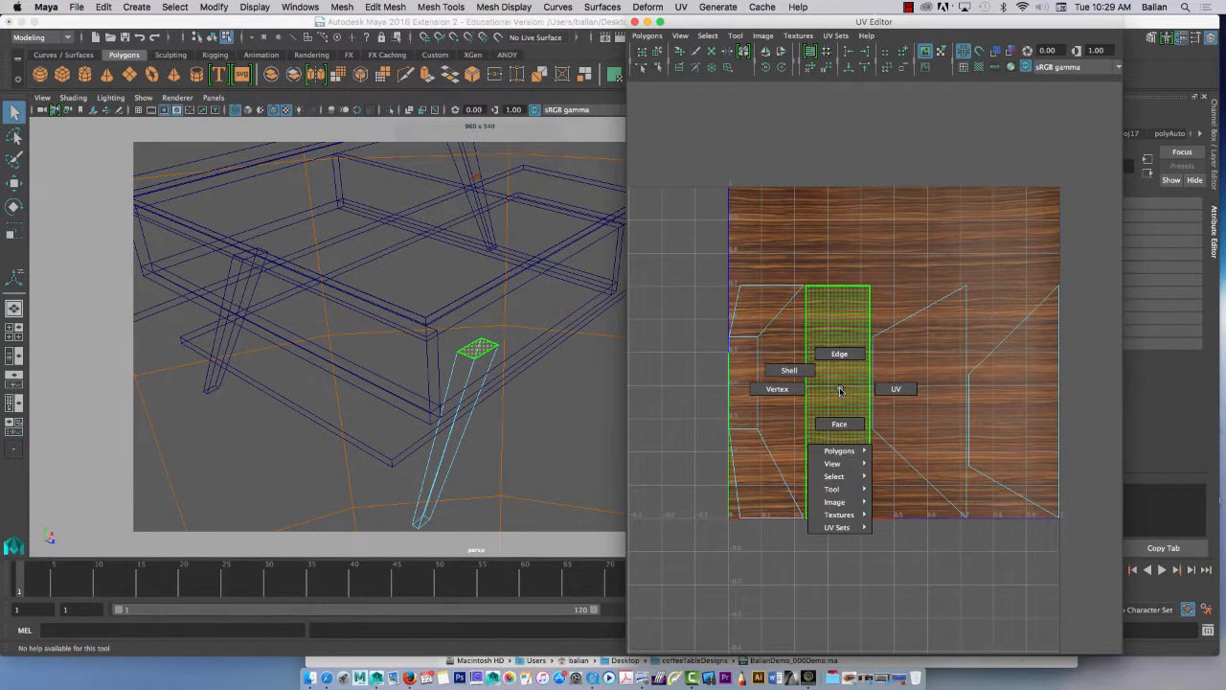
click(839, 387)
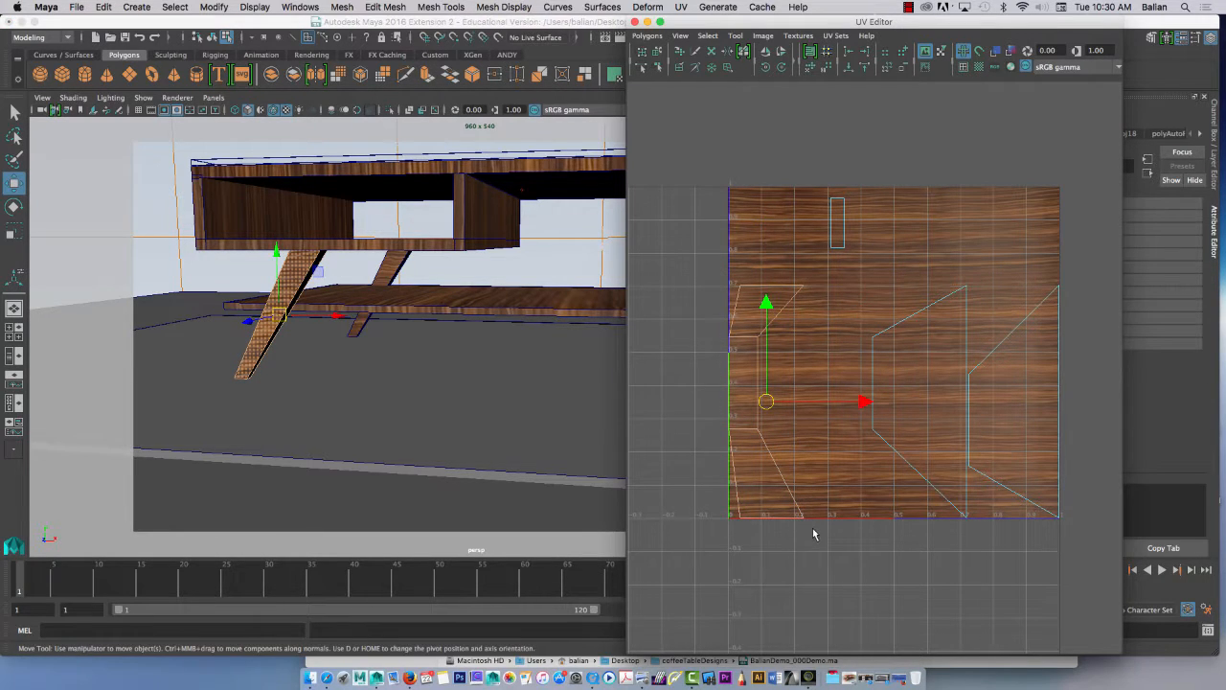
Split the selected UVs into separate pieces and slide the leg piece toward the texture's top-left
click(648, 35)
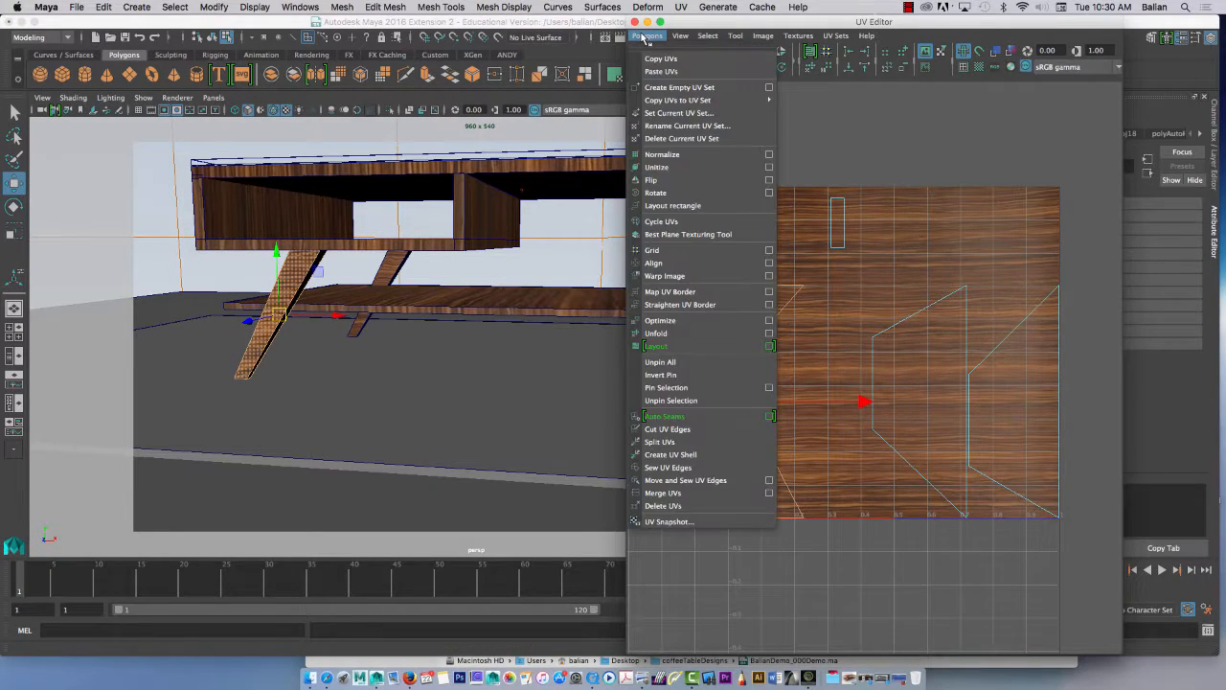
mouse_move(660, 440)
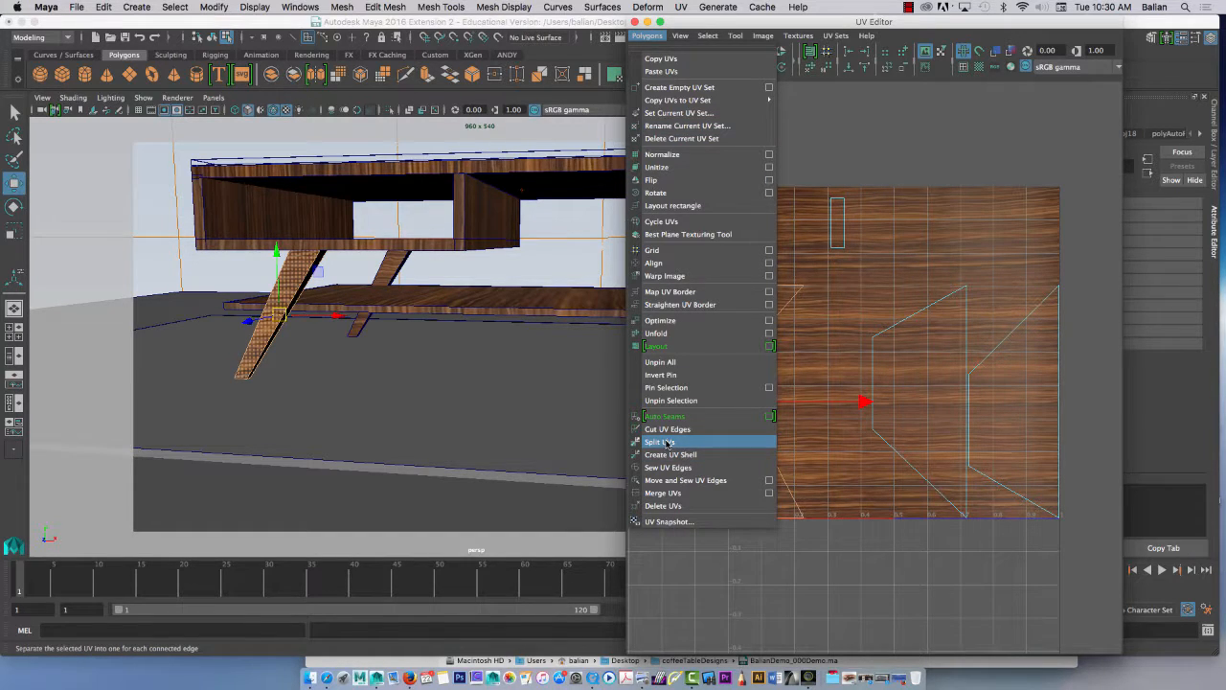
click(660, 441)
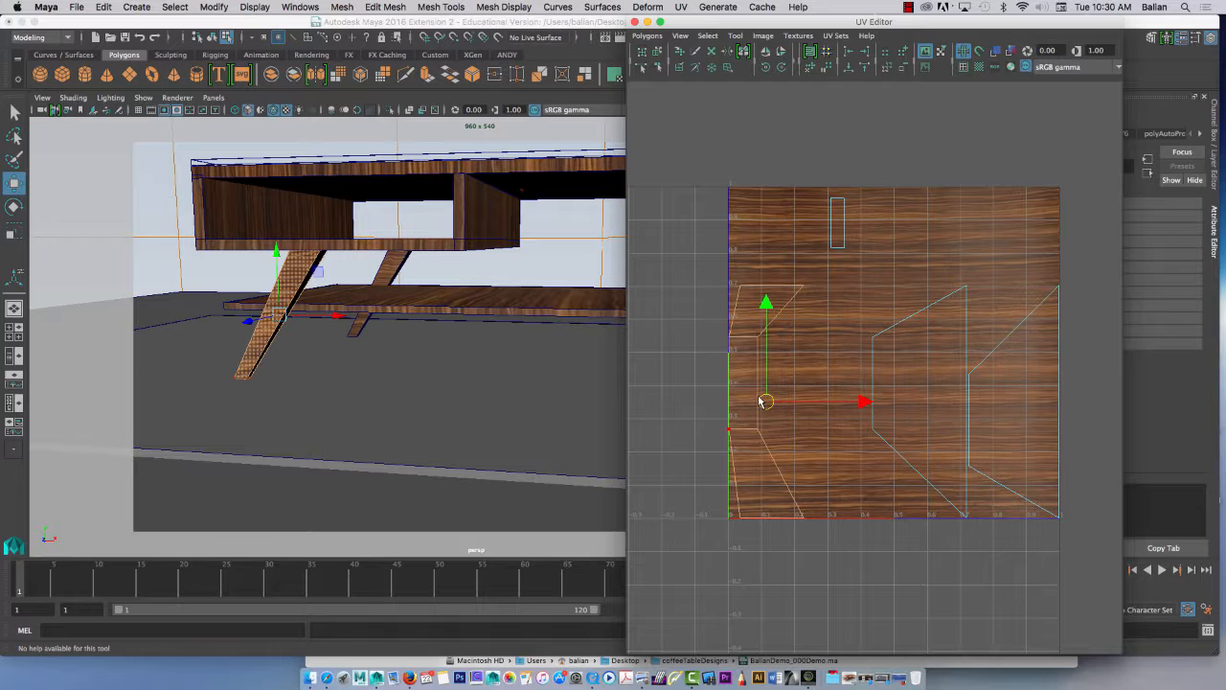
right_click(767, 400)
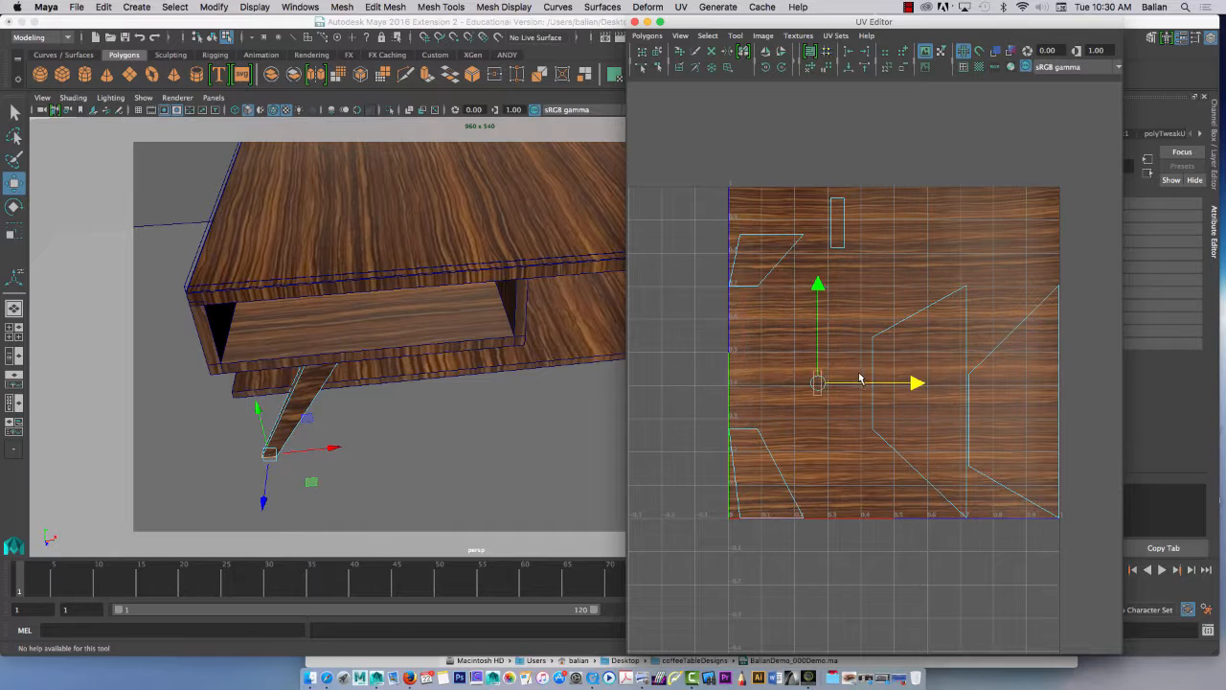
drag(820, 383, 878, 376)
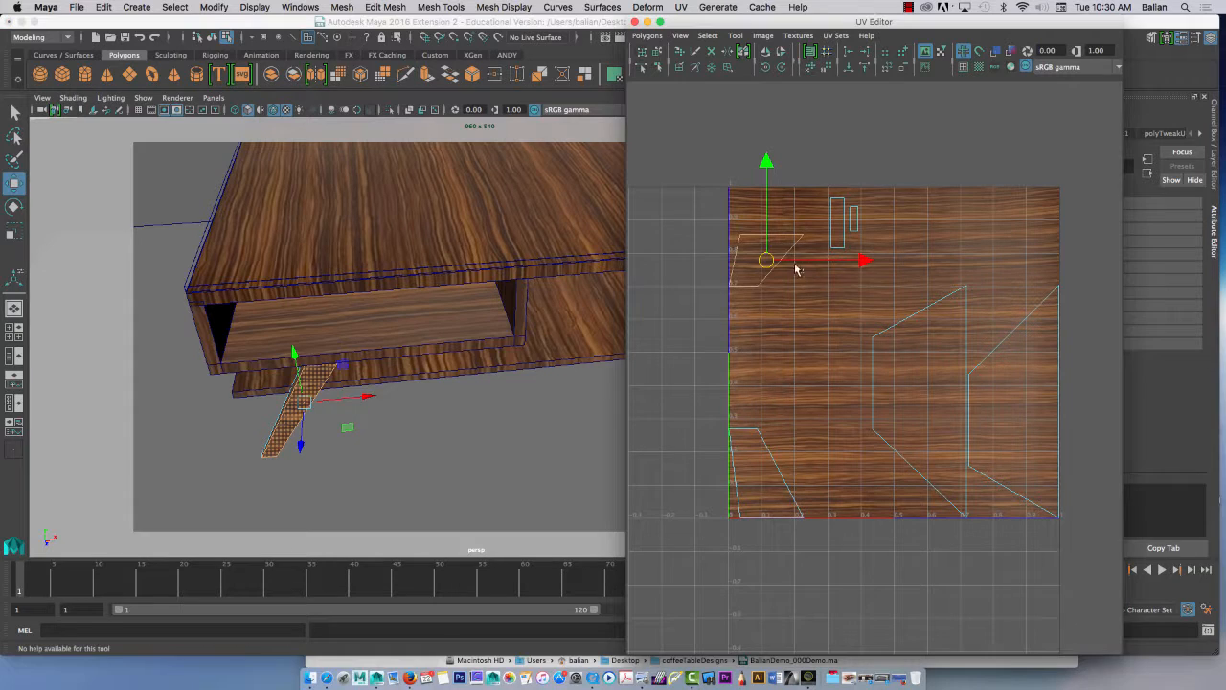
Move the leg's UV piece to the texture top and stretch it into a long strip down the left side
right_click(795, 269)
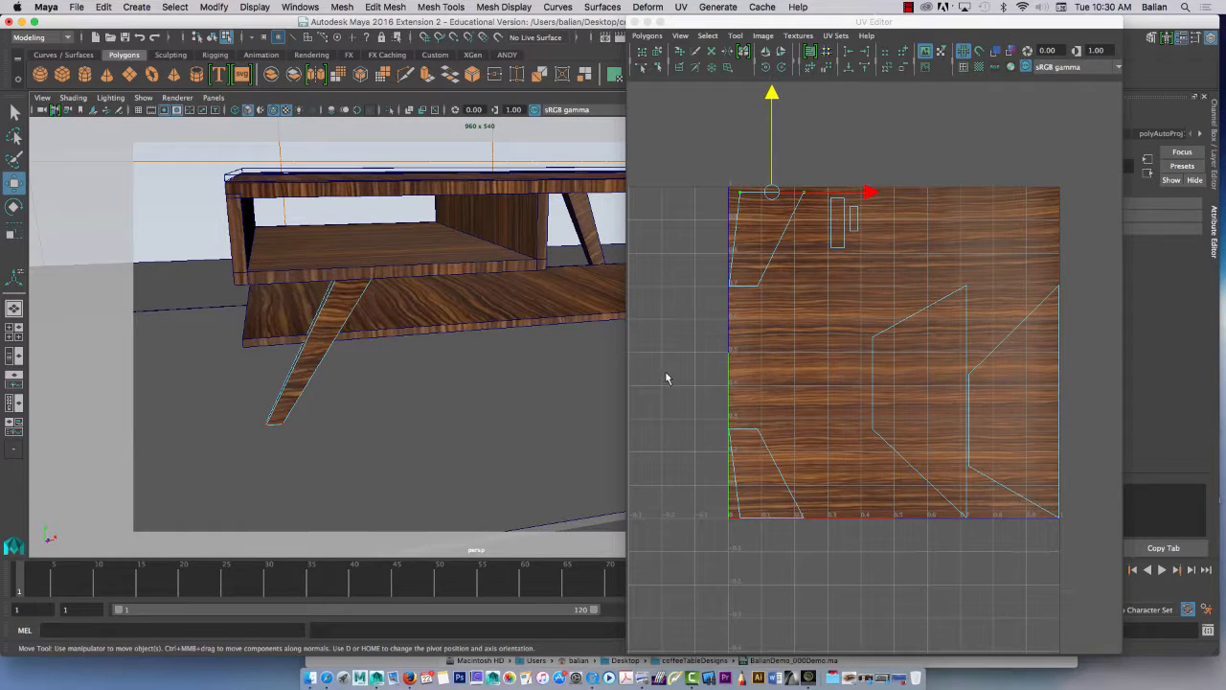
drag(770, 192, 744, 286)
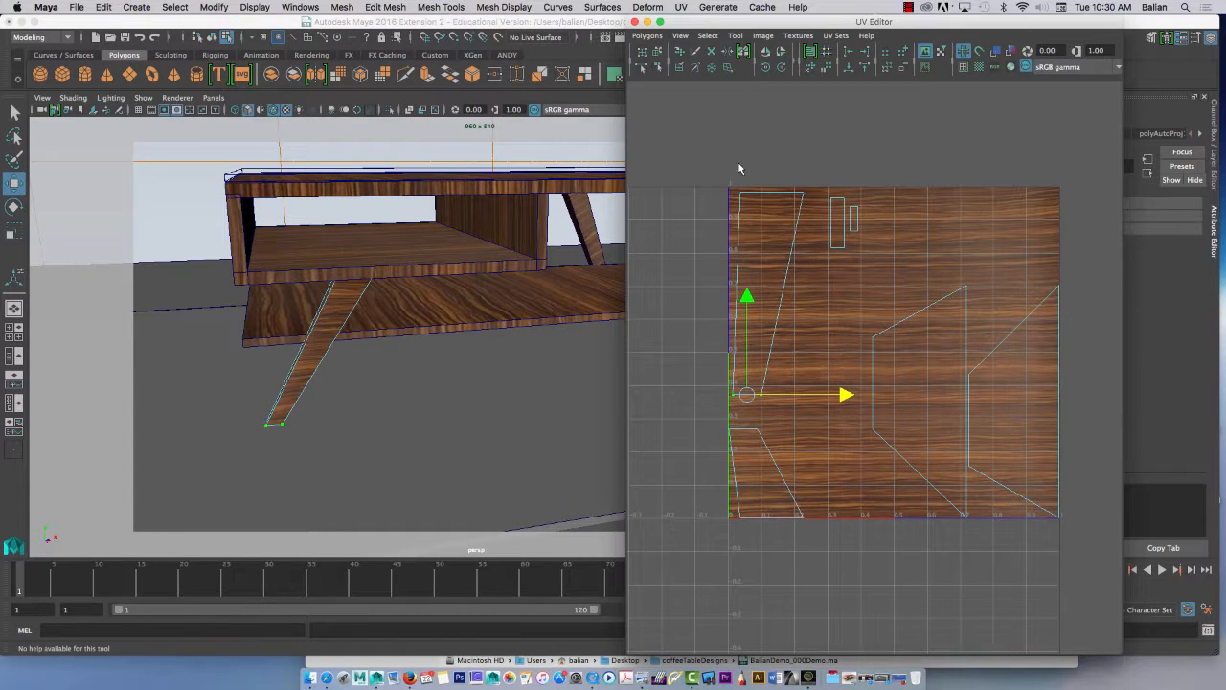
drag(747, 393, 788, 191)
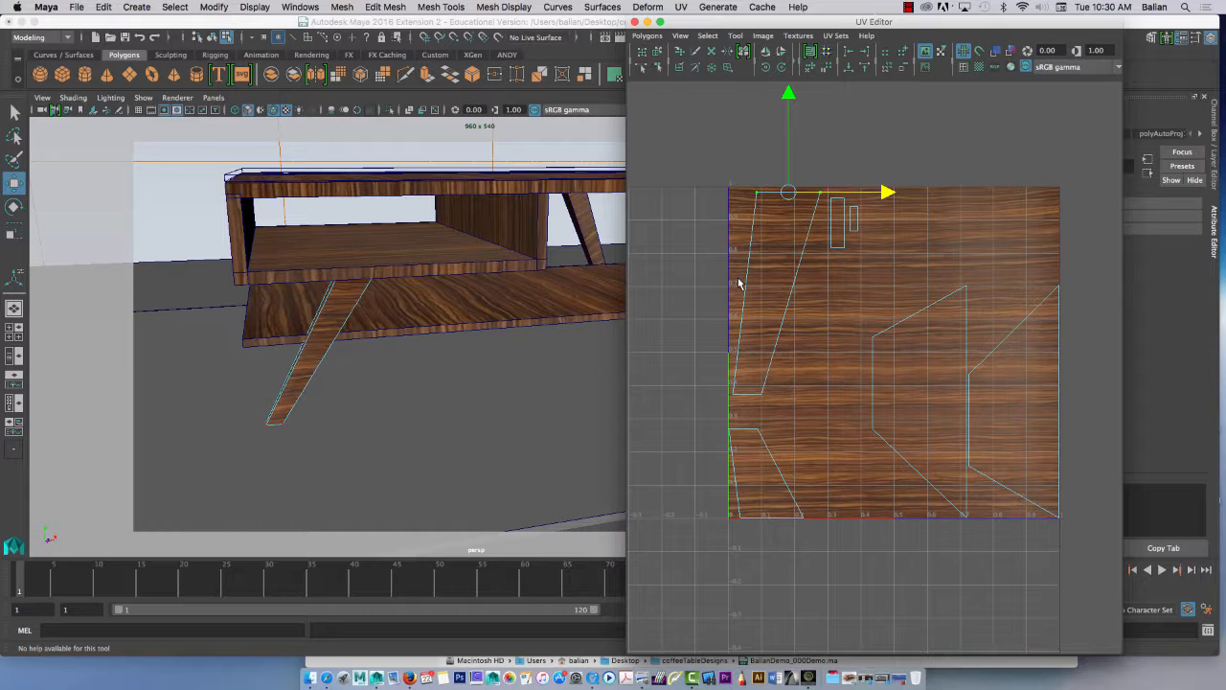
right_click(834, 219)
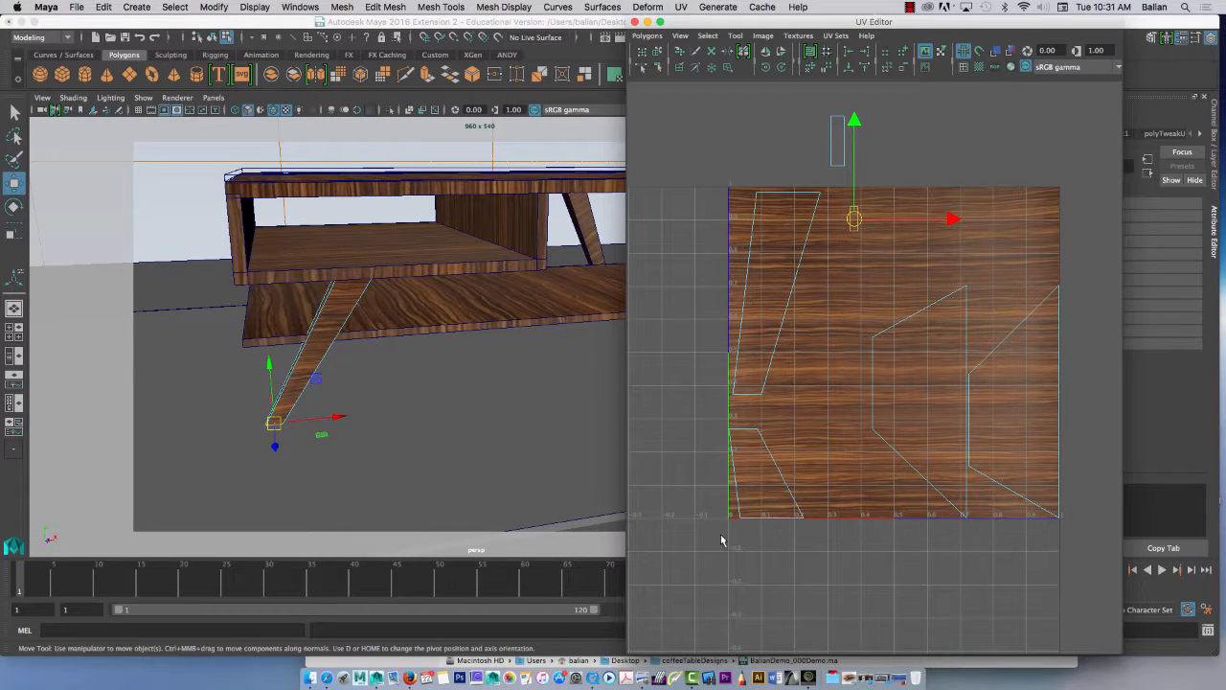
mouse_move(866, 193)
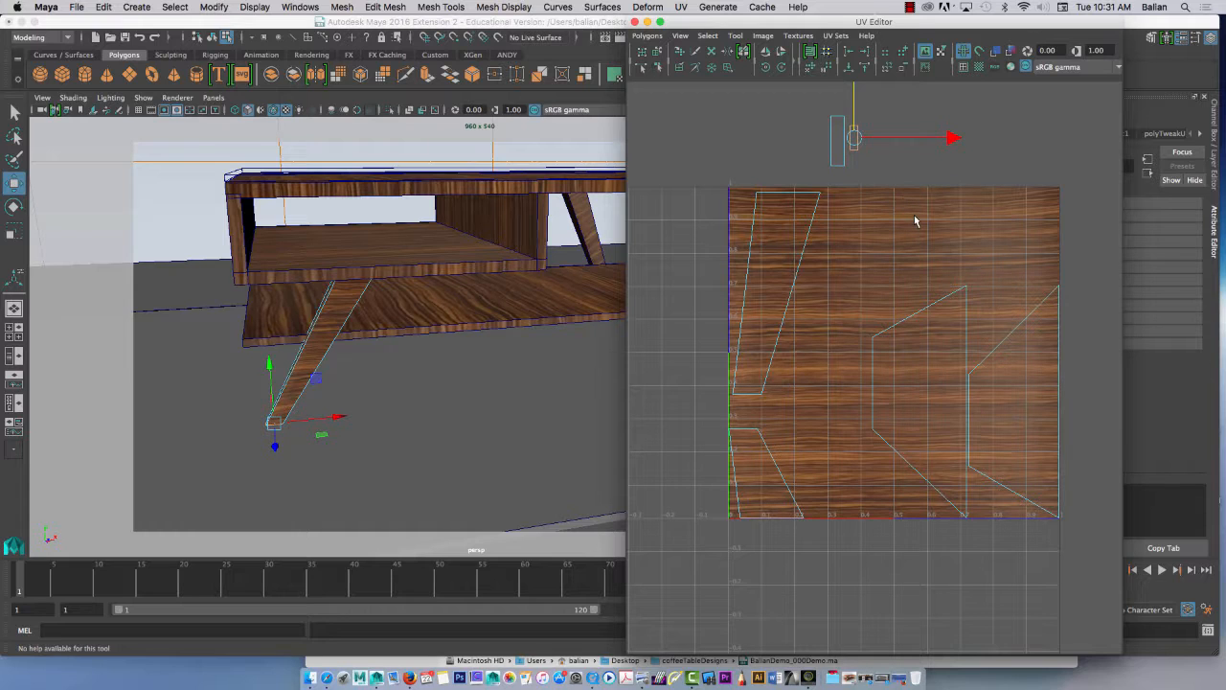
mouse_move(925, 220)
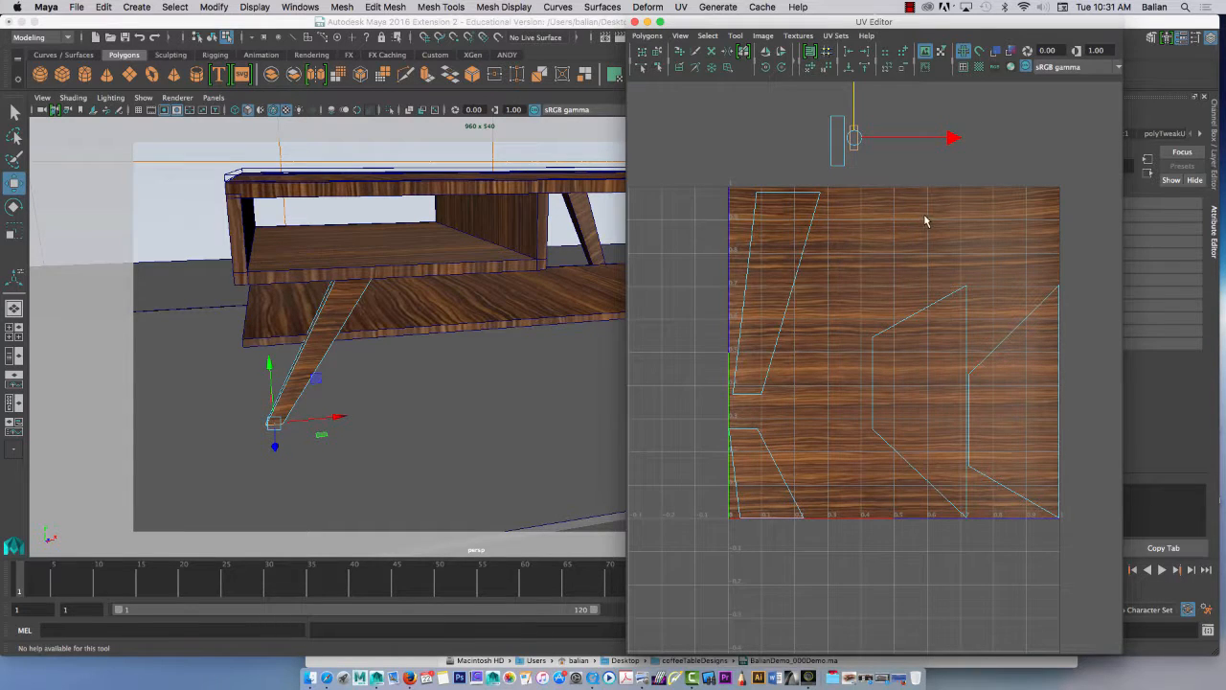
Select the next leg's UV piece and stand it as a second tall strip along the wood grain
click(776, 287)
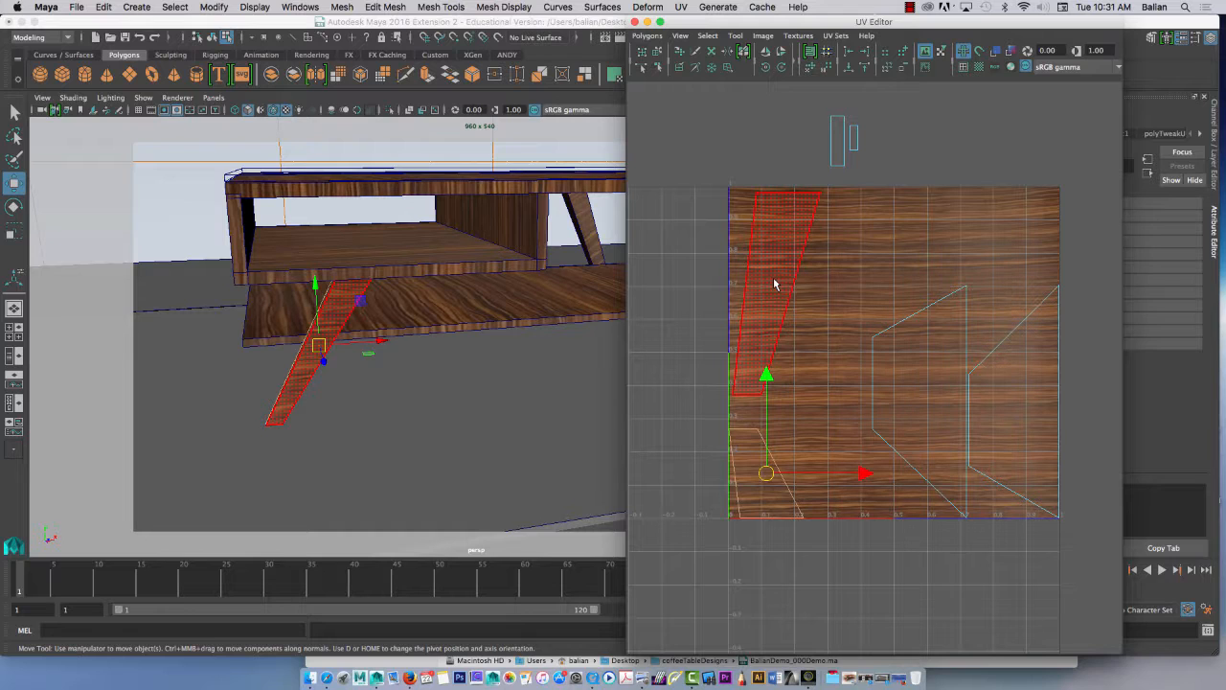
click(652, 345)
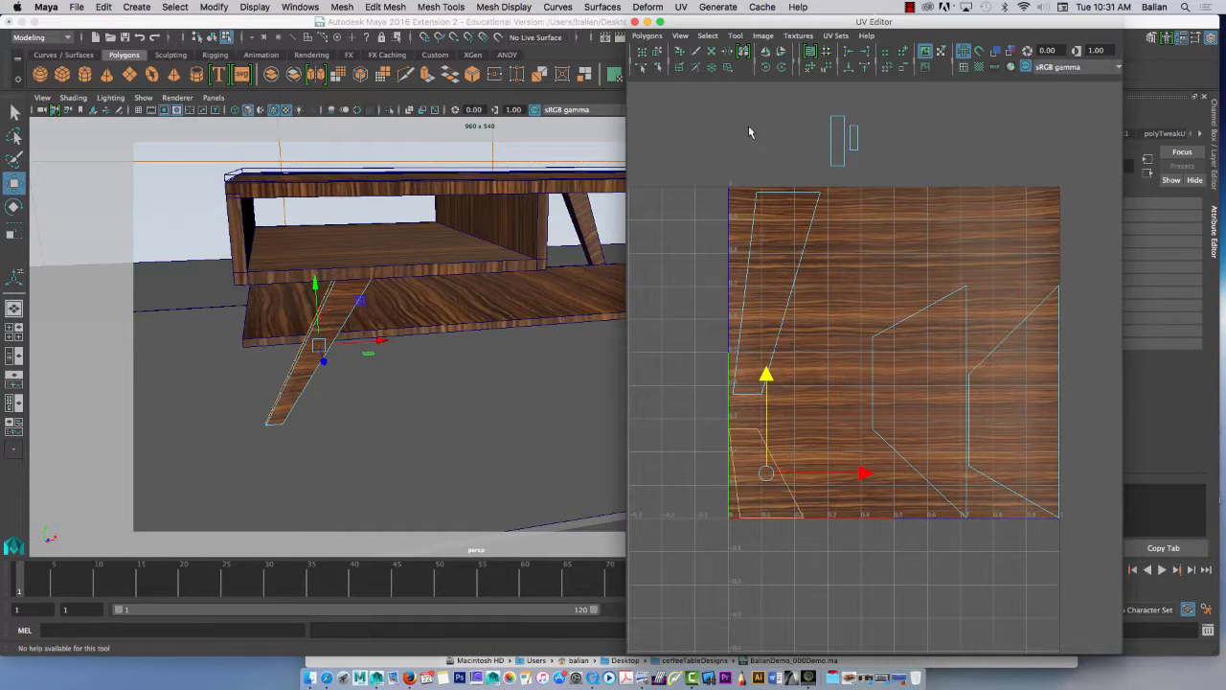
click(784, 67)
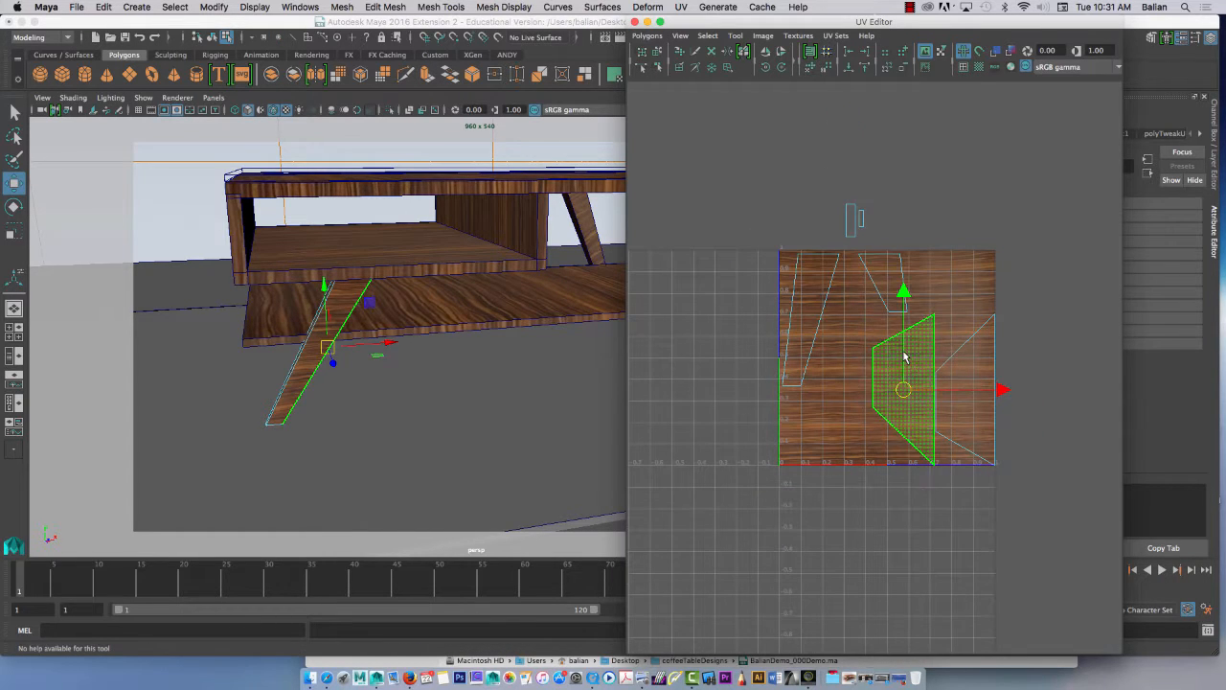
drag(901, 387, 962, 387)
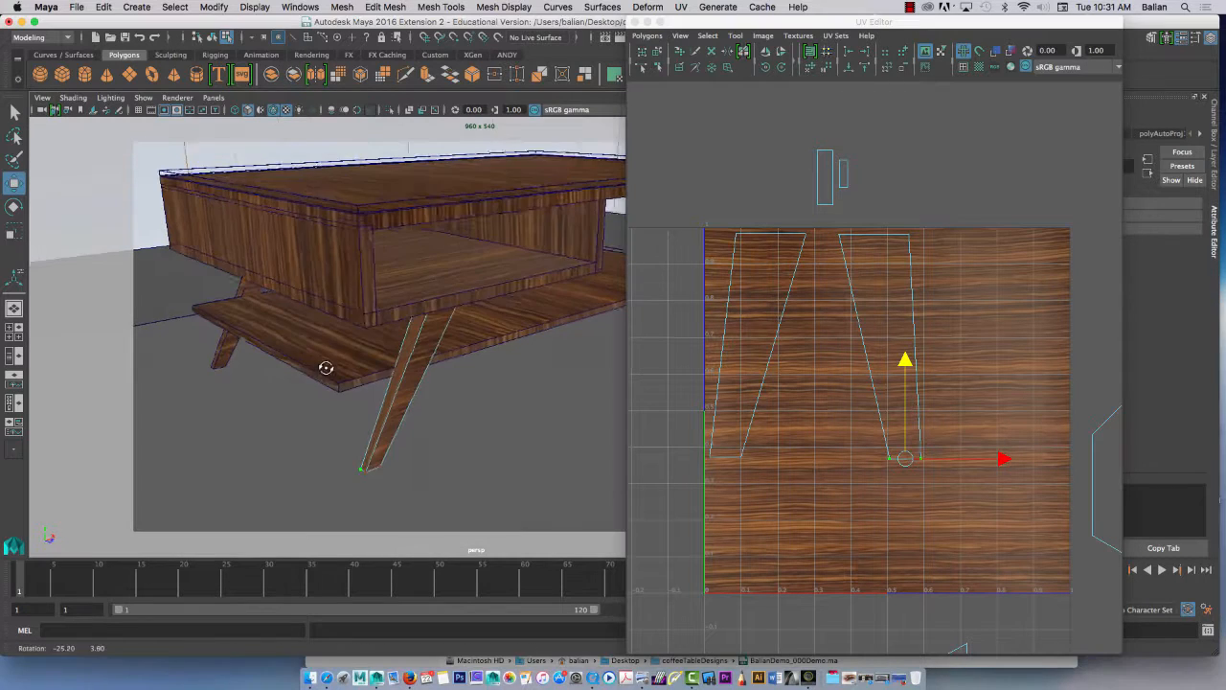
Select the next table leg so its UV shell appears beside the wood texture tile
click(751, 345)
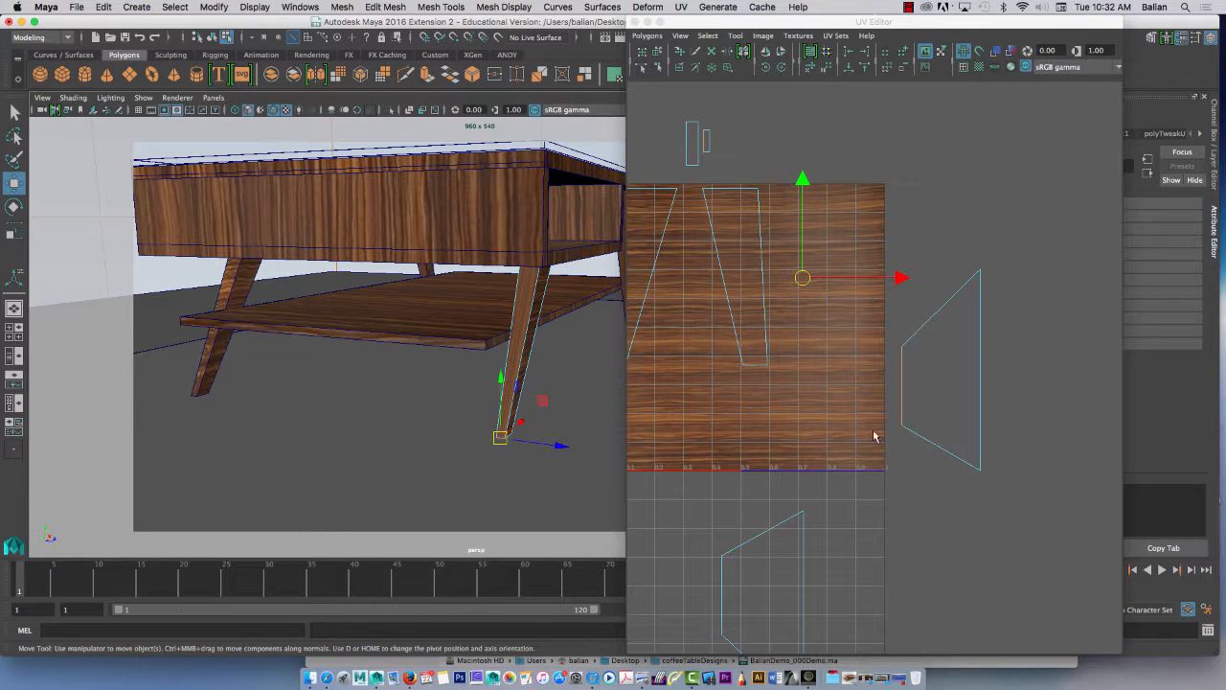
mouse_move(899, 424)
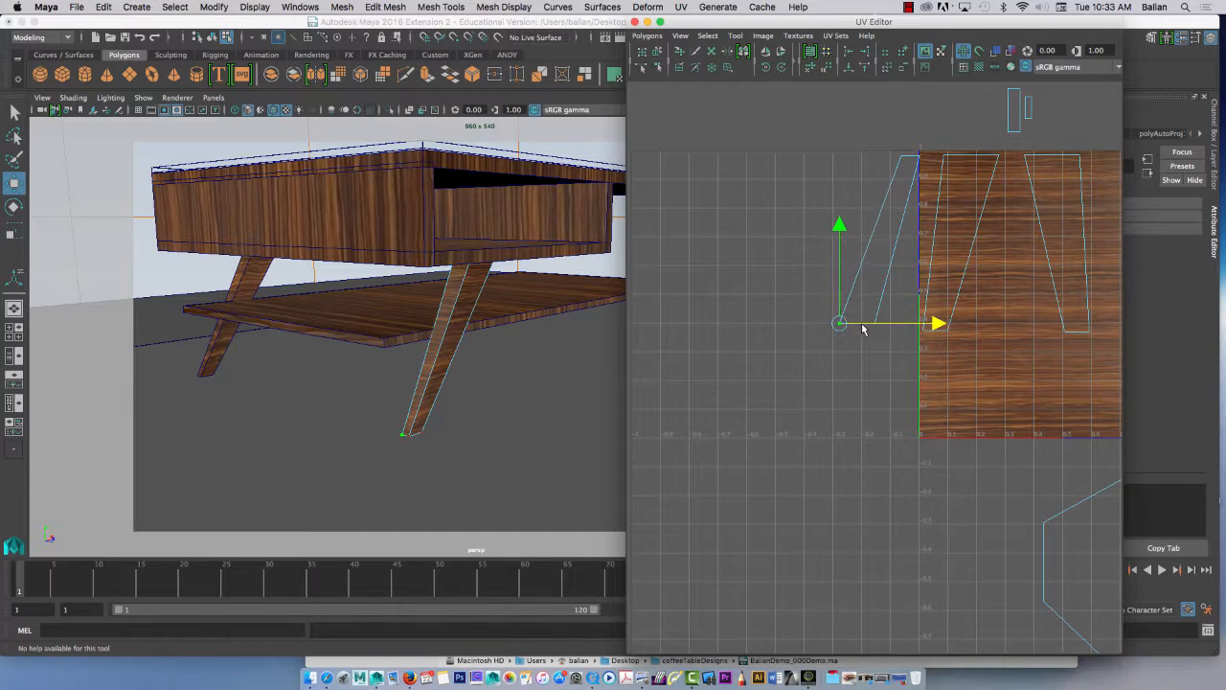
Drag the third leg's UV piece inside the texture tile and set it upright beside the other strips
drag(841, 324, 911, 157)
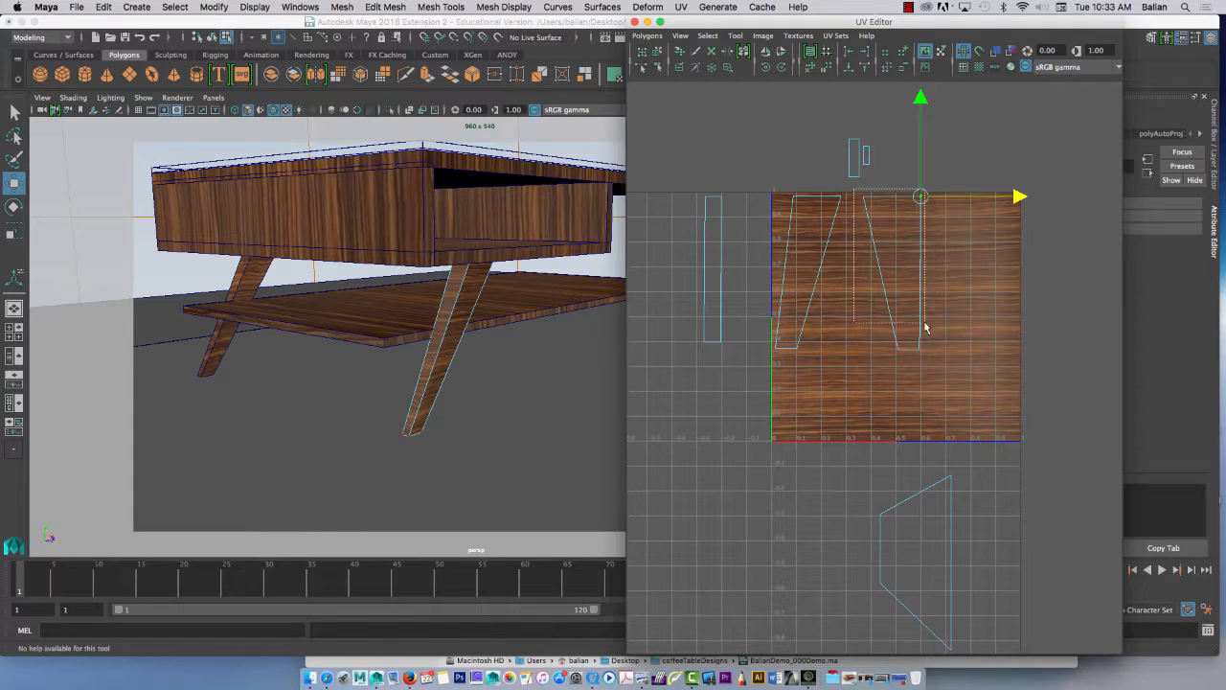
drag(920, 196, 897, 272)
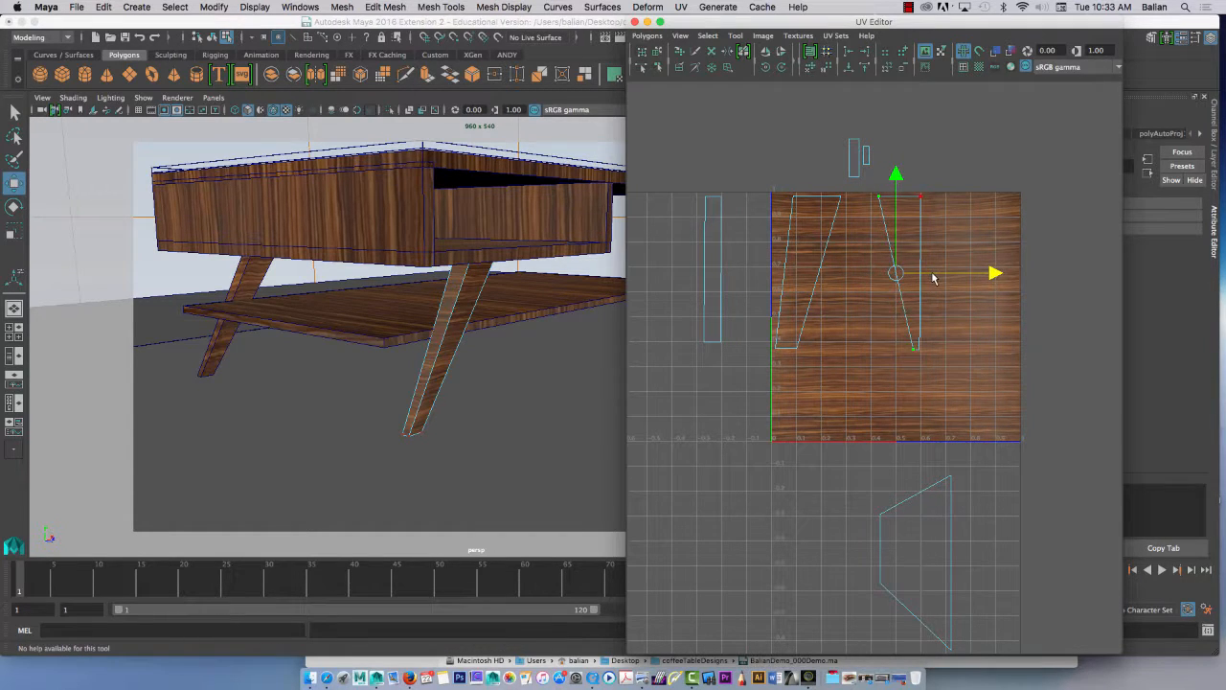
drag(897, 272, 908, 349)
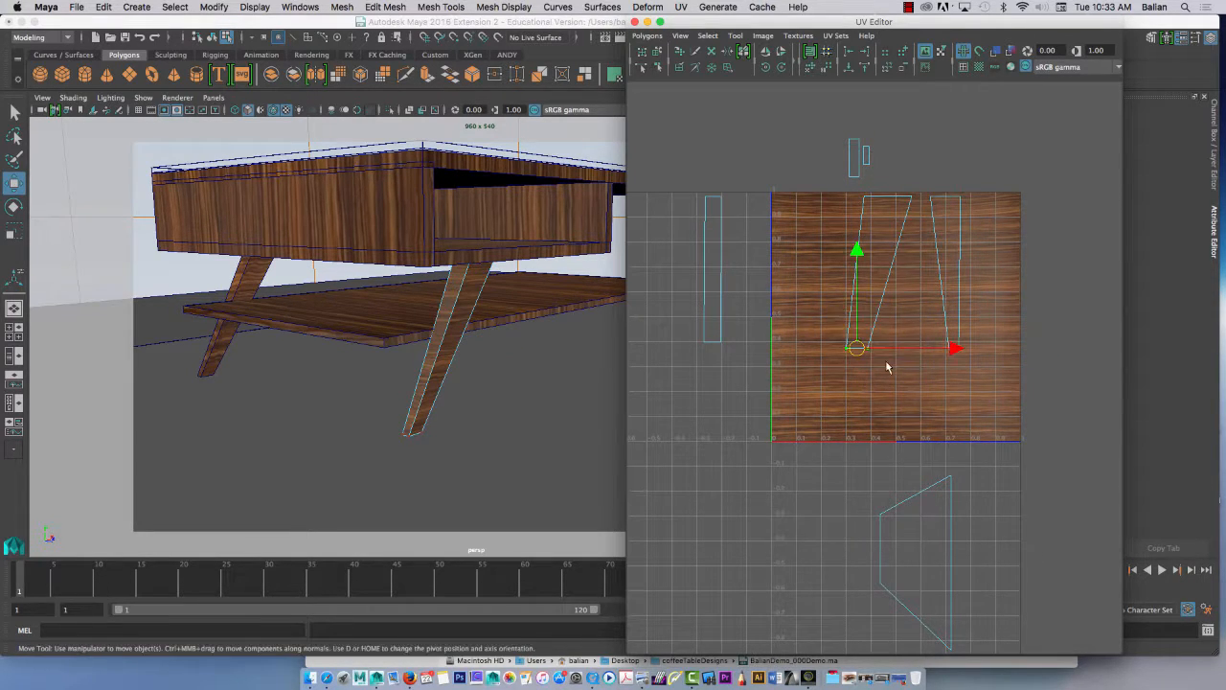
drag(858, 349, 893, 349)
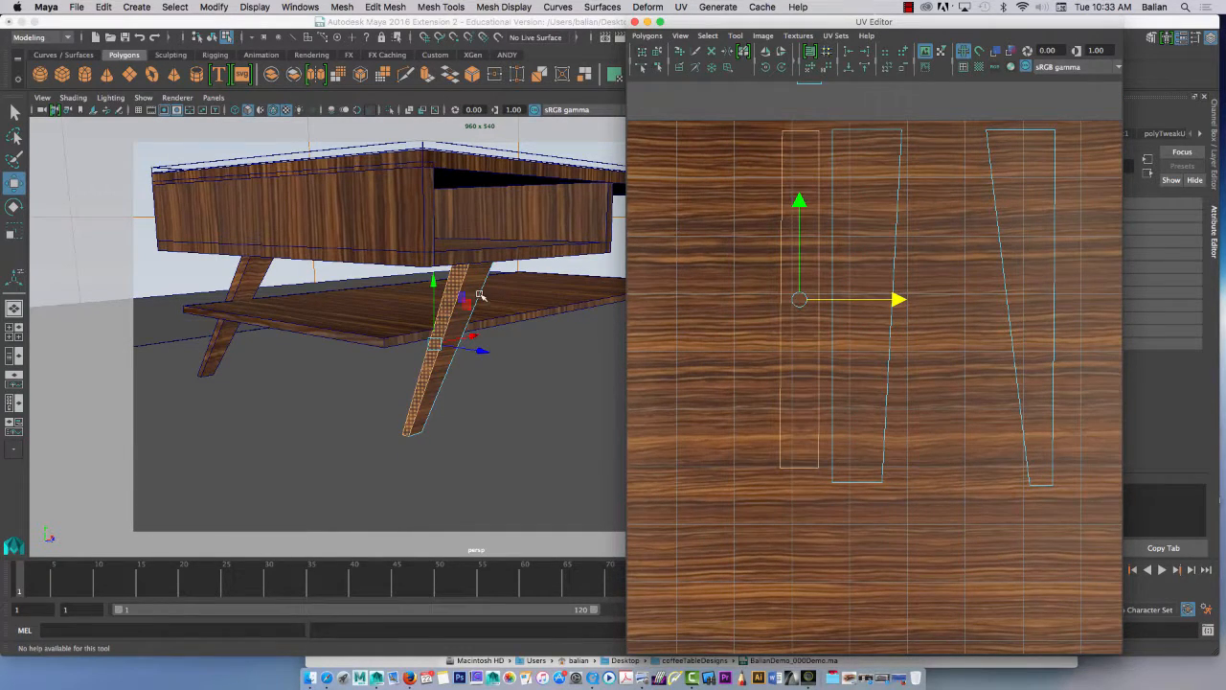
Nudge the narrow leg side strip across and down so it lines up with the wider leg shell
right_click(801, 240)
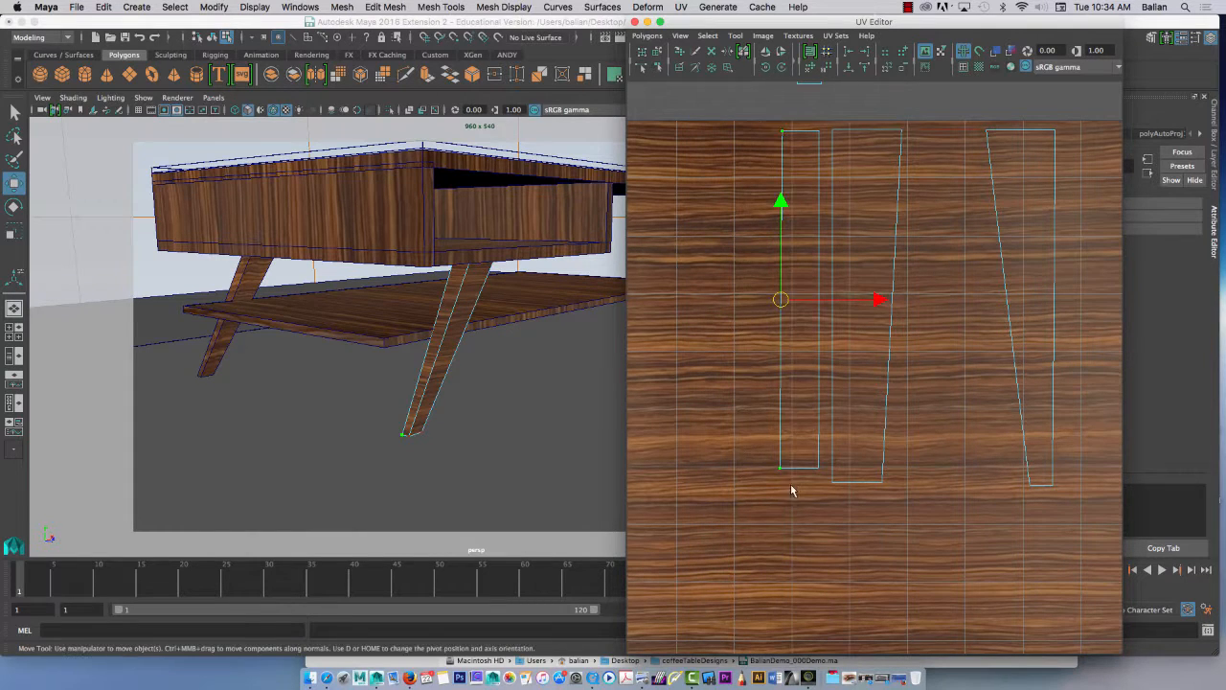
drag(782, 299, 815, 299)
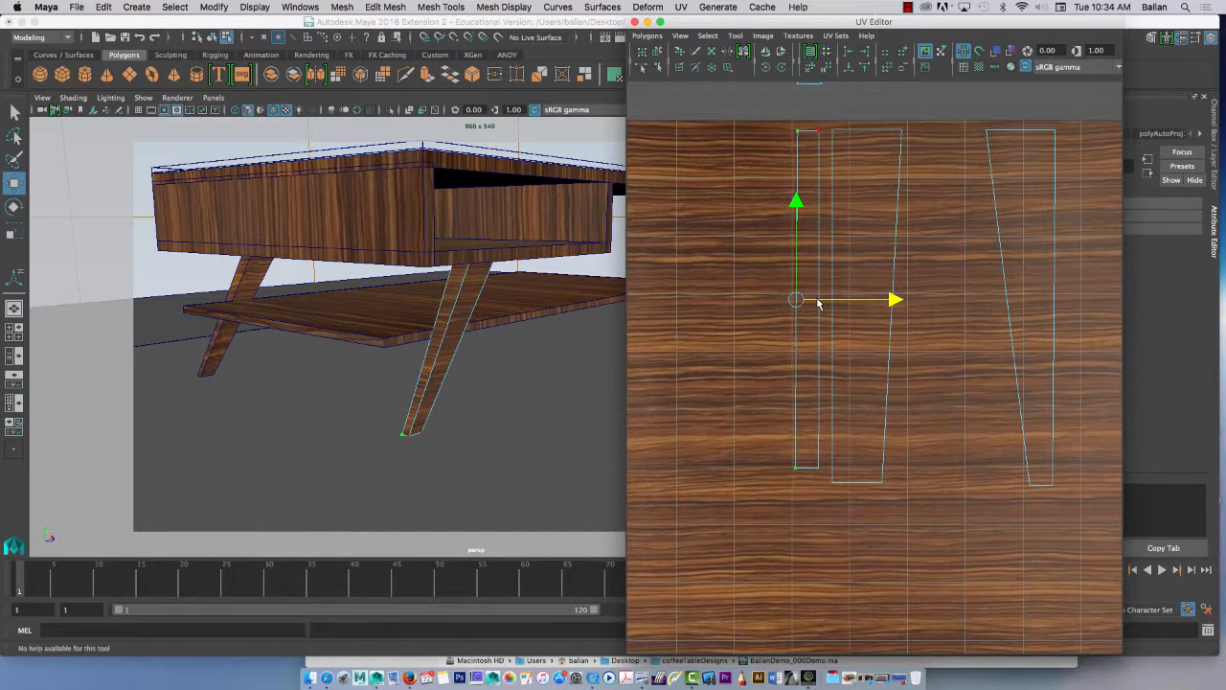
drag(796, 299, 808, 468)
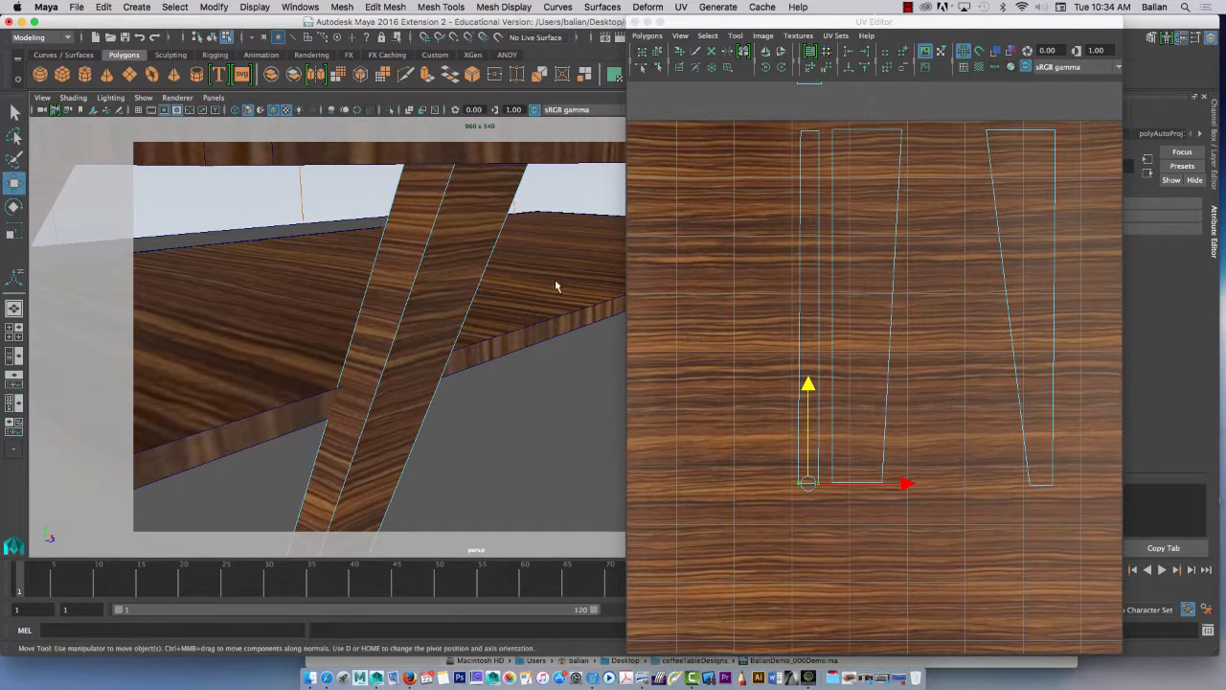
mouse_move(770, 295)
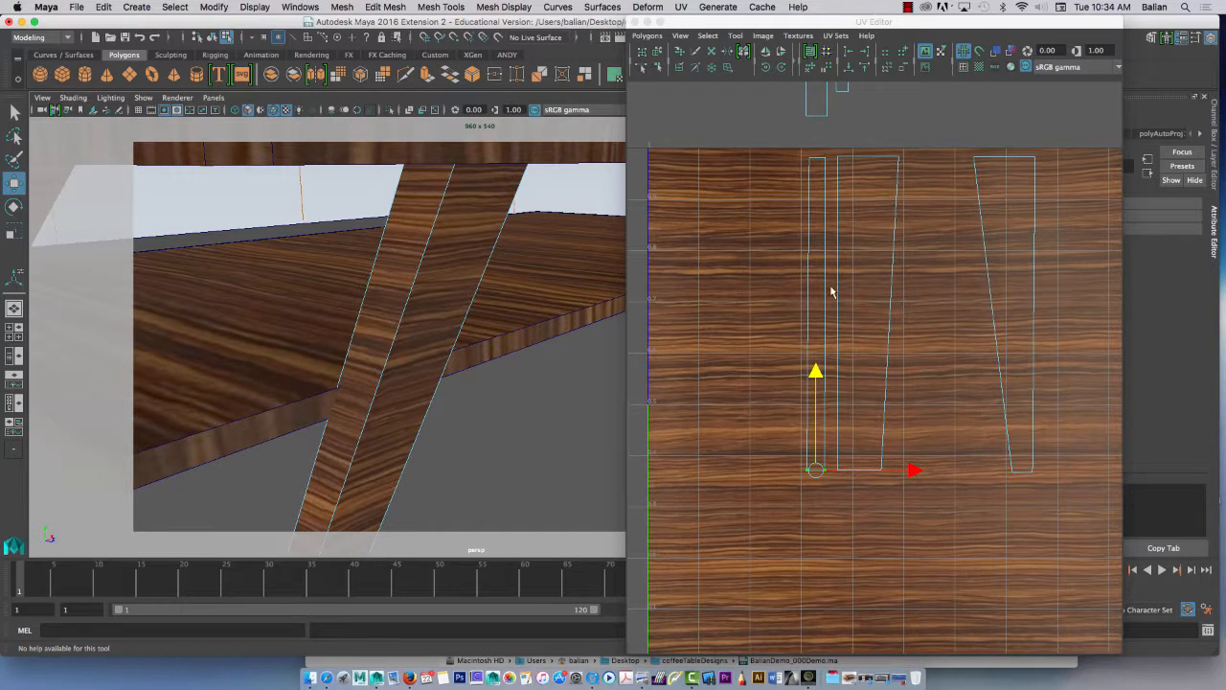
In edge mode, sew the narrow strip to the wider leg shell along their shared edge
right_click(828, 277)
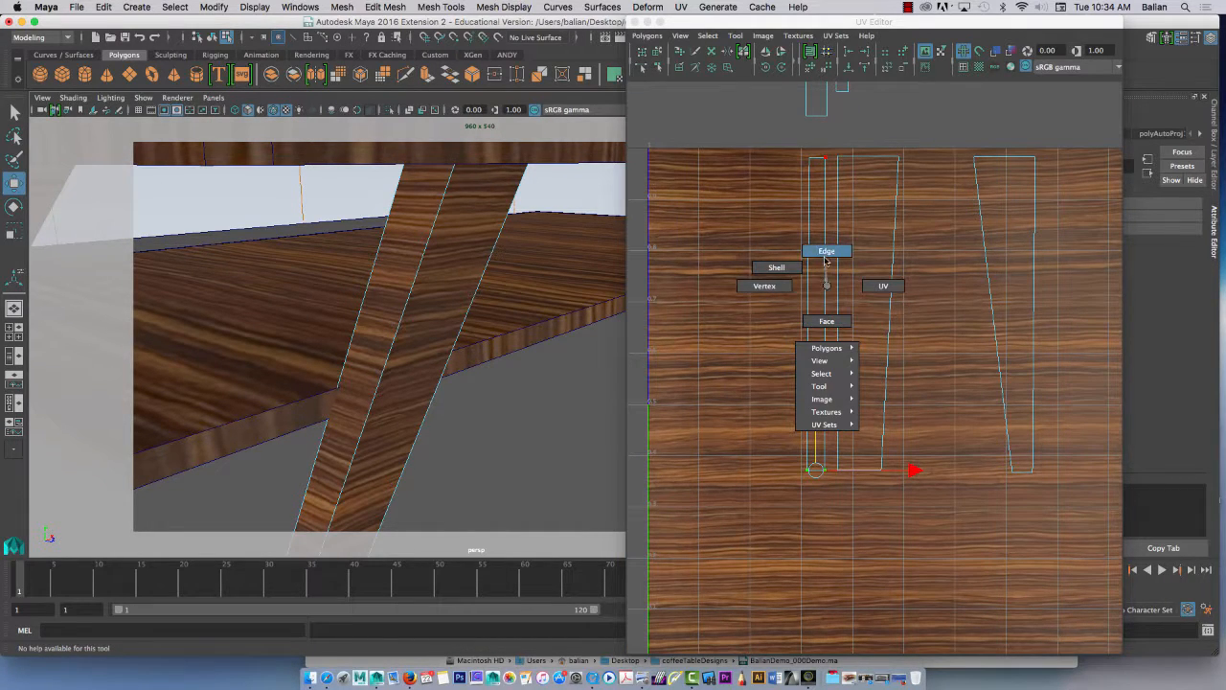
click(826, 249)
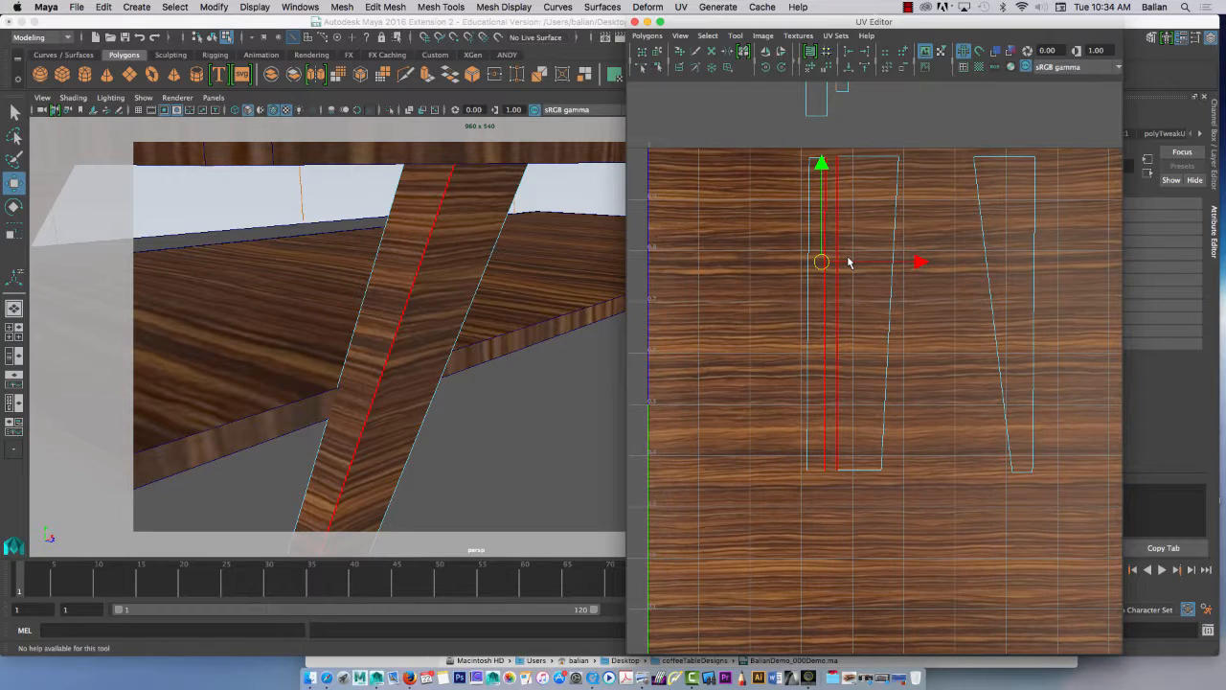
click(647, 34)
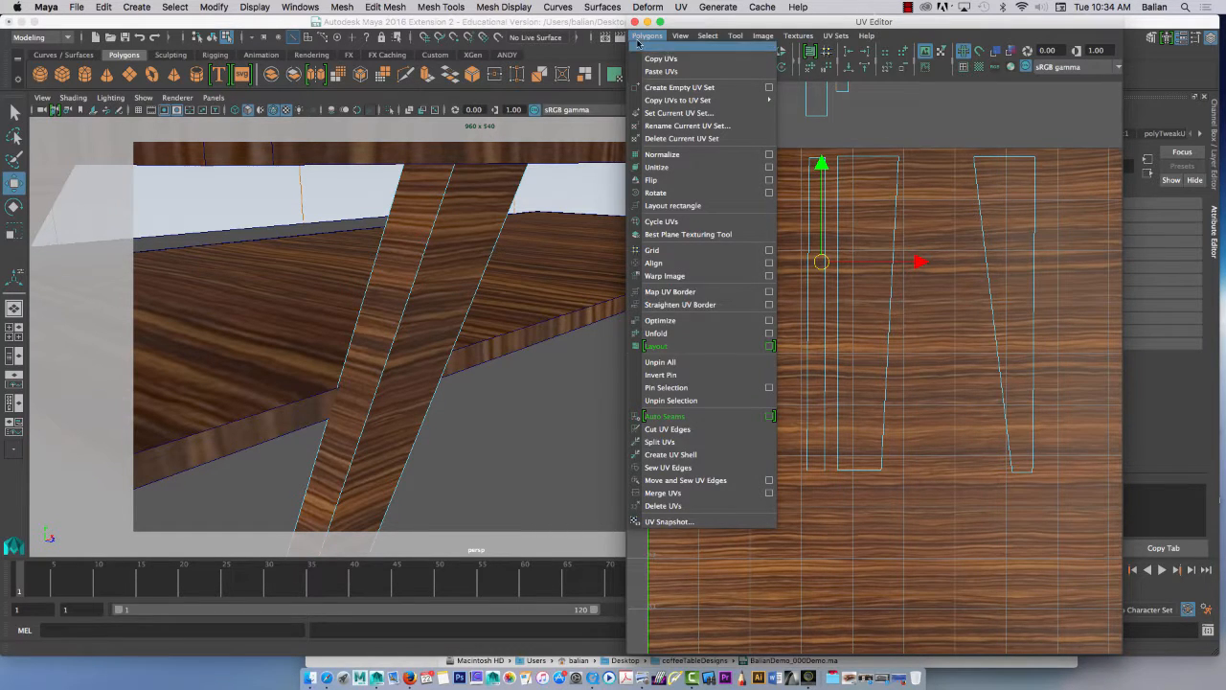
mouse_move(667, 468)
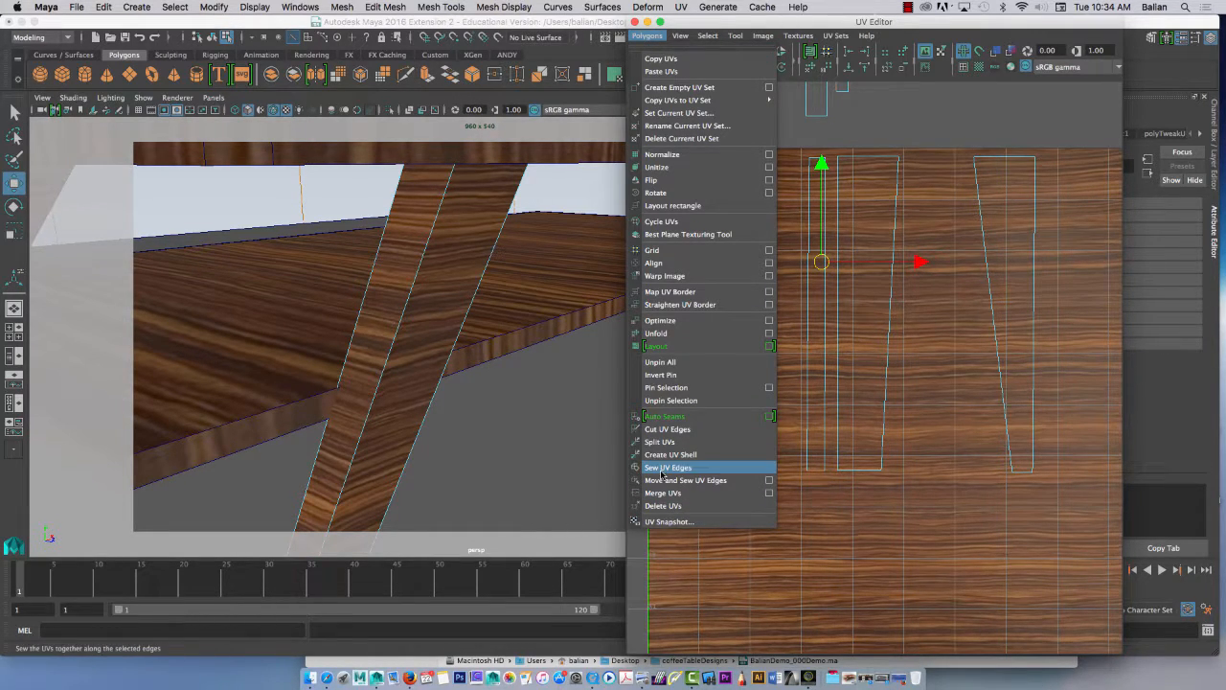
click(667, 467)
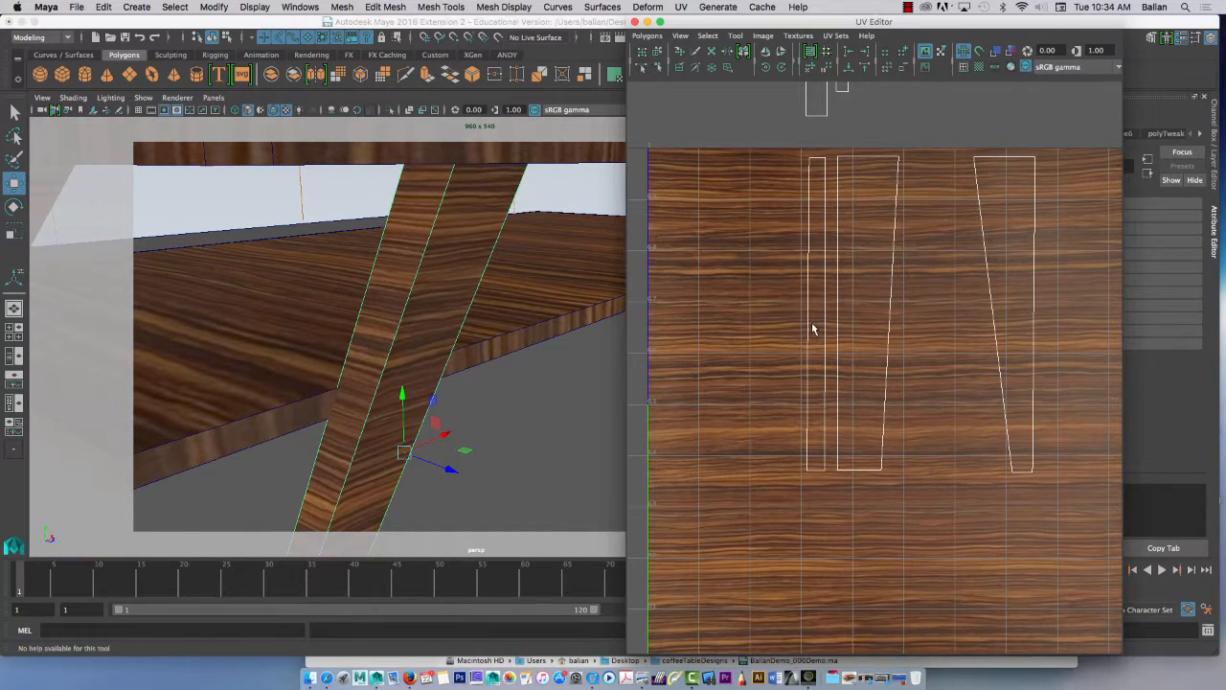
Toggle selection to UV points and back to edges for the next leg shell
right_click(814, 325)
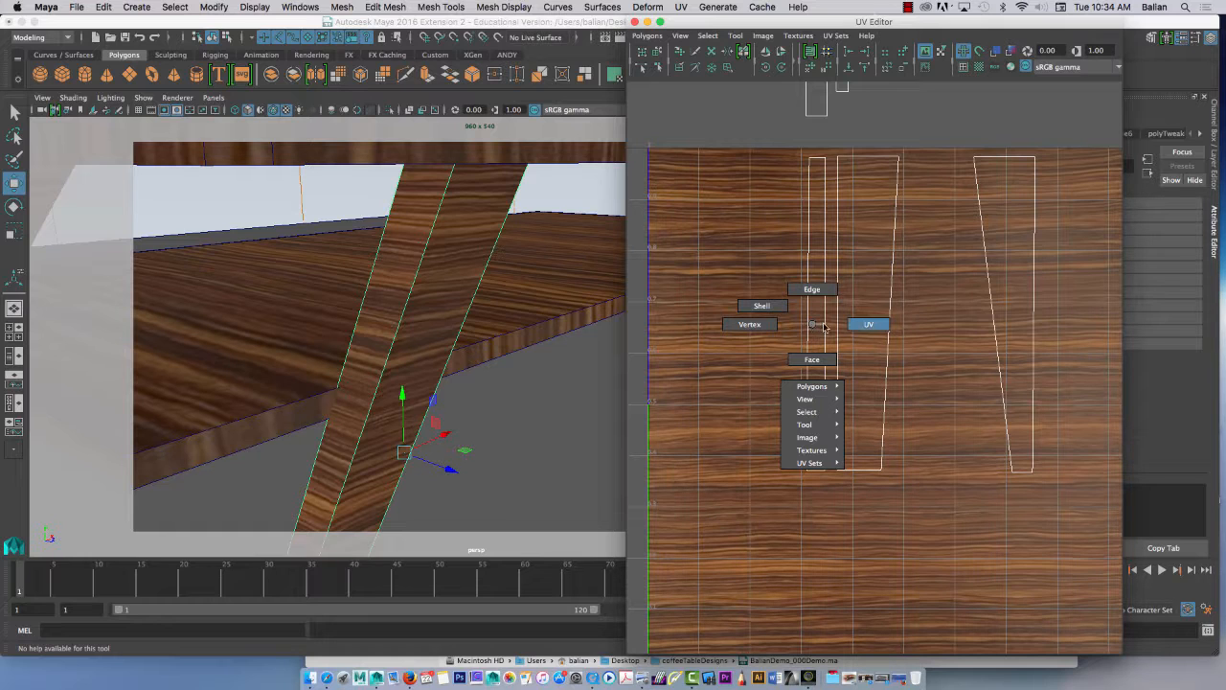
click(868, 324)
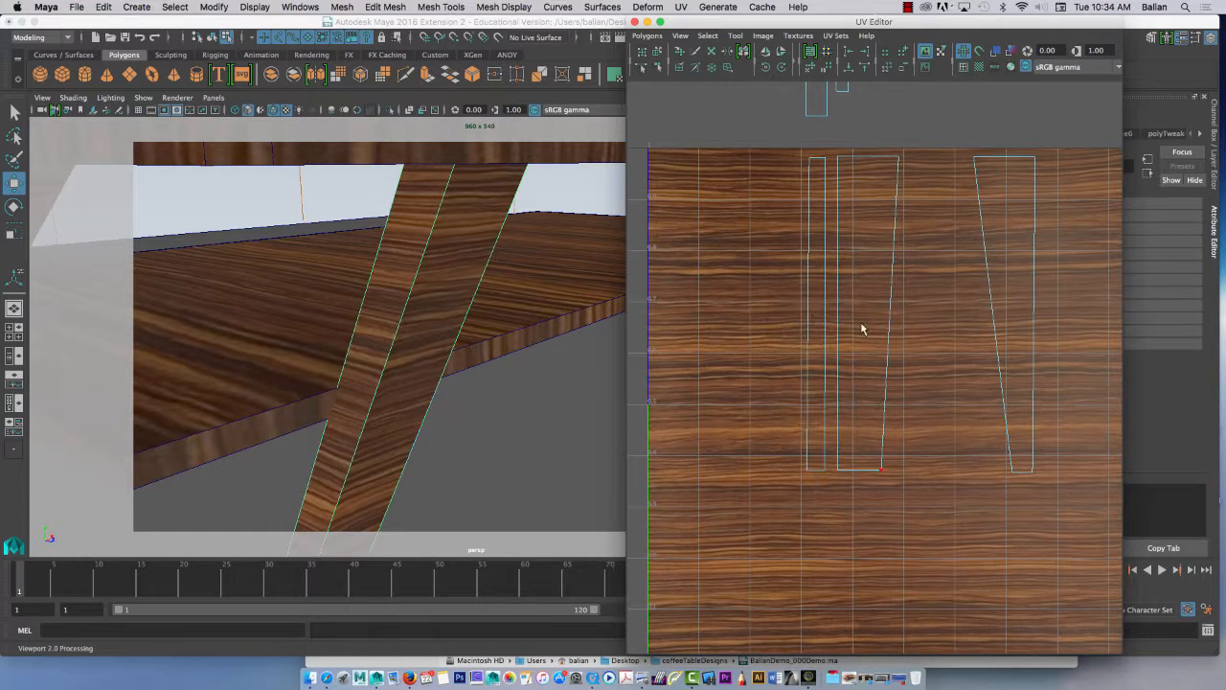
right_click(808, 330)
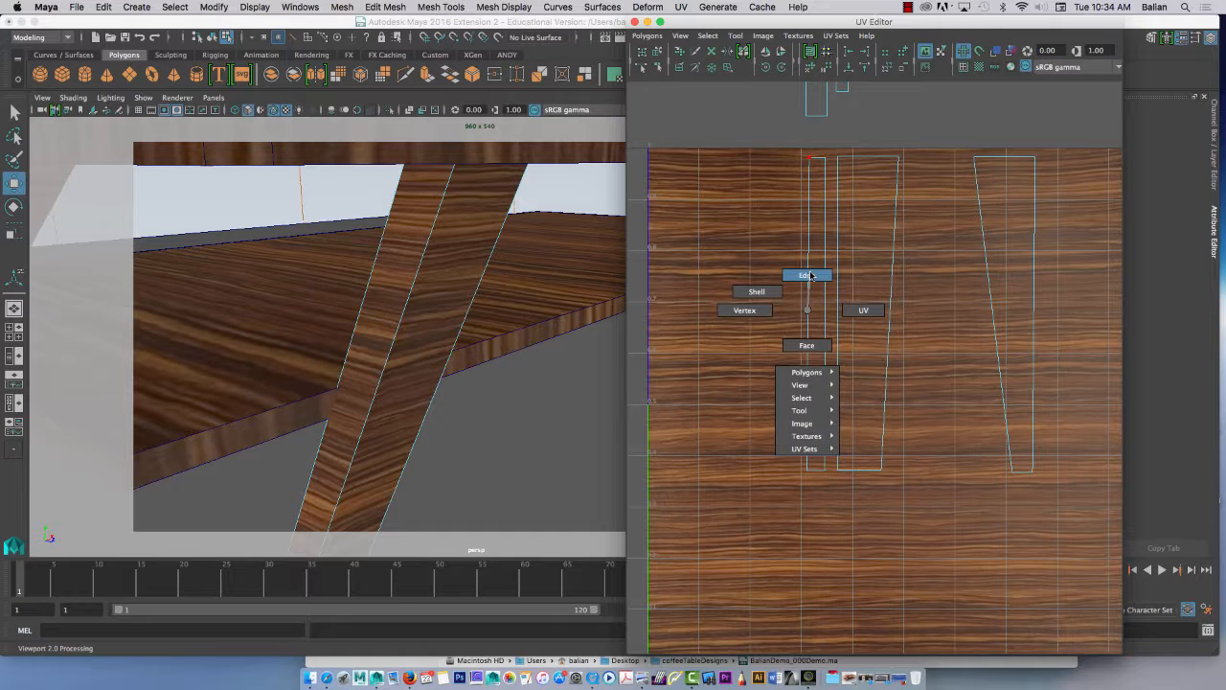
click(806, 276)
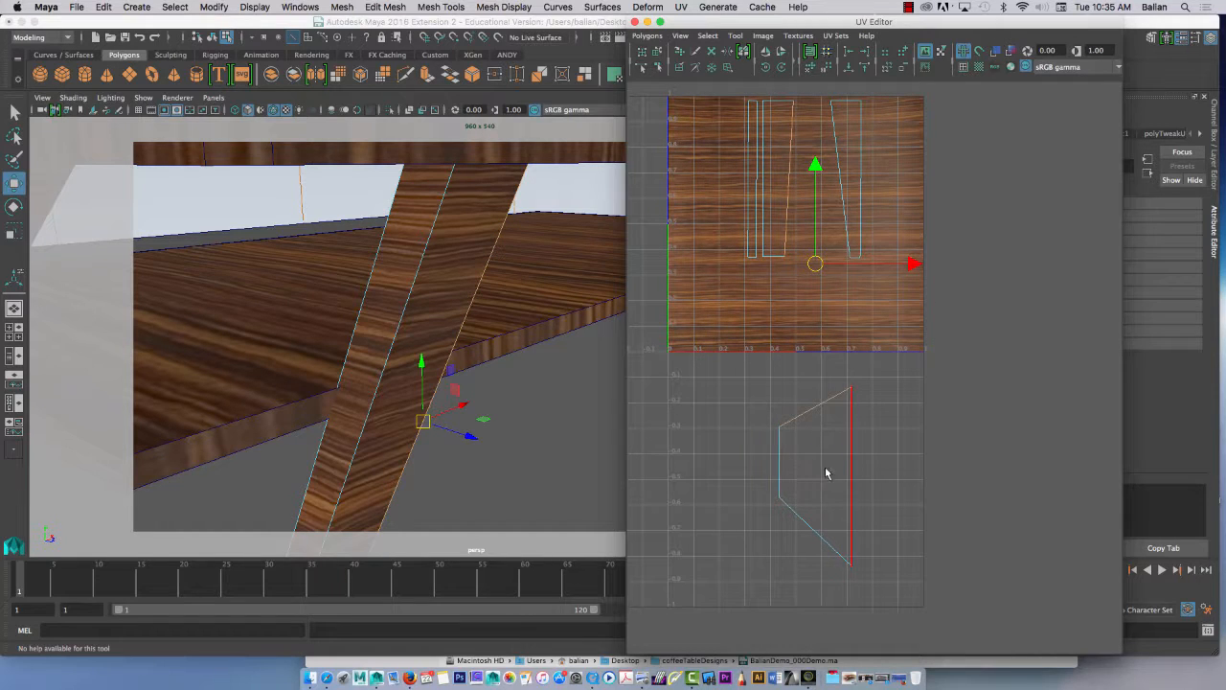
Rotate the trapezoid leg shell sideways and move the narrow leg shell up into the wood texture tile
right_click(827, 437)
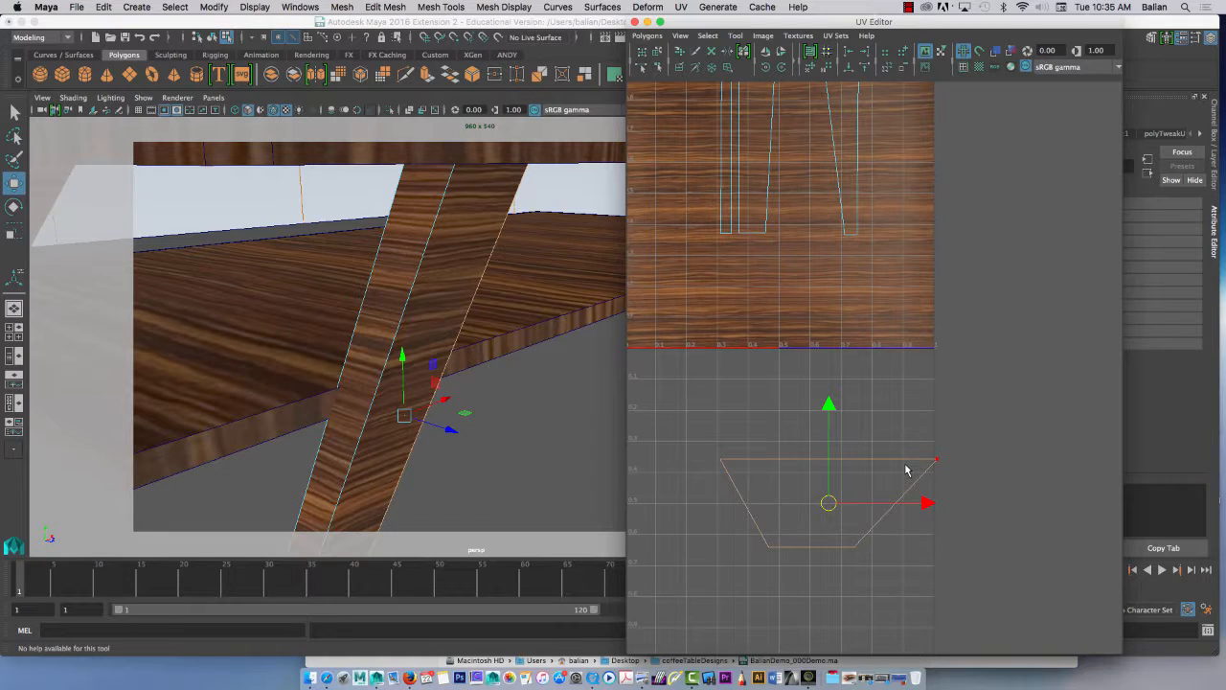
drag(828, 503, 937, 460)
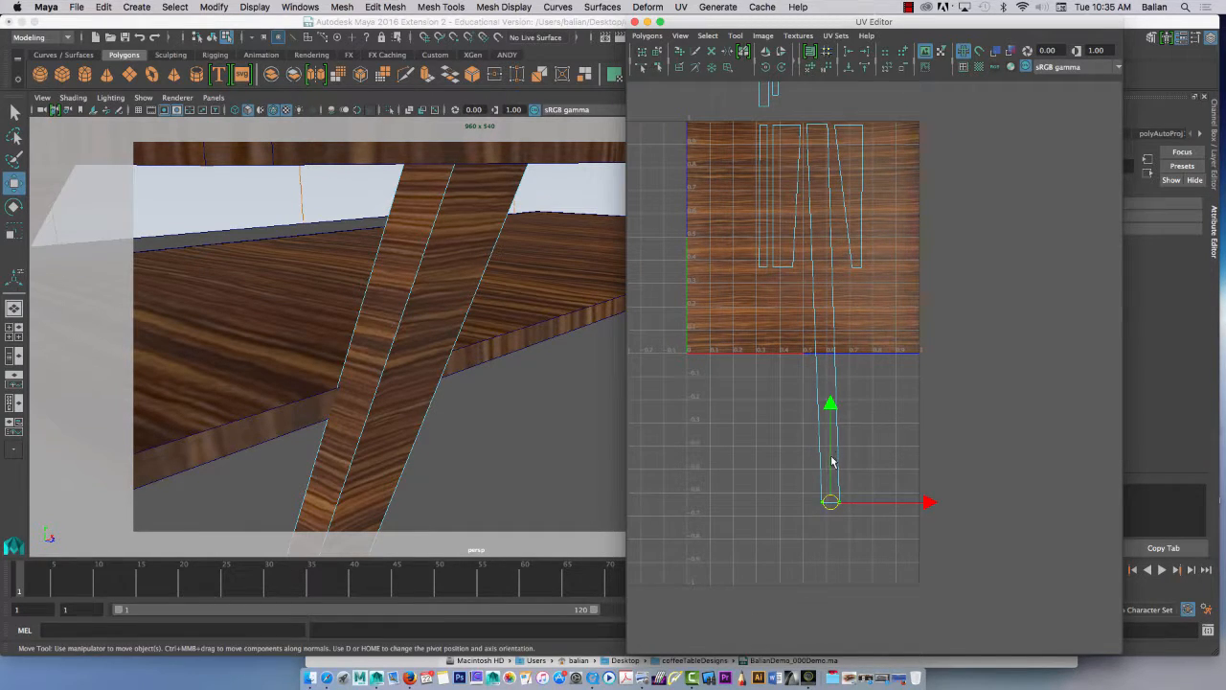
drag(831, 502, 831, 266)
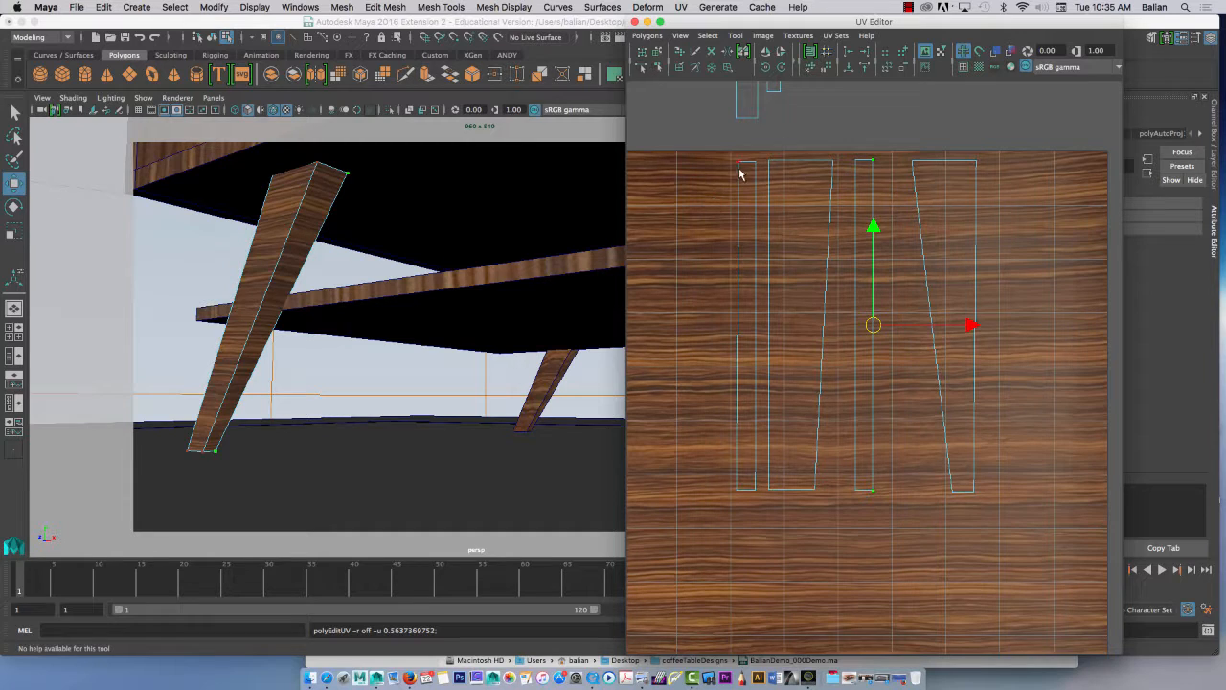
Orbit to the table's underside and select the next leg's strip-shaped UV shell
drag(872, 324, 766, 324)
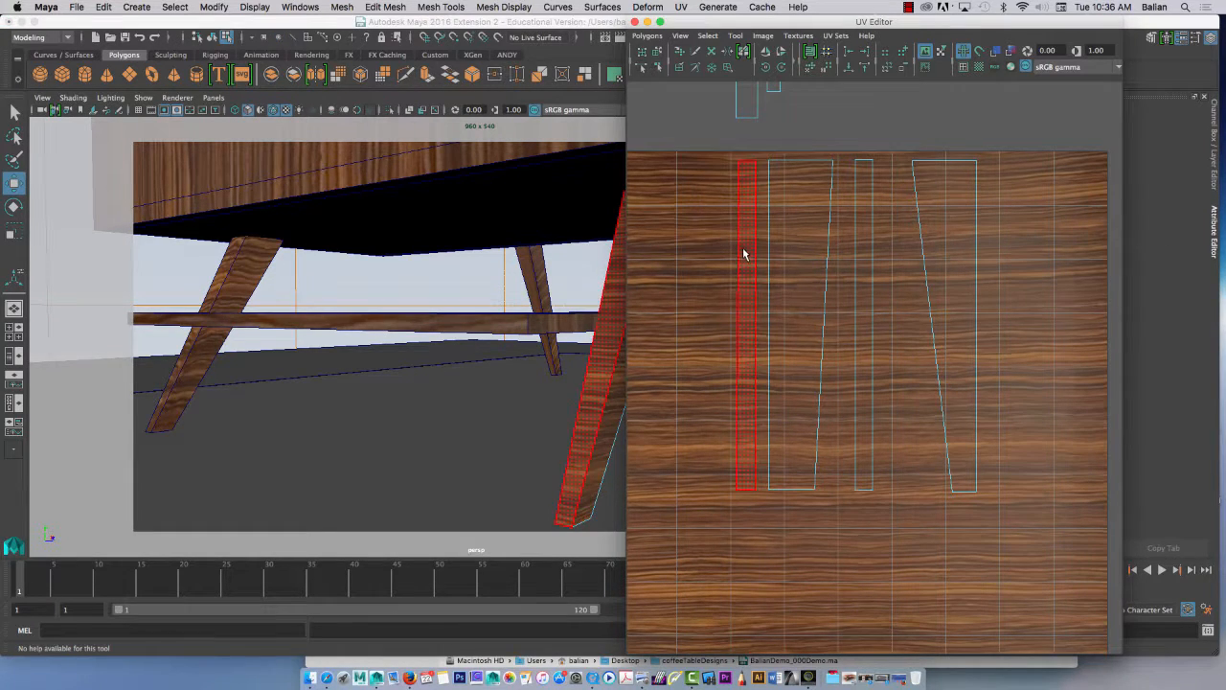
click(789, 326)
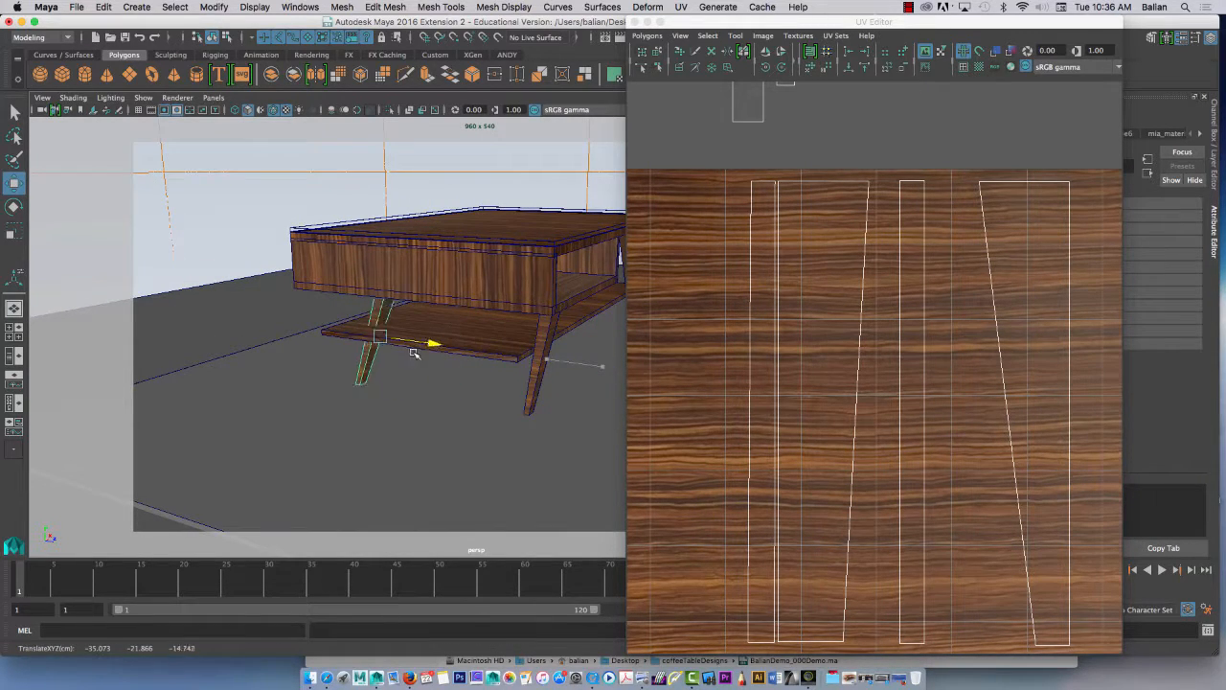
Nudge the remaining leg's UV shells slightly with the Move tool in the viewport
drag(383, 336, 384, 326)
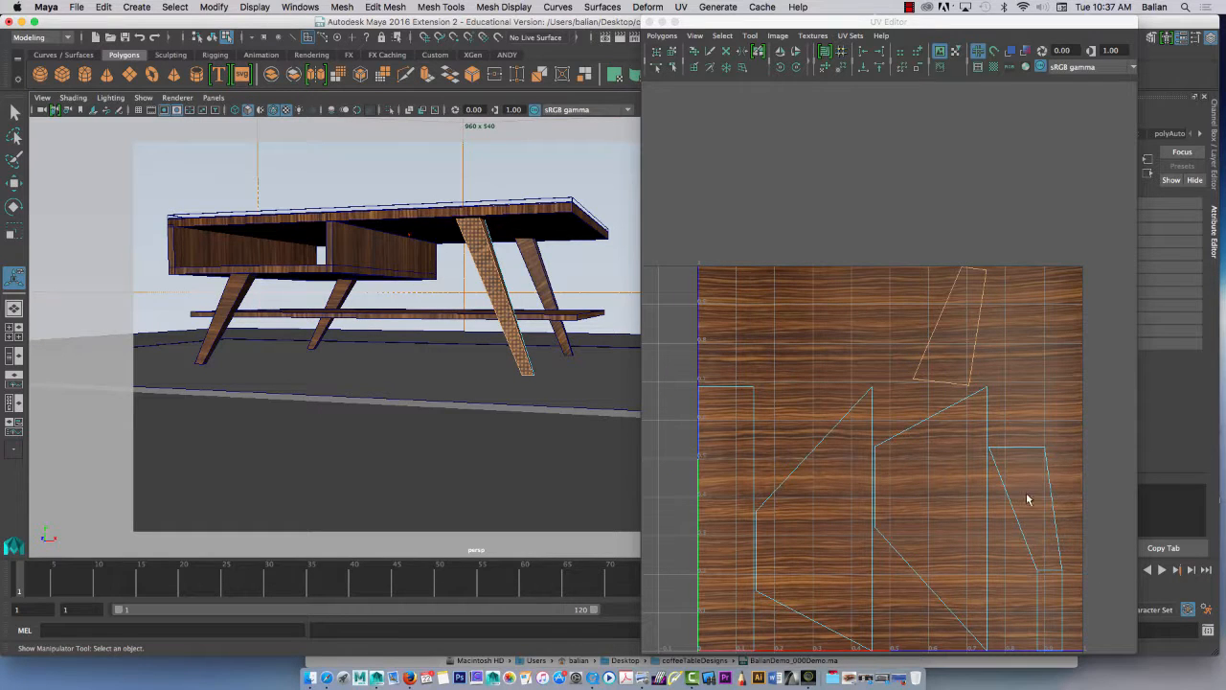
Select a leg shell on the texture and slide it upward along the wood grain
click(1020, 507)
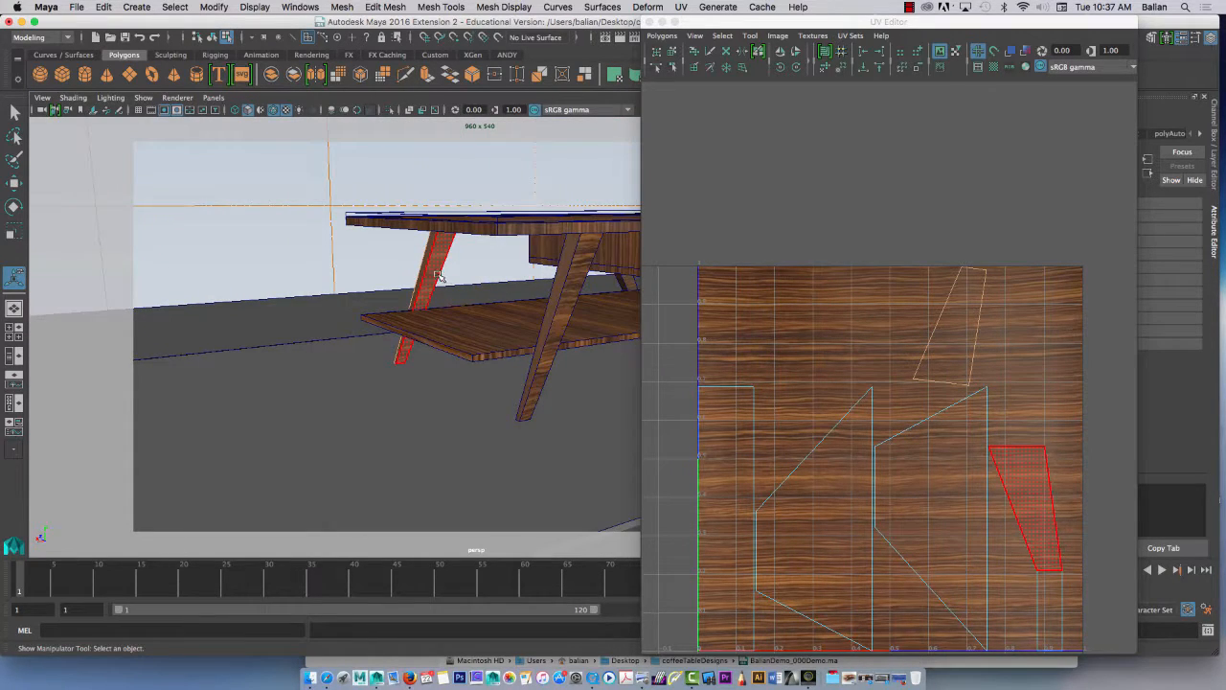
click(1008, 468)
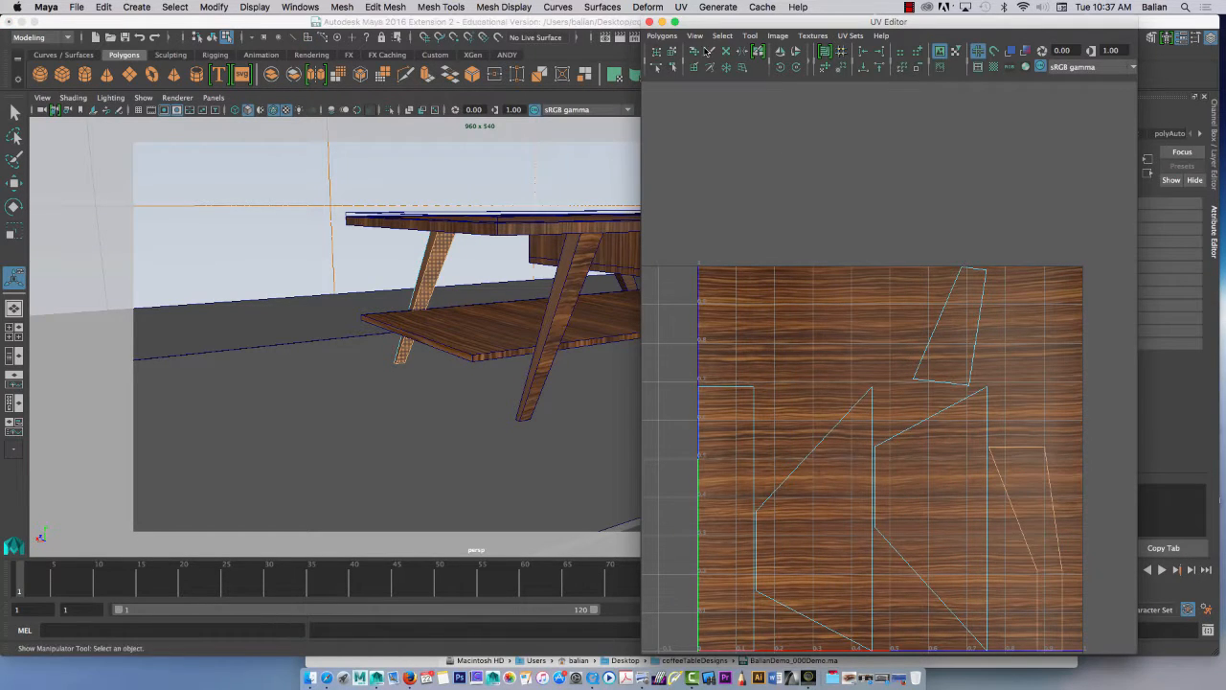
click(661, 34)
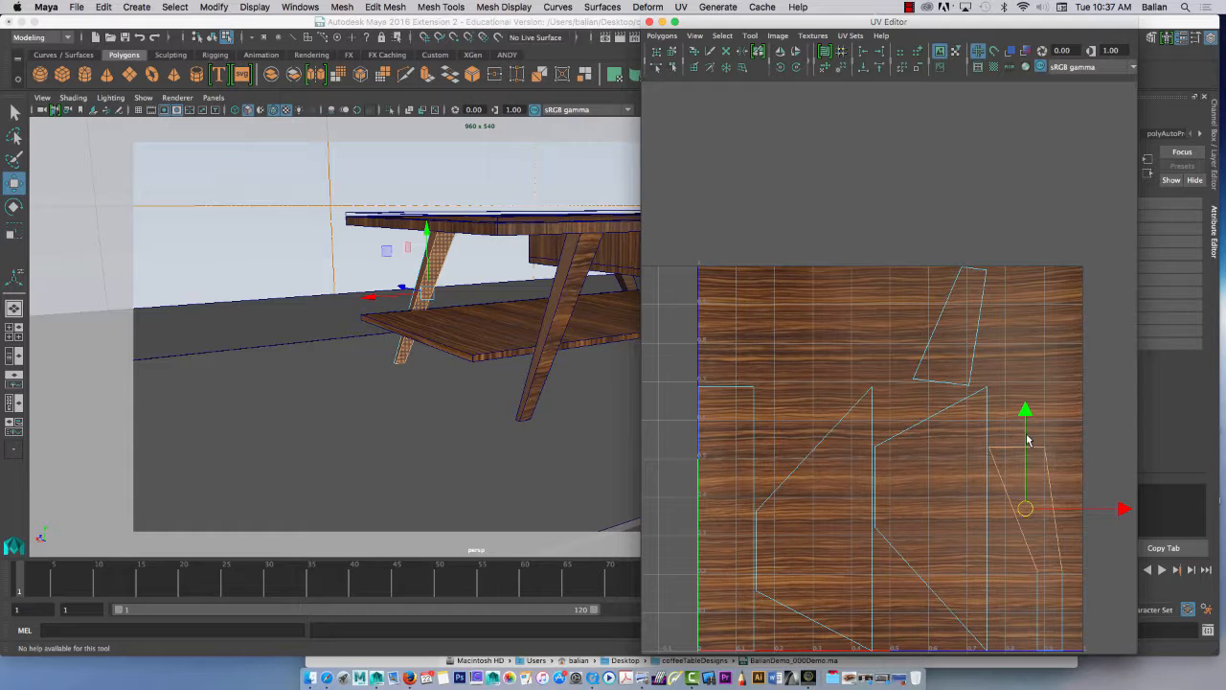
drag(1025, 508, 1039, 341)
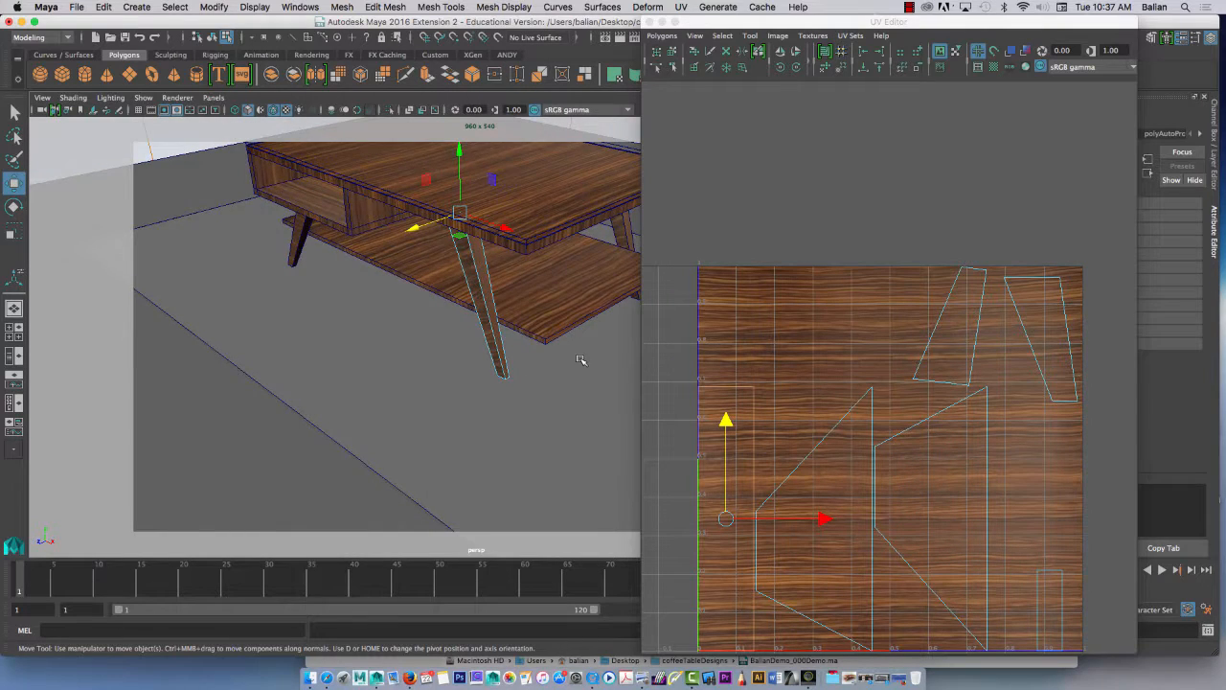
Show the table in wireframe, join the angled leg's upright strips side by side and select its faces
key(4)
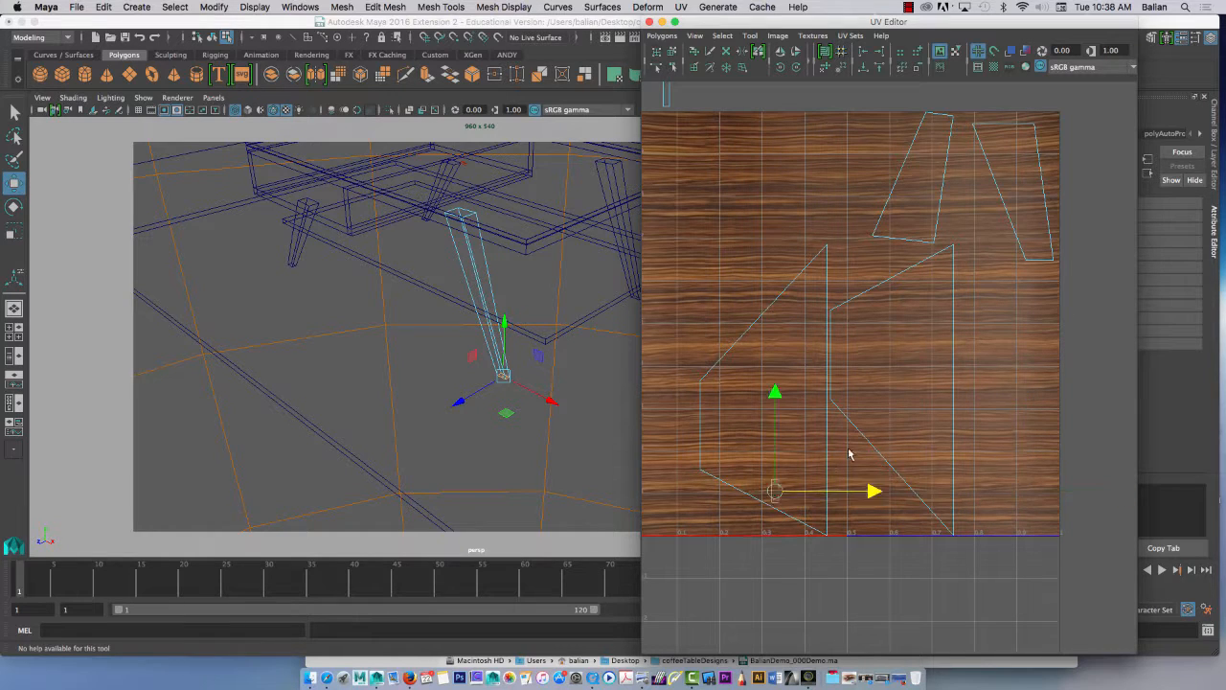
drag(774, 490, 690, 449)
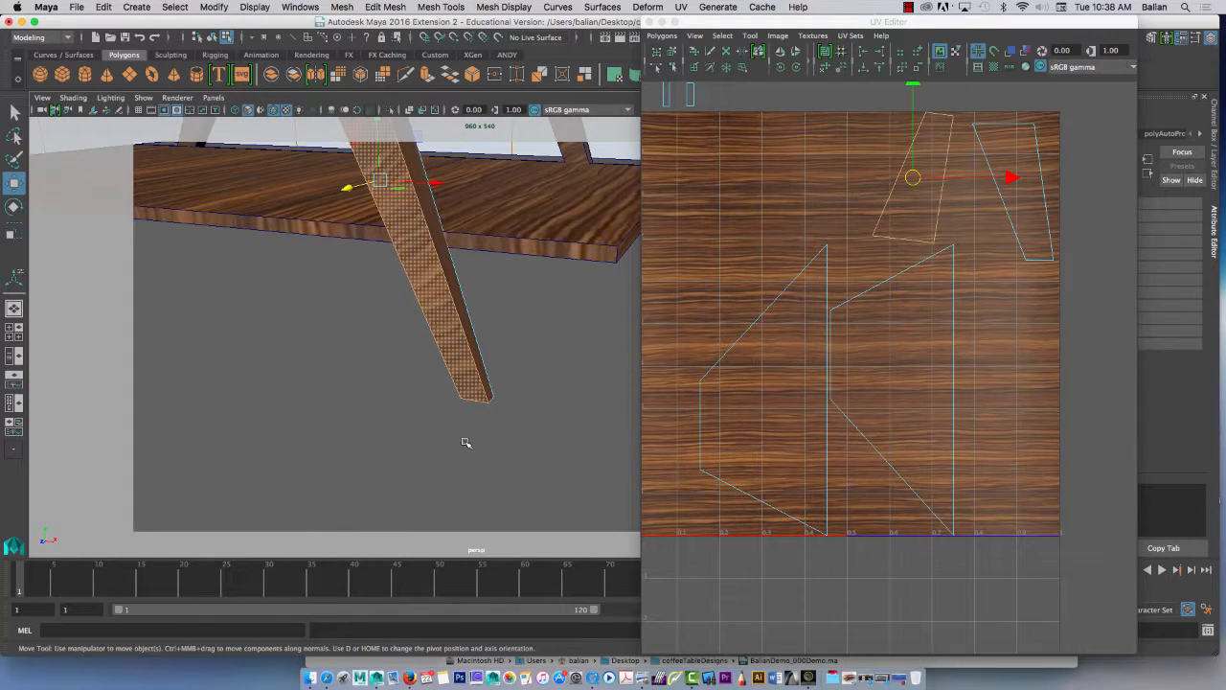
click(464, 393)
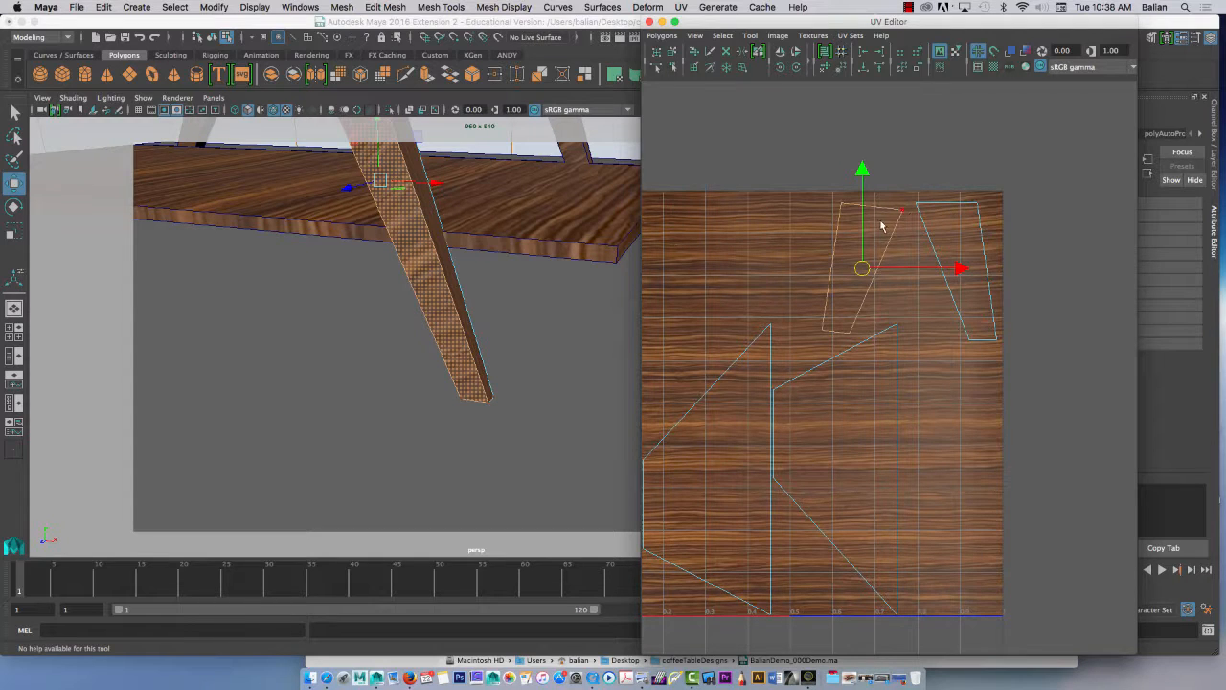
right_click(859, 213)
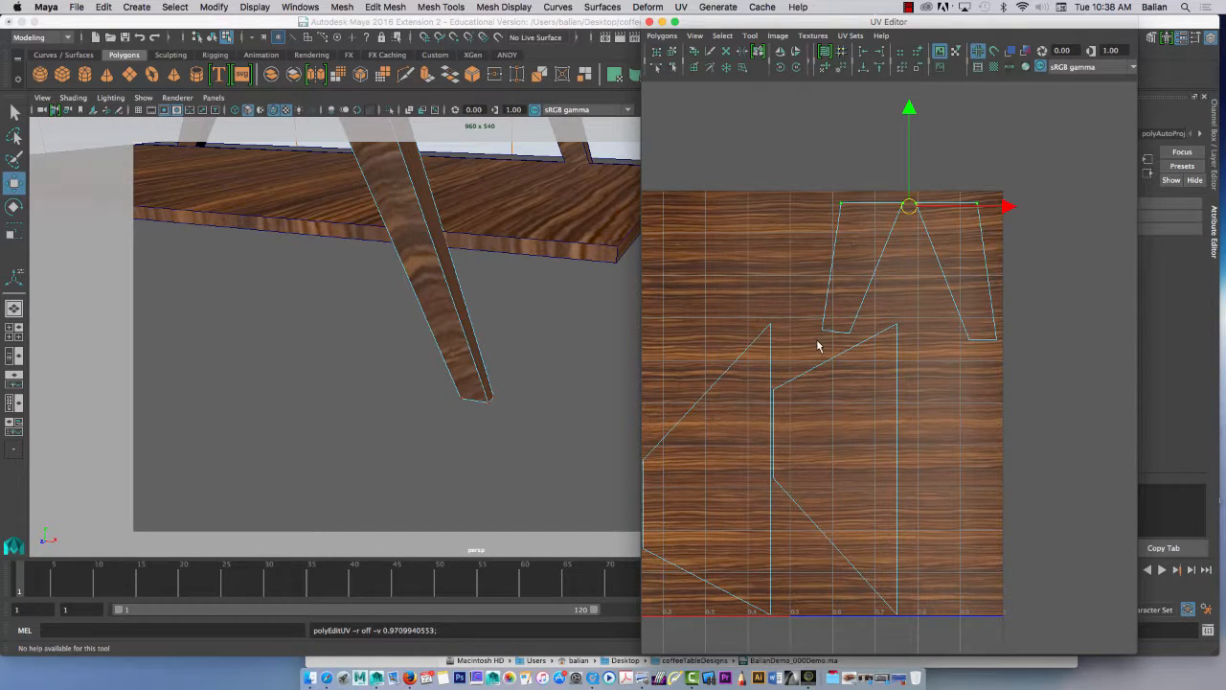
Drag the angled leg's individual UV strips lower so each stands separately upright in the tile
drag(910, 207, 836, 334)
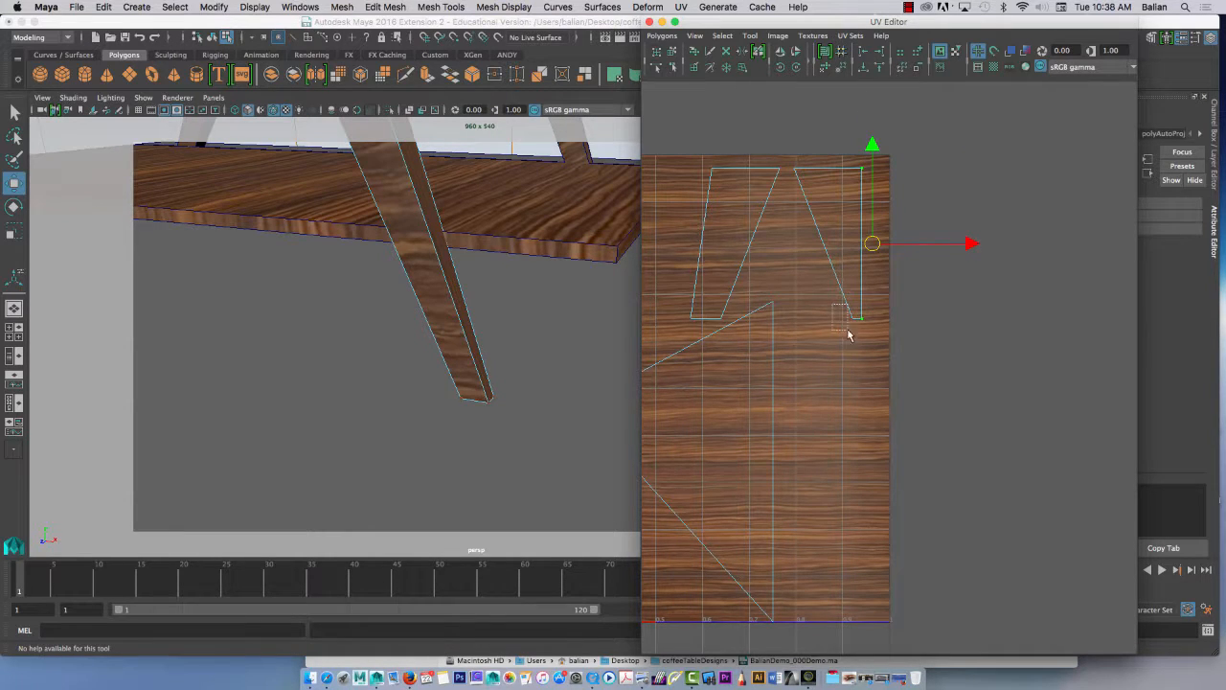
drag(872, 242, 839, 318)
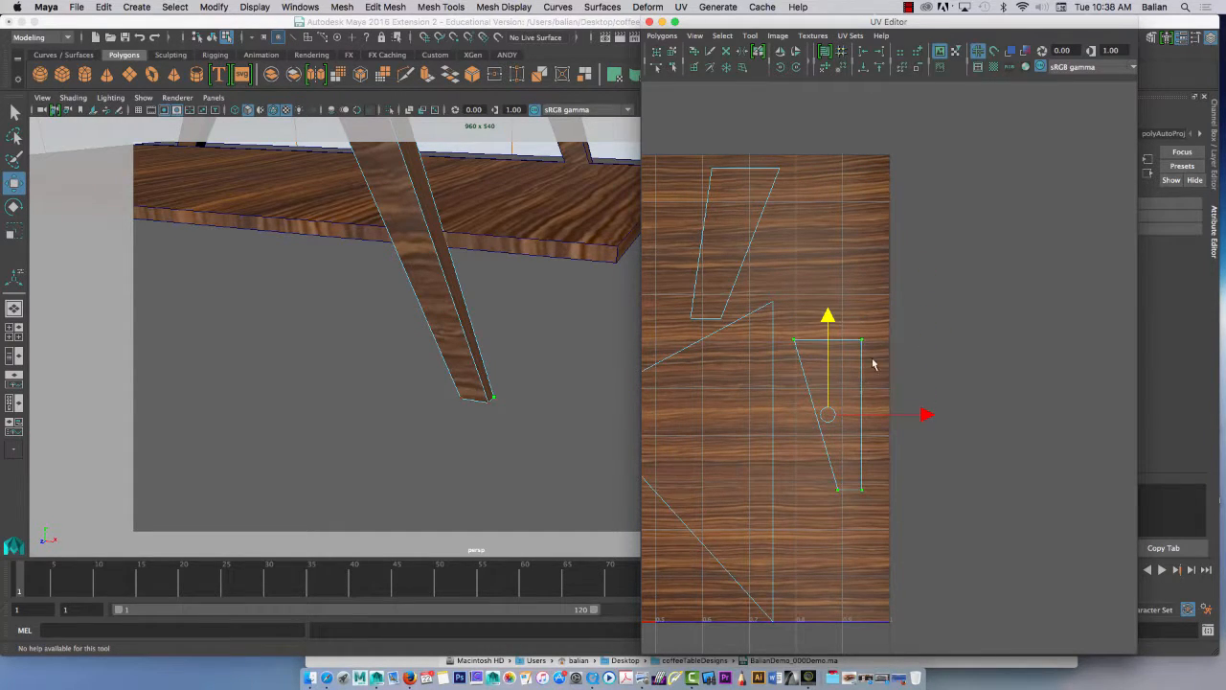
mouse_move(803, 255)
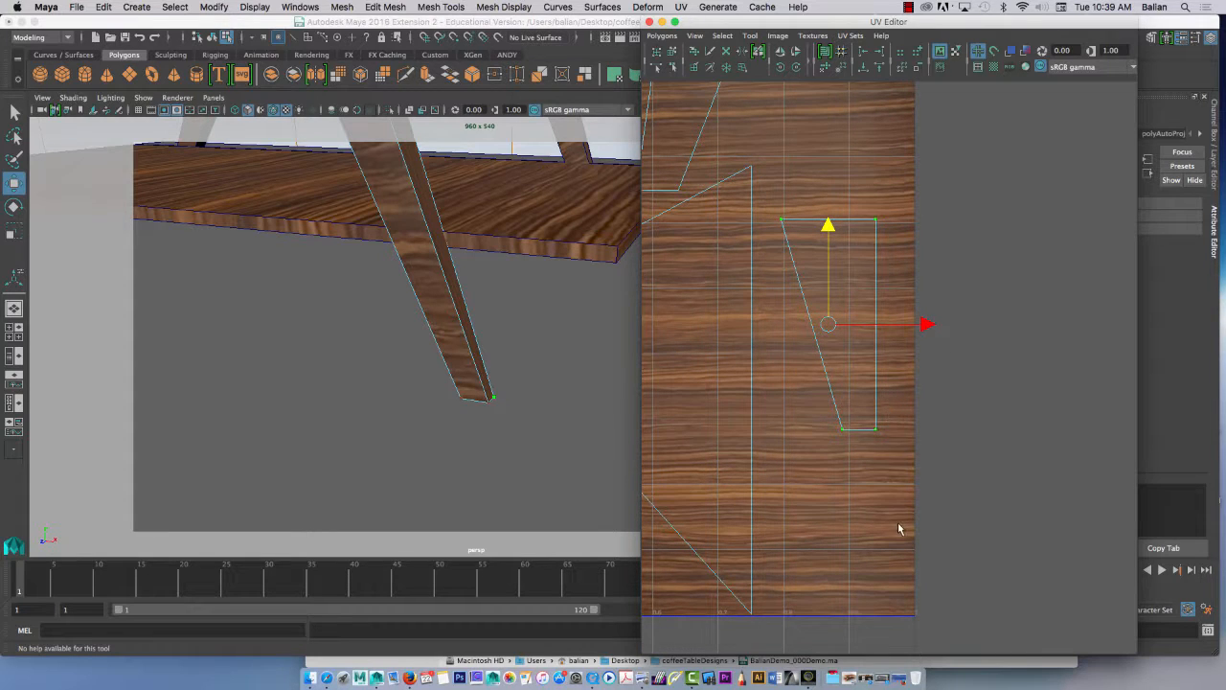
drag(828, 324, 859, 510)
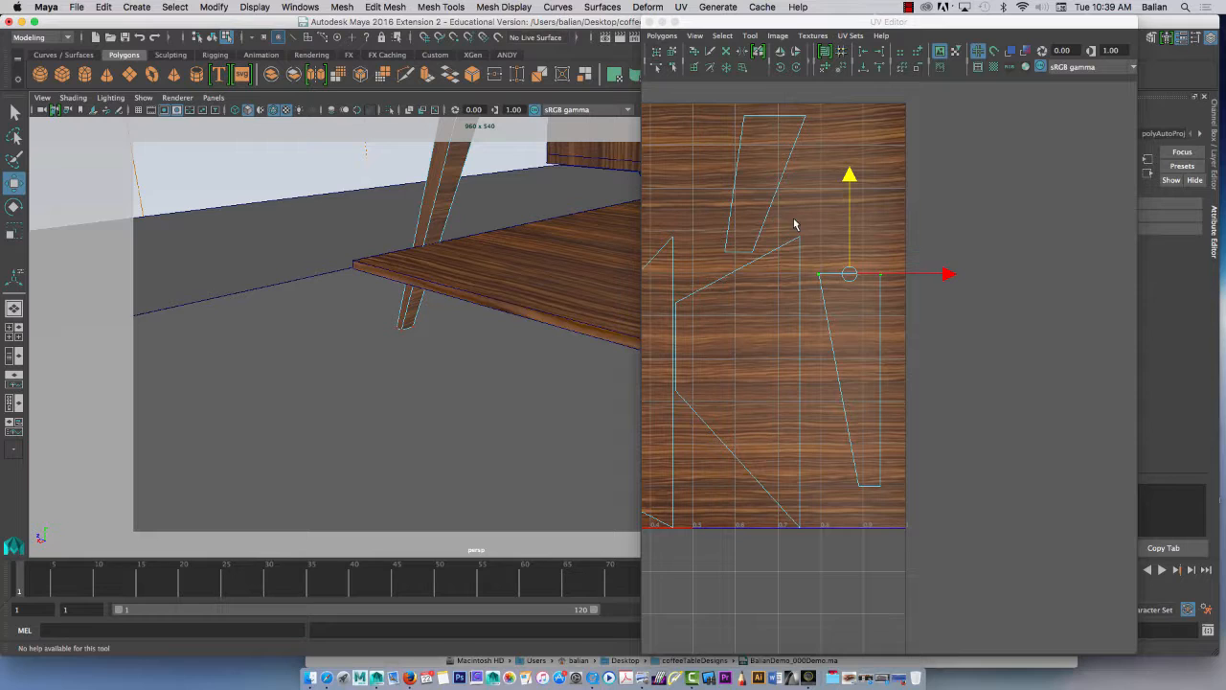
In Face mode, select the other leg's slanted strip and wider piece and move them upright onto the grain
right_click(765, 299)
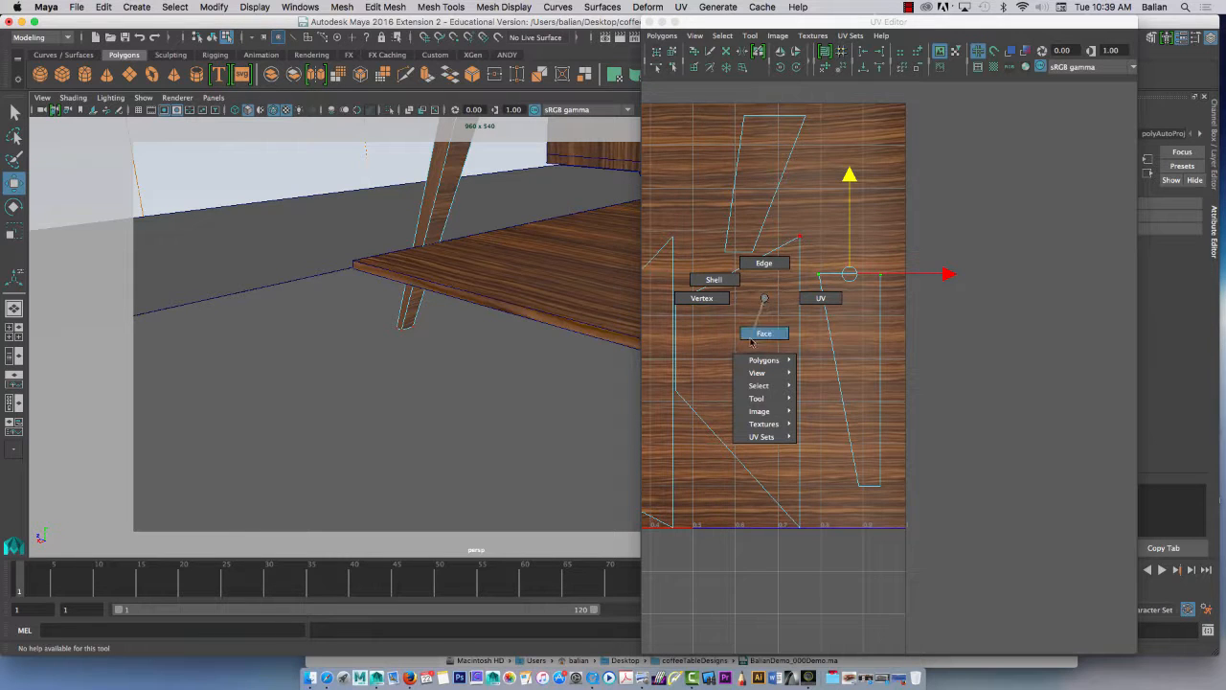
click(765, 334)
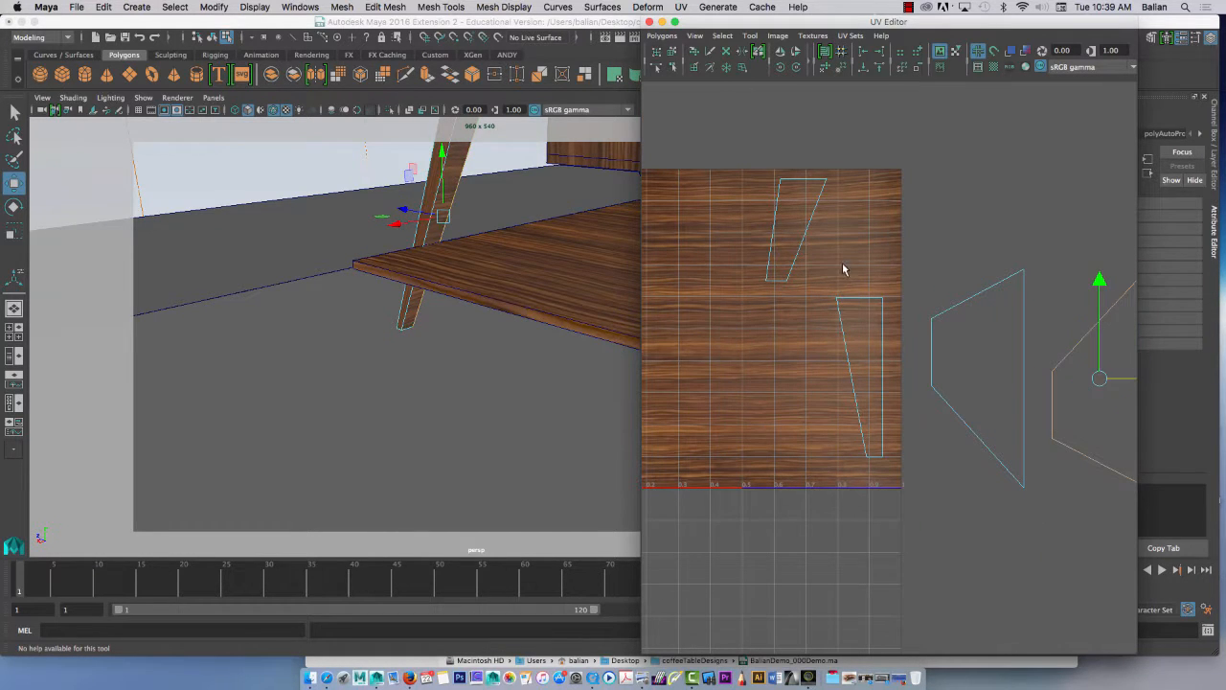
click(786, 354)
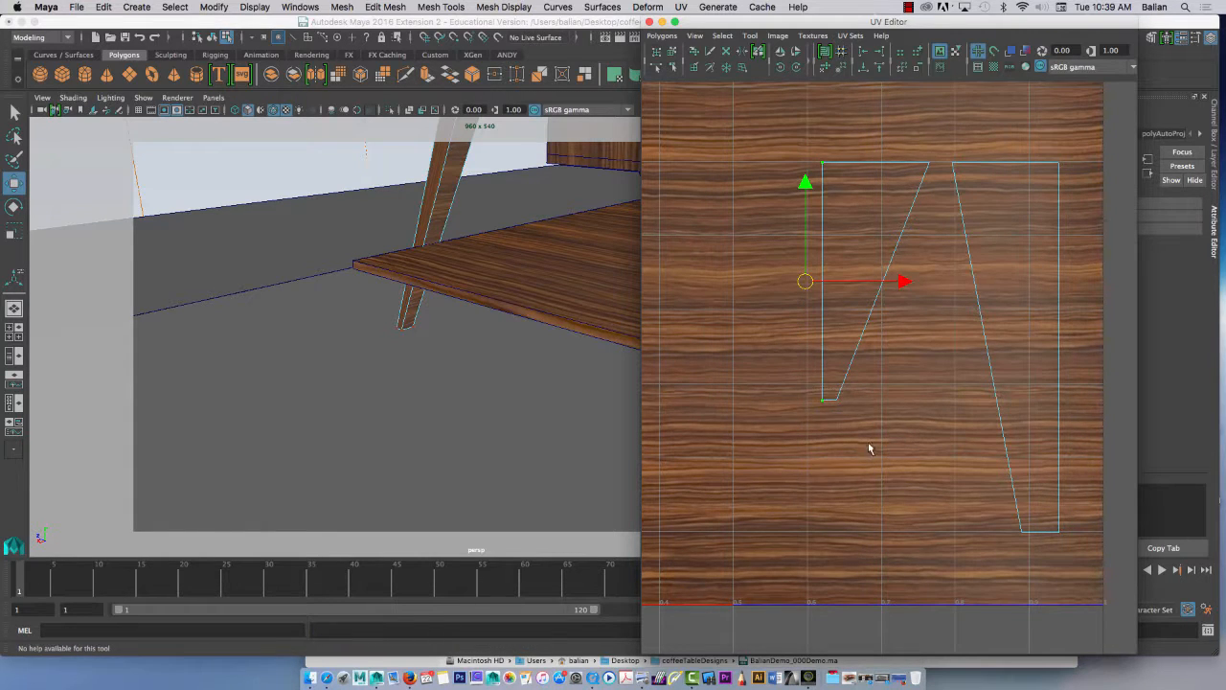
drag(805, 280, 828, 533)
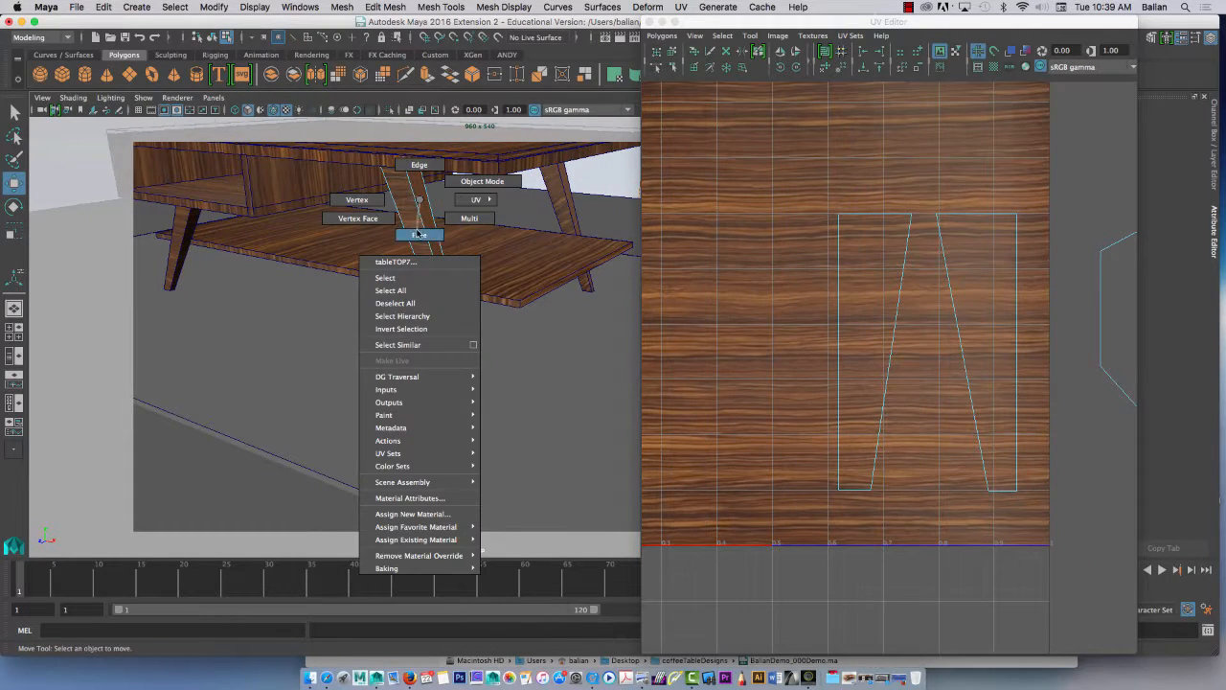
Return to Object Mode and move the next leg's UV shell down toward the wood texture
click(386, 278)
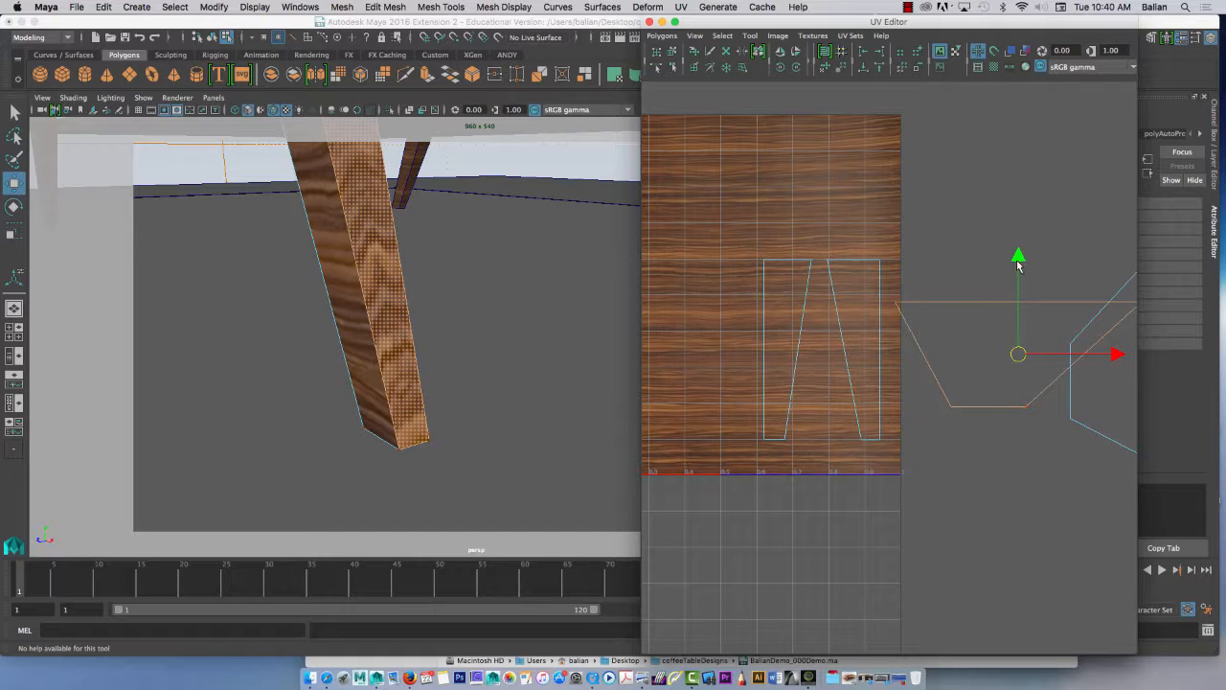
drag(1019, 354, 987, 494)
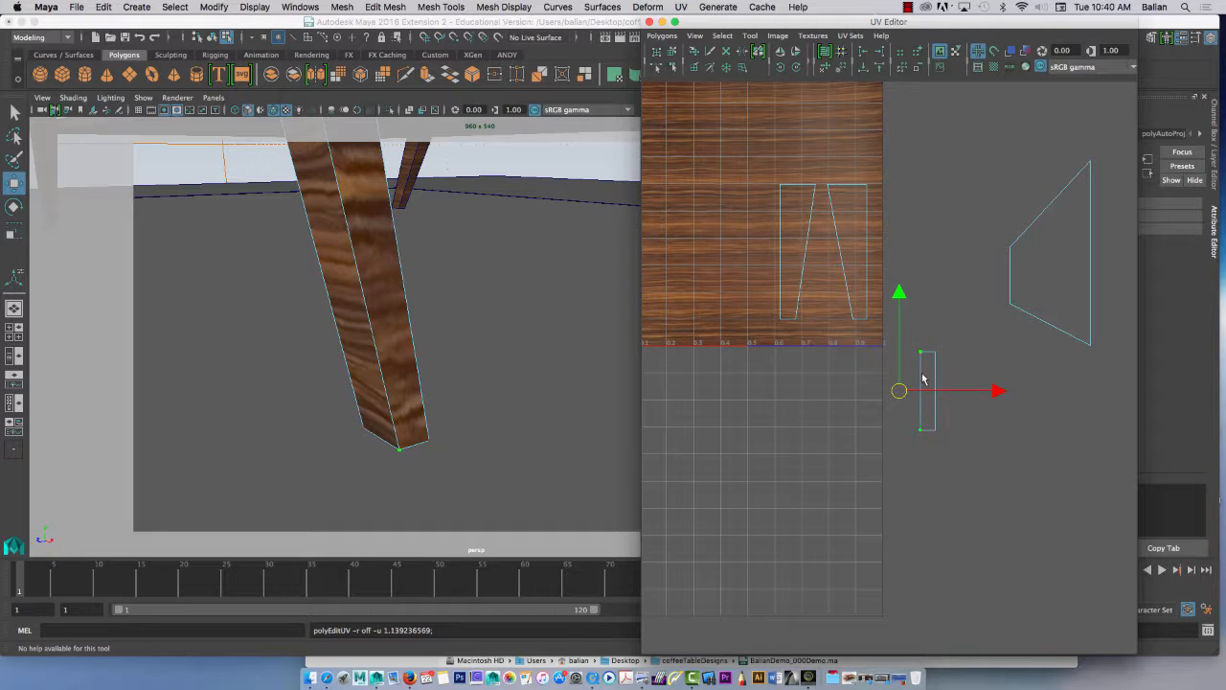
Select the next leg's thin side-strip UV shell outside the texture
click(927, 391)
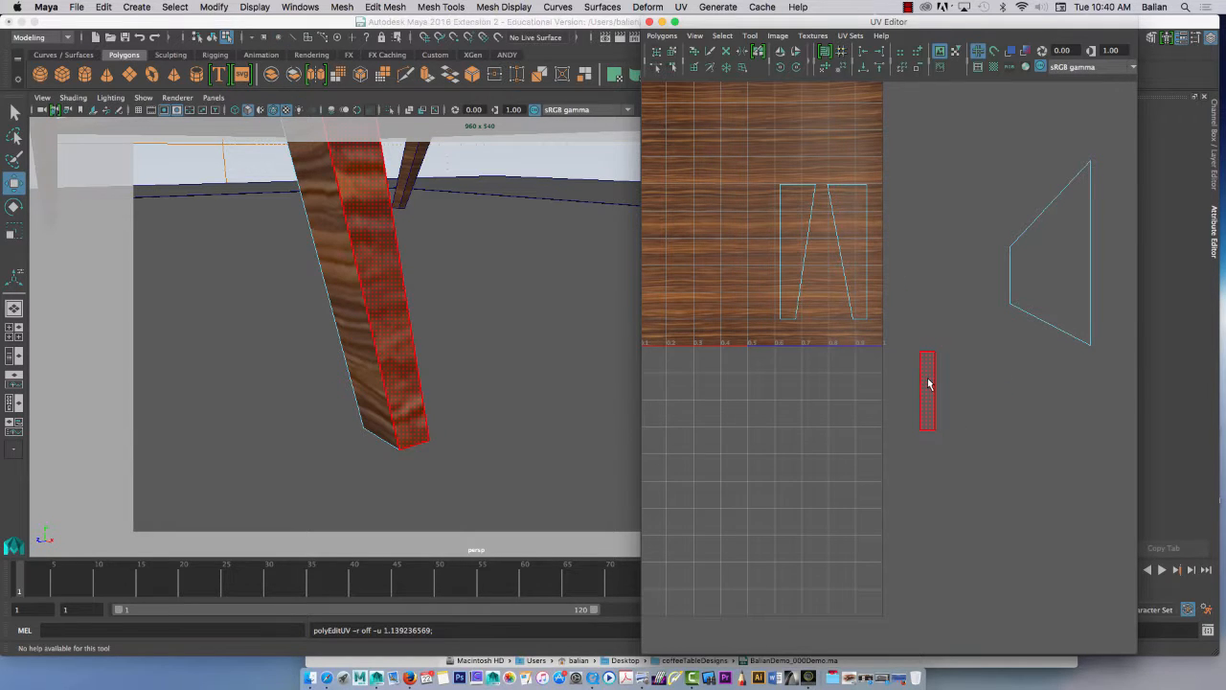
Move the narrow shell to the texture's bottom, then in Face mode select the leg's face strip for fitting
click(927, 391)
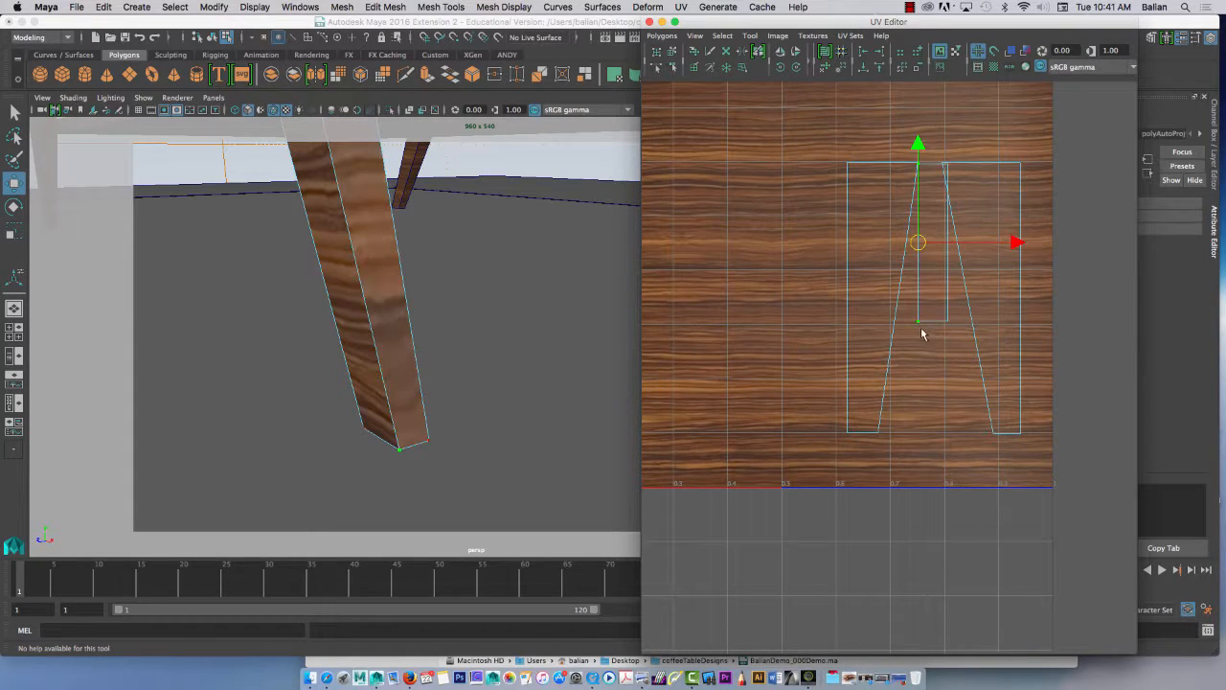
drag(918, 242, 932, 393)
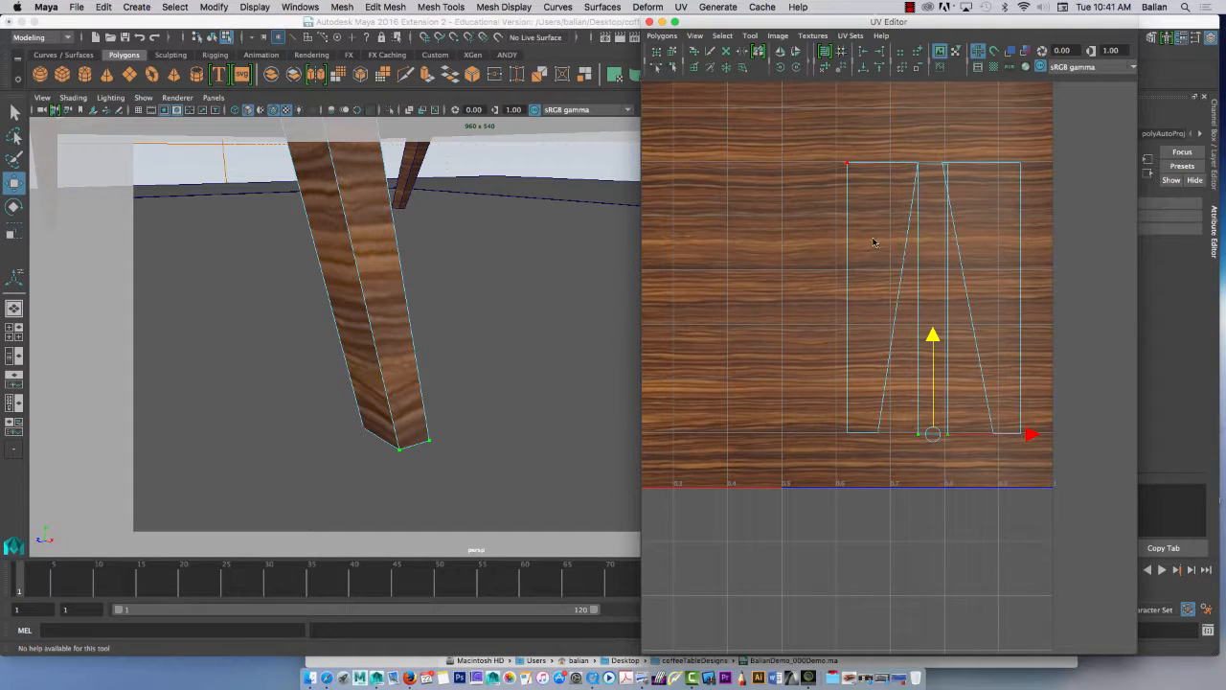
right_click(872, 242)
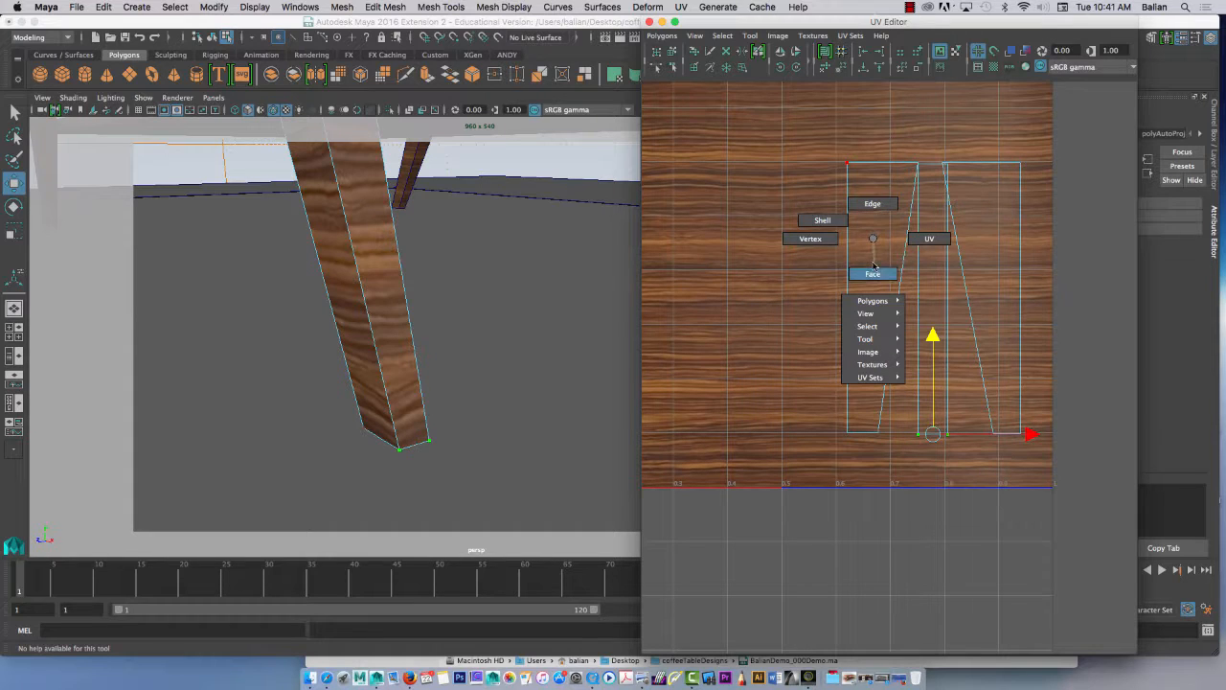
click(872, 272)
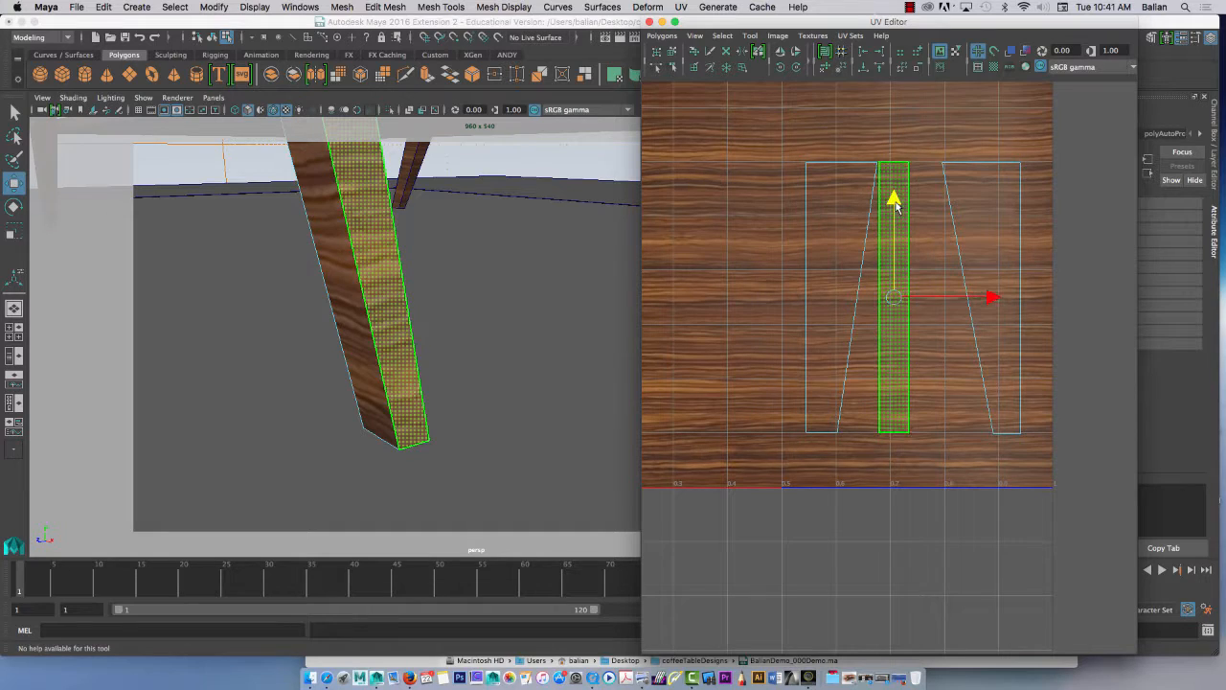
click(872, 356)
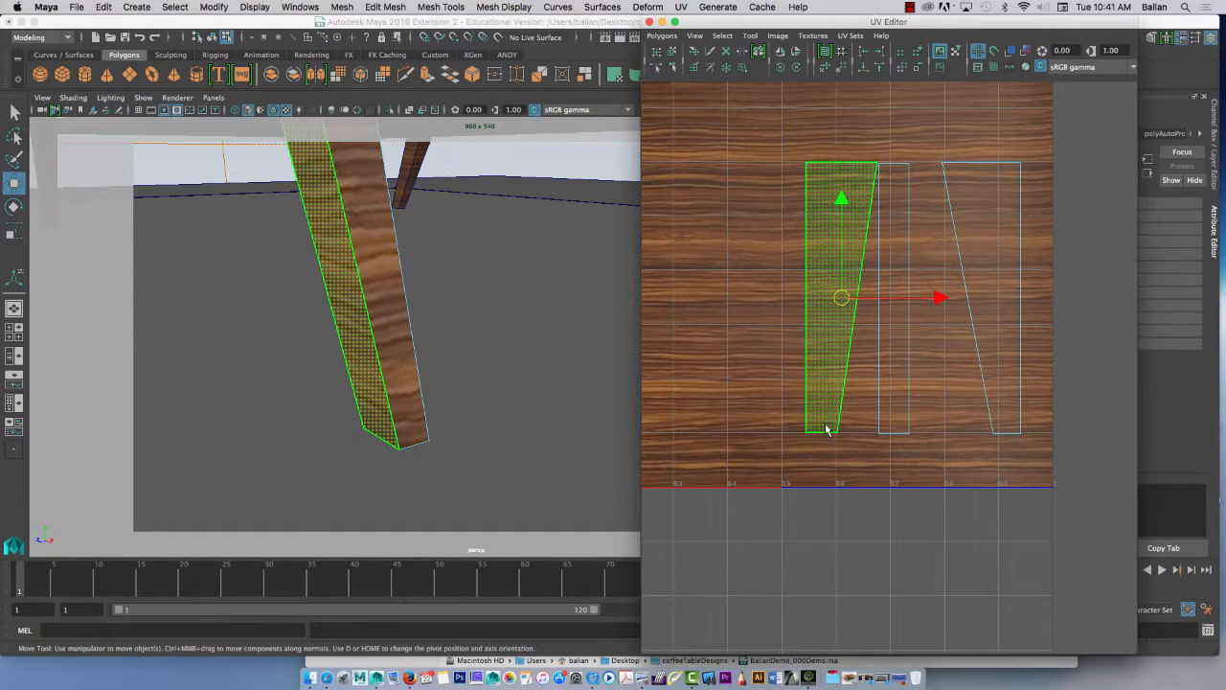
right_click(826, 425)
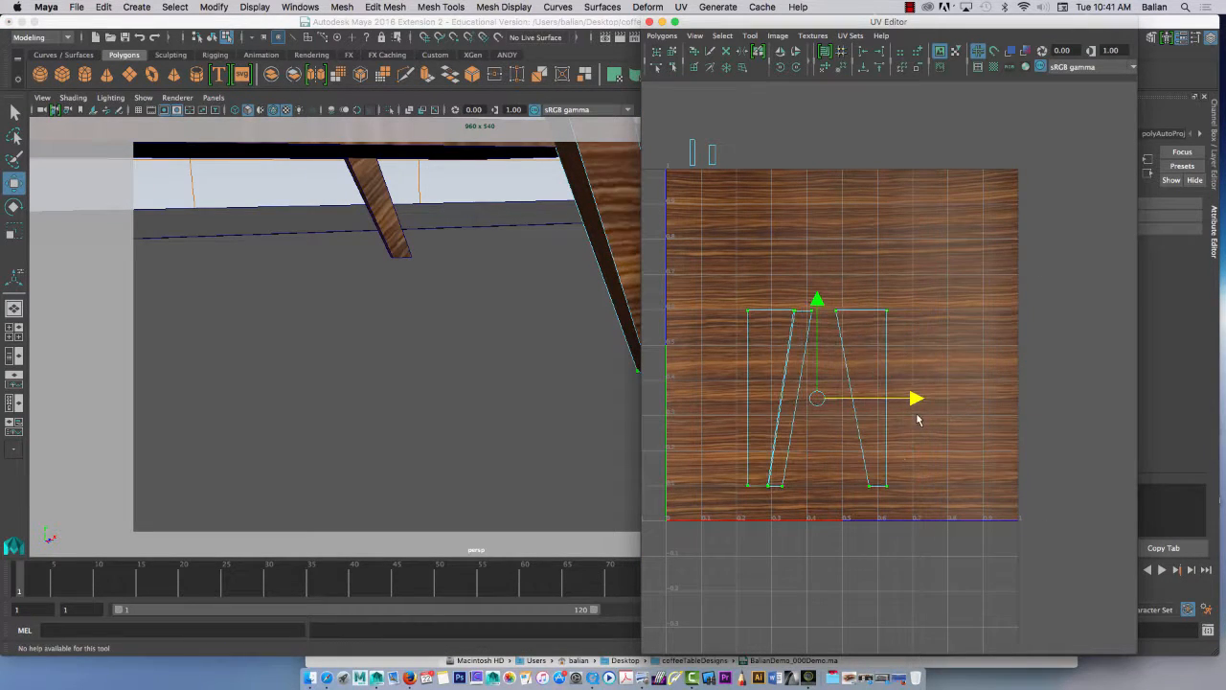
Drag the leg's UV shells vertically across the wood texture tile so the grain follows the leg
drag(816, 397, 817, 329)
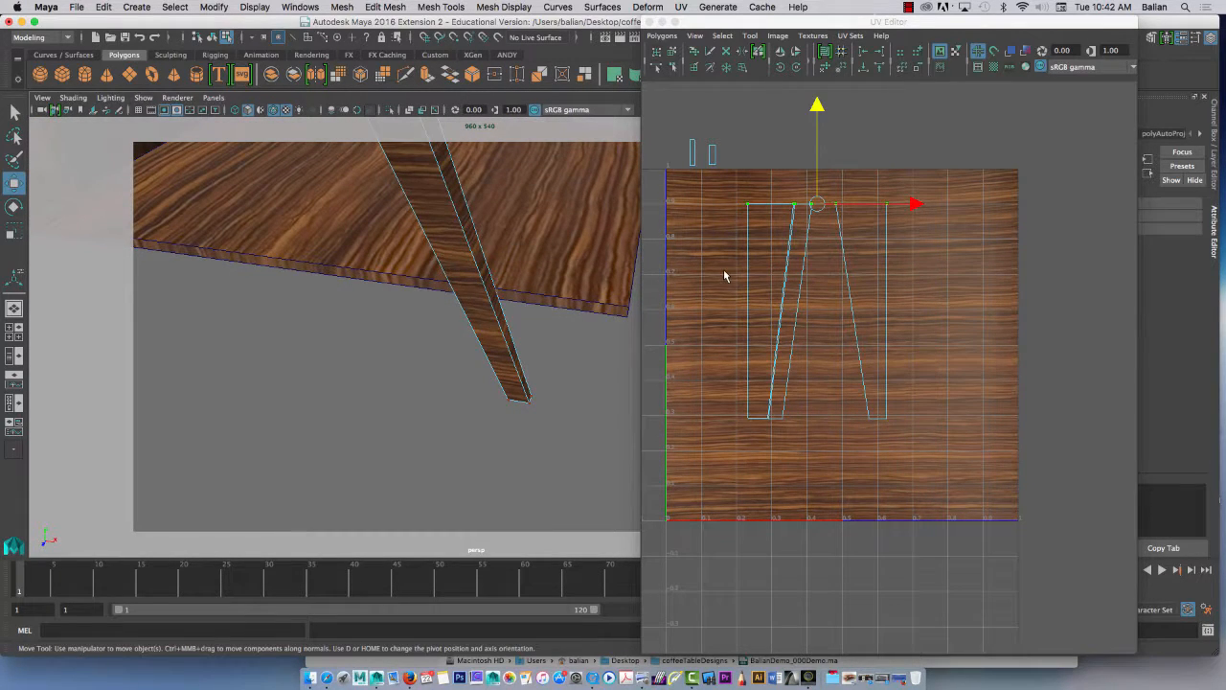
drag(816, 203, 817, 418)
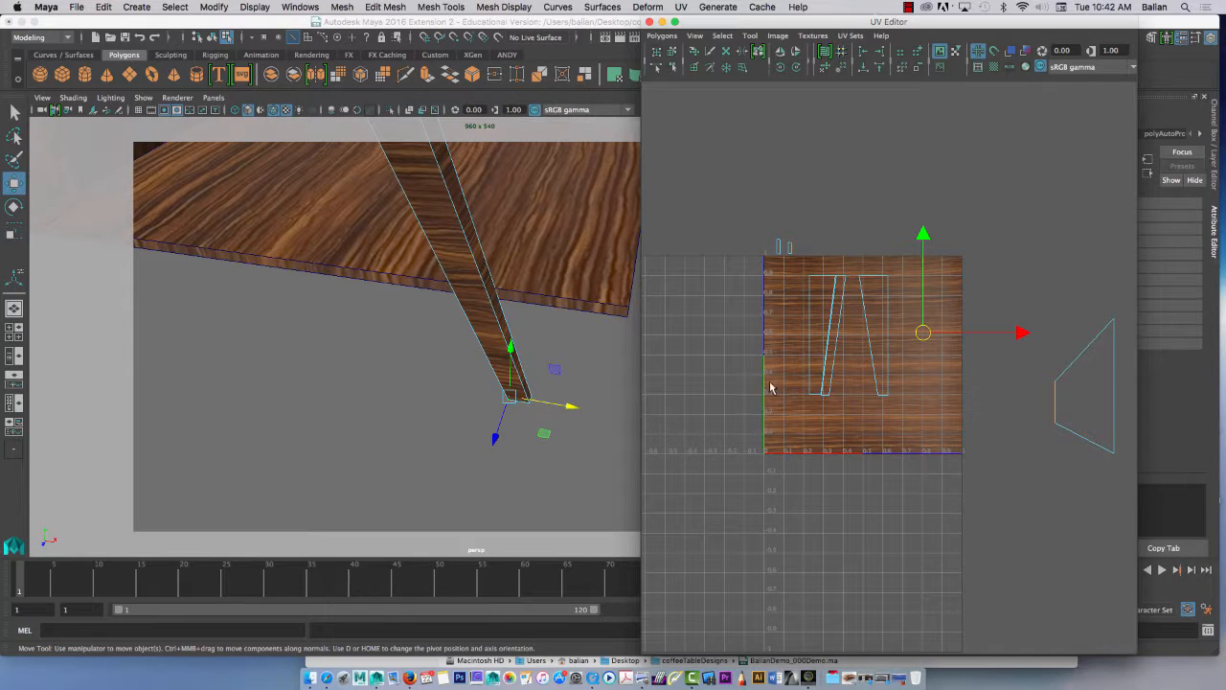
Switch to UV component mode to stand the trapezoid leg shell upright, then return the leg to object mode
right_click(1096, 400)
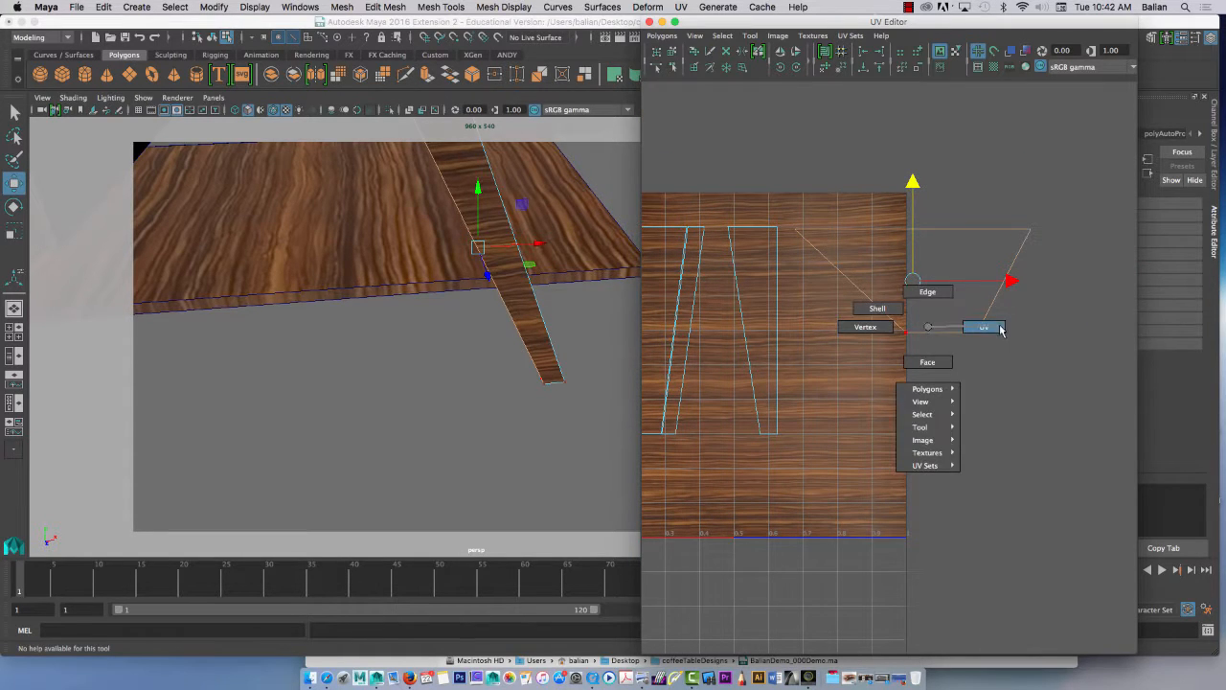
click(985, 326)
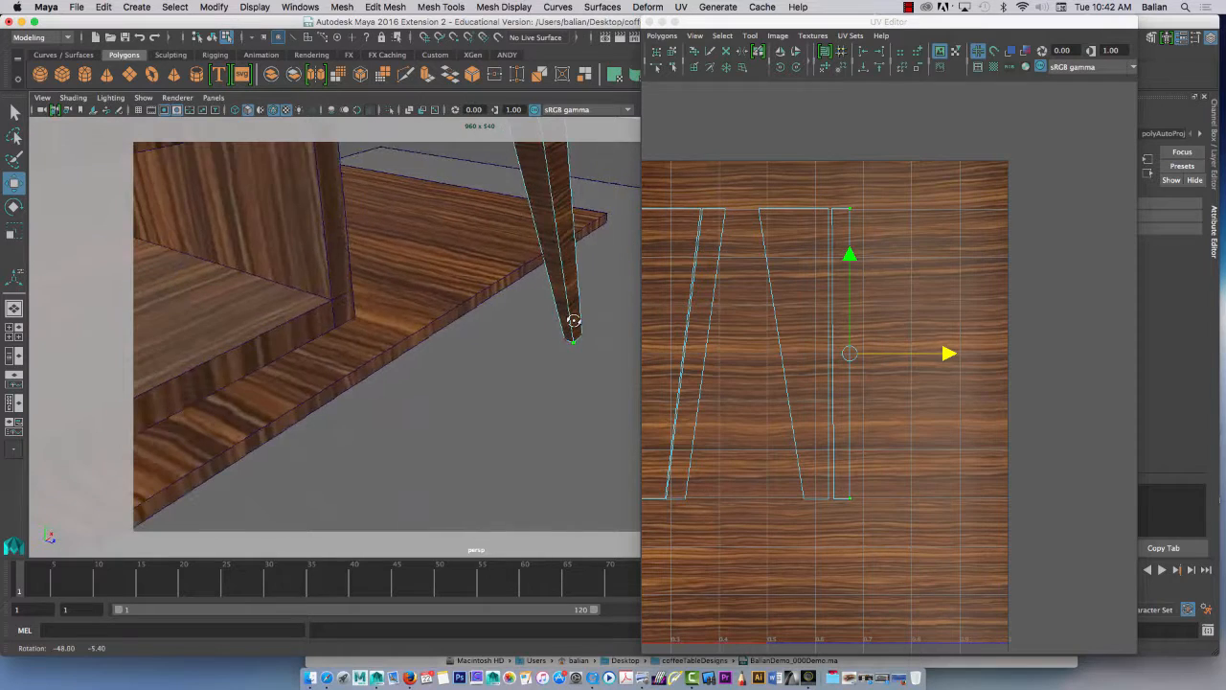
right_click(849, 322)
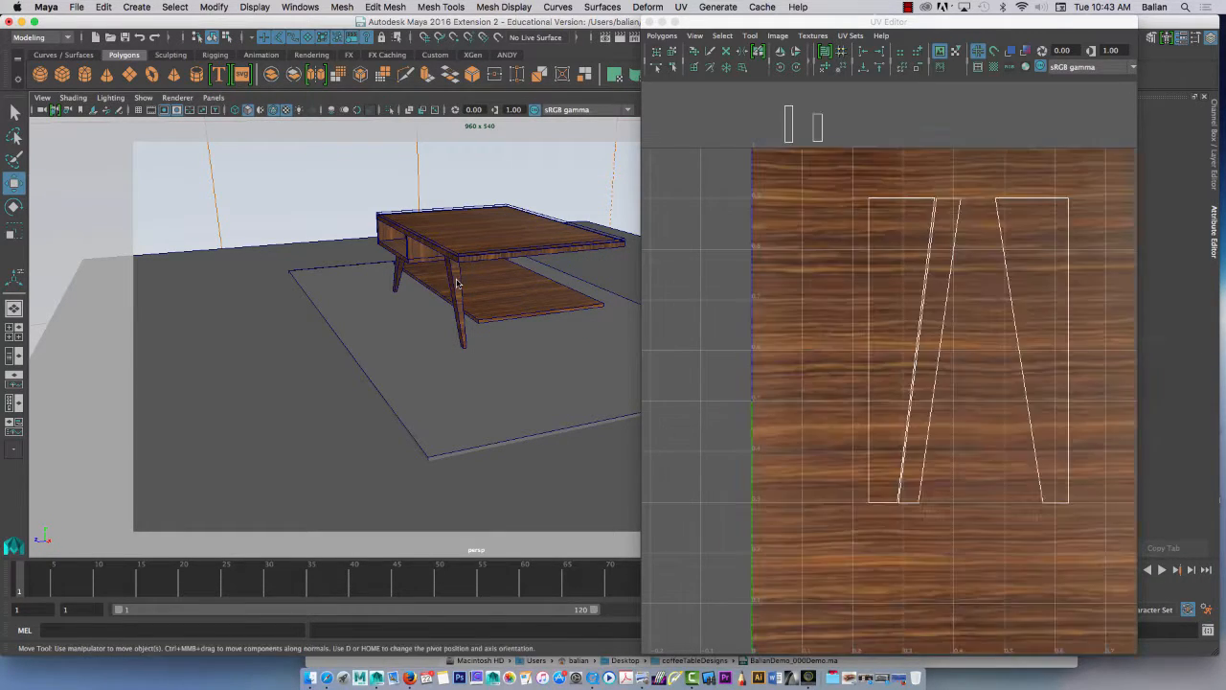
Select a table leg and slide it into position under the tabletop
click(460, 287)
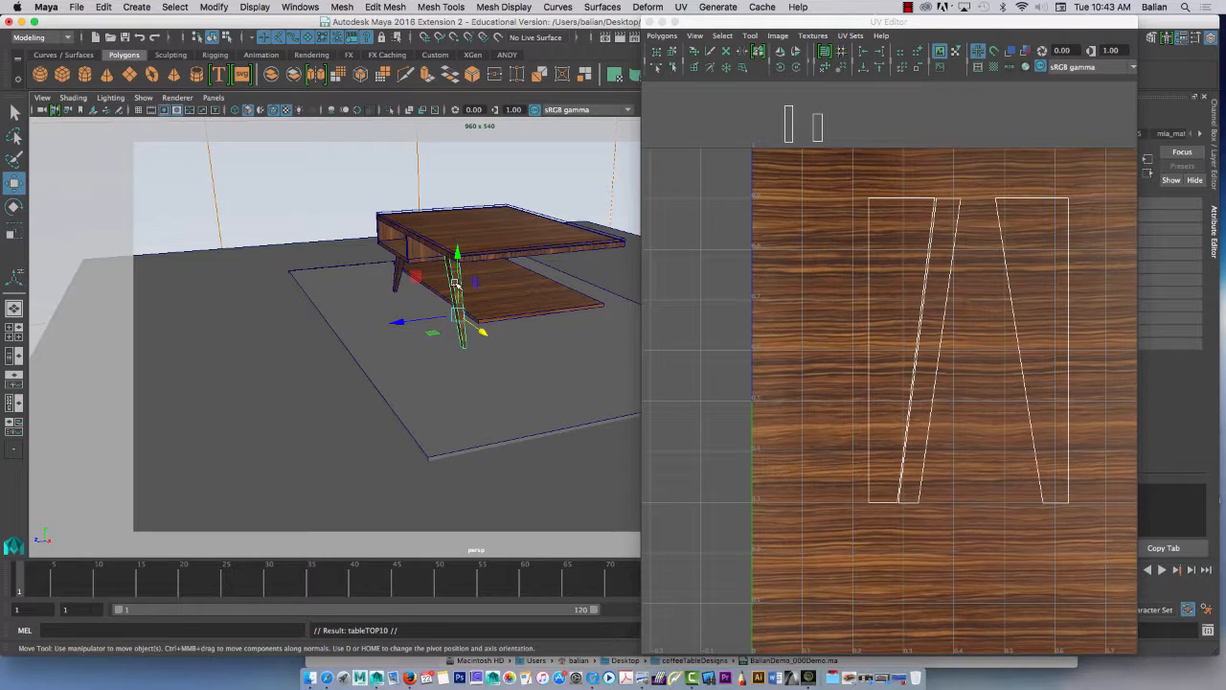
drag(458, 290, 498, 314)
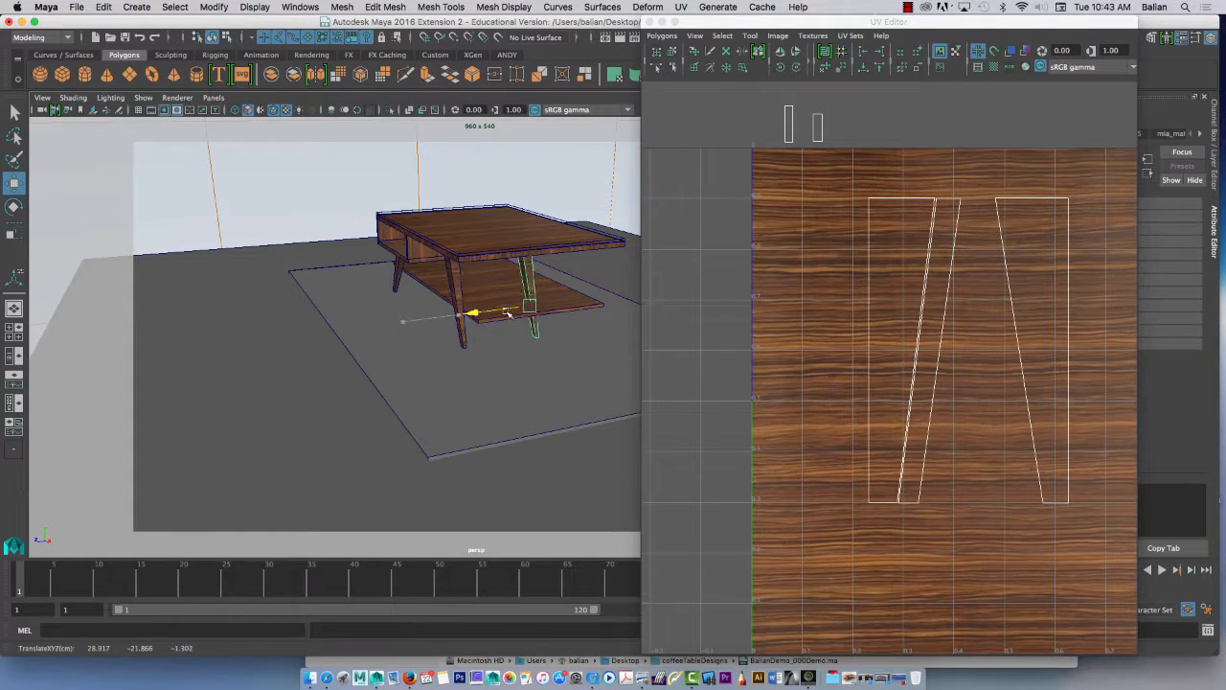
drag(533, 307, 594, 306)
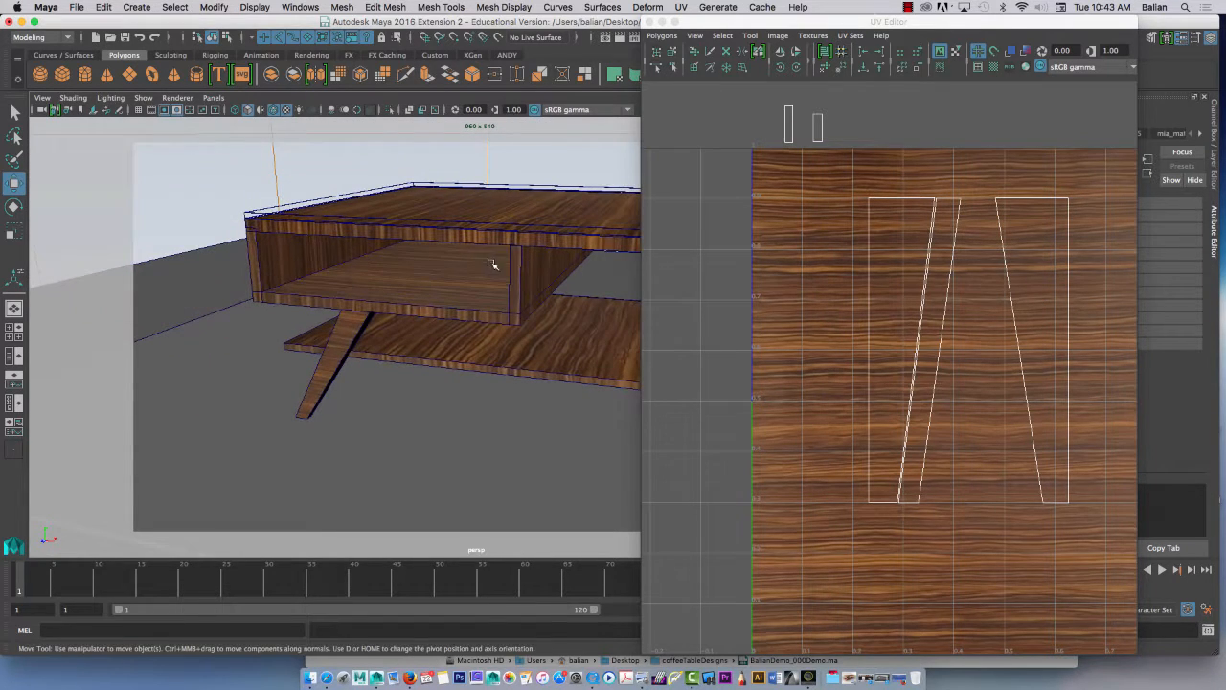
mouse_move(594, 305)
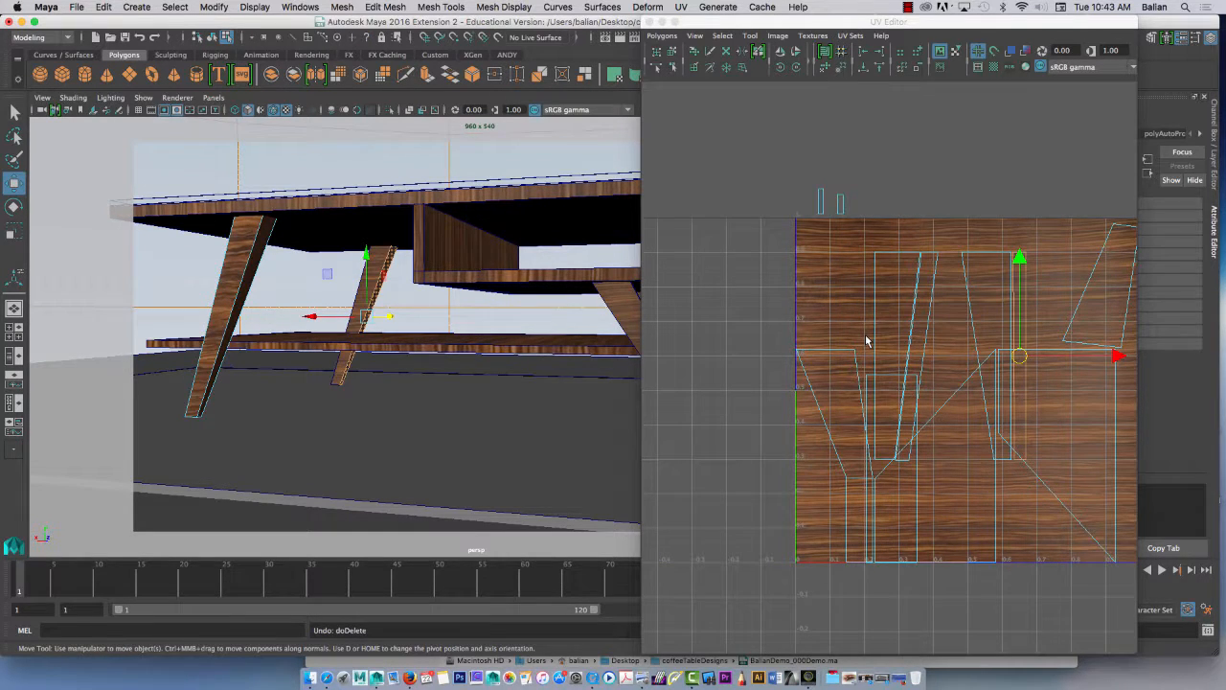
Select another leg for UV alignment and inspect the table from above and inside the tabletop box
right_click(380, 297)
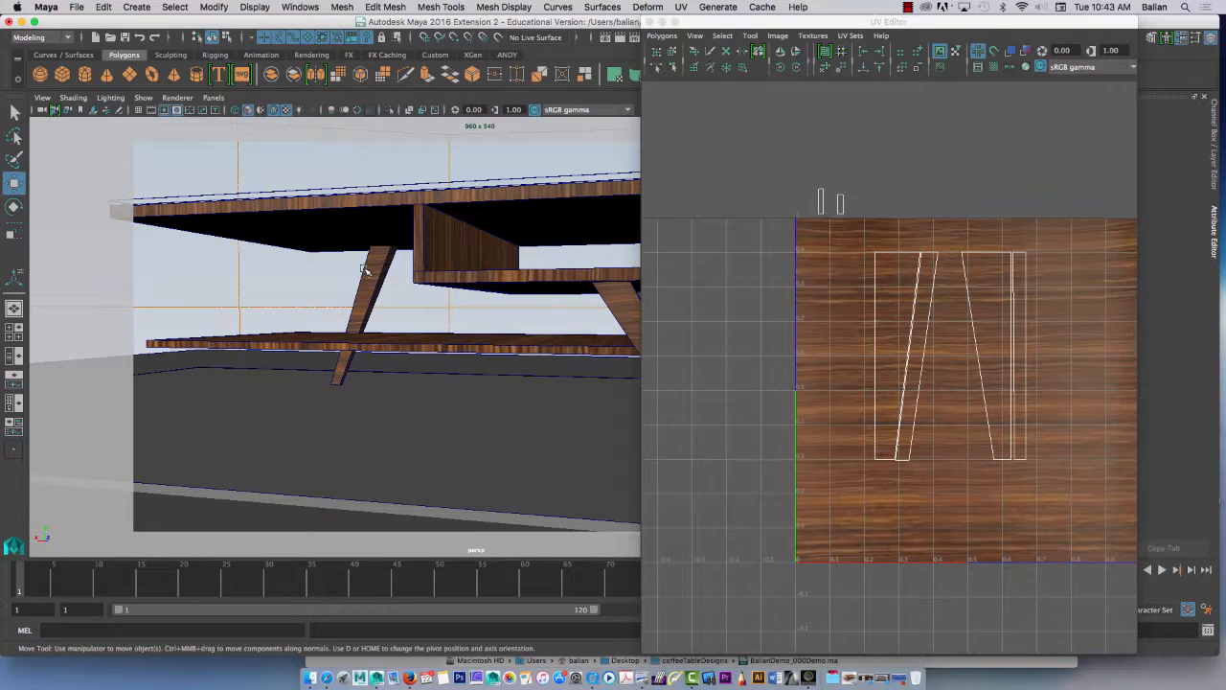
click(362, 273)
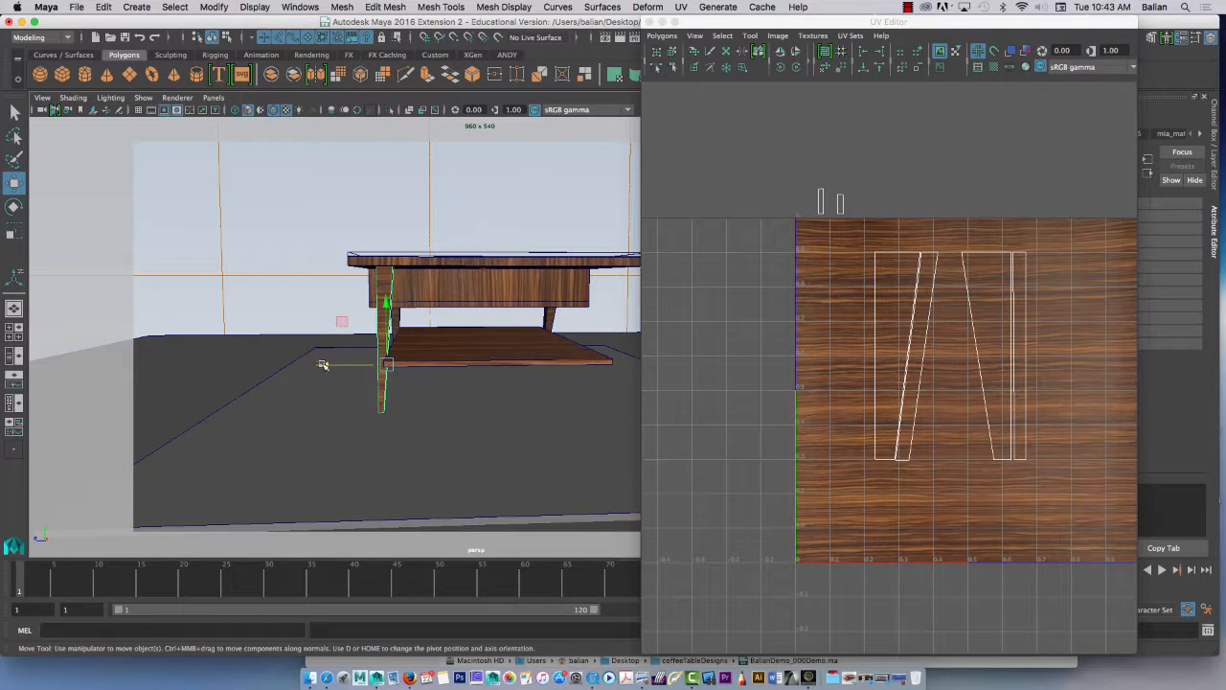
drag(383, 364, 541, 364)
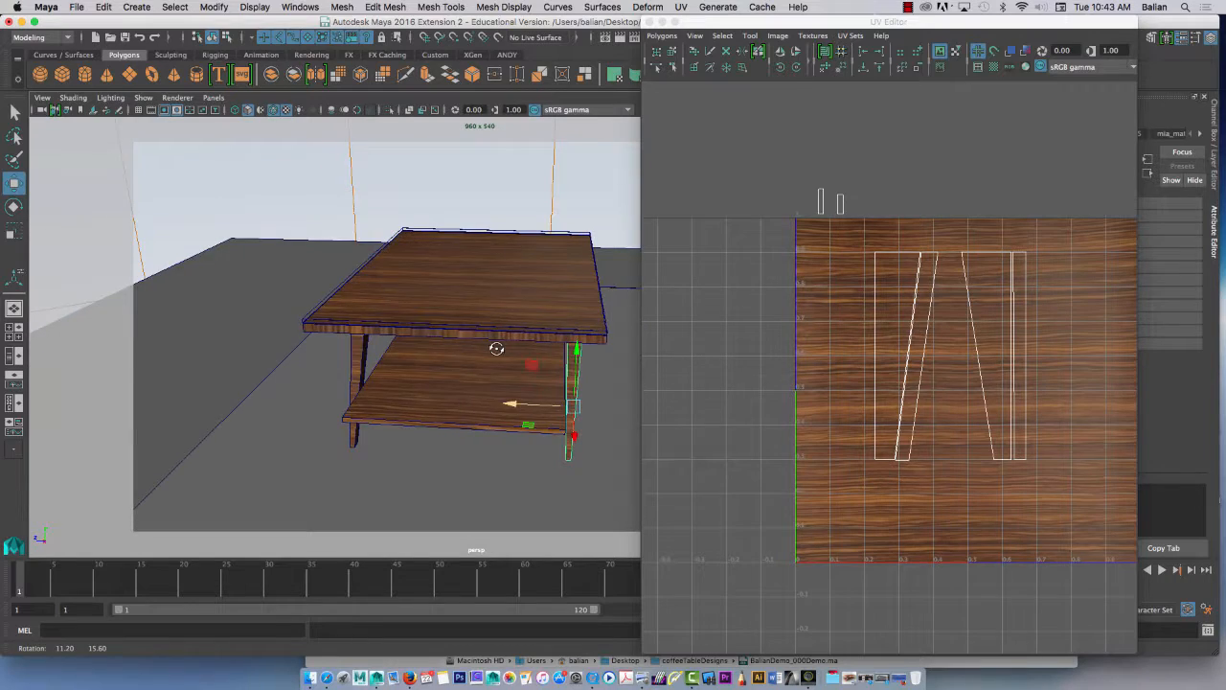
drag(496, 349, 449, 370)
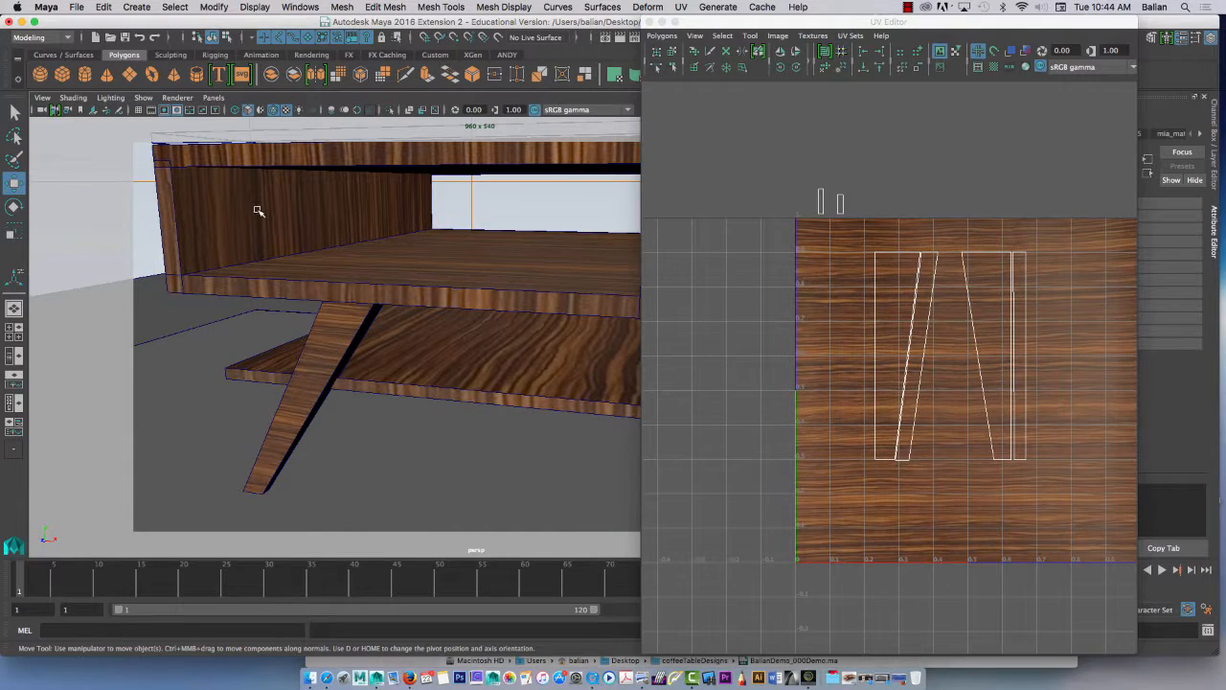
Assign a new mia_material shader to the inner faces of the tabletop box
click(278, 215)
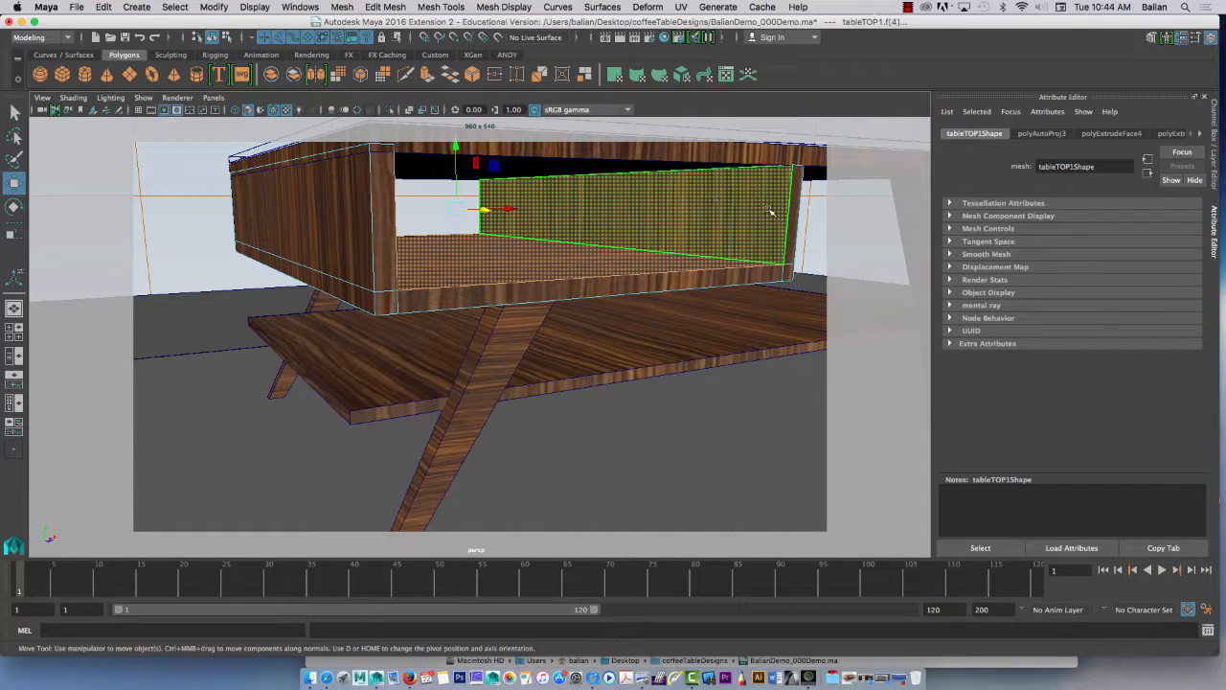
right_click(755, 209)
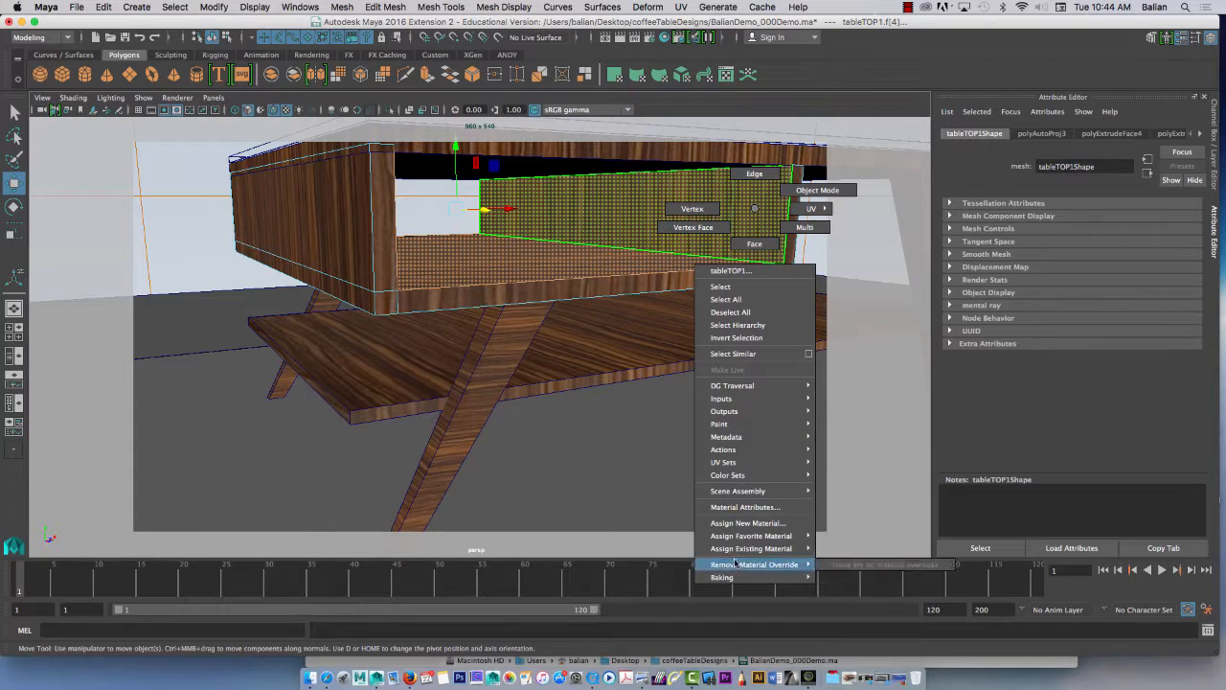
click(747, 524)
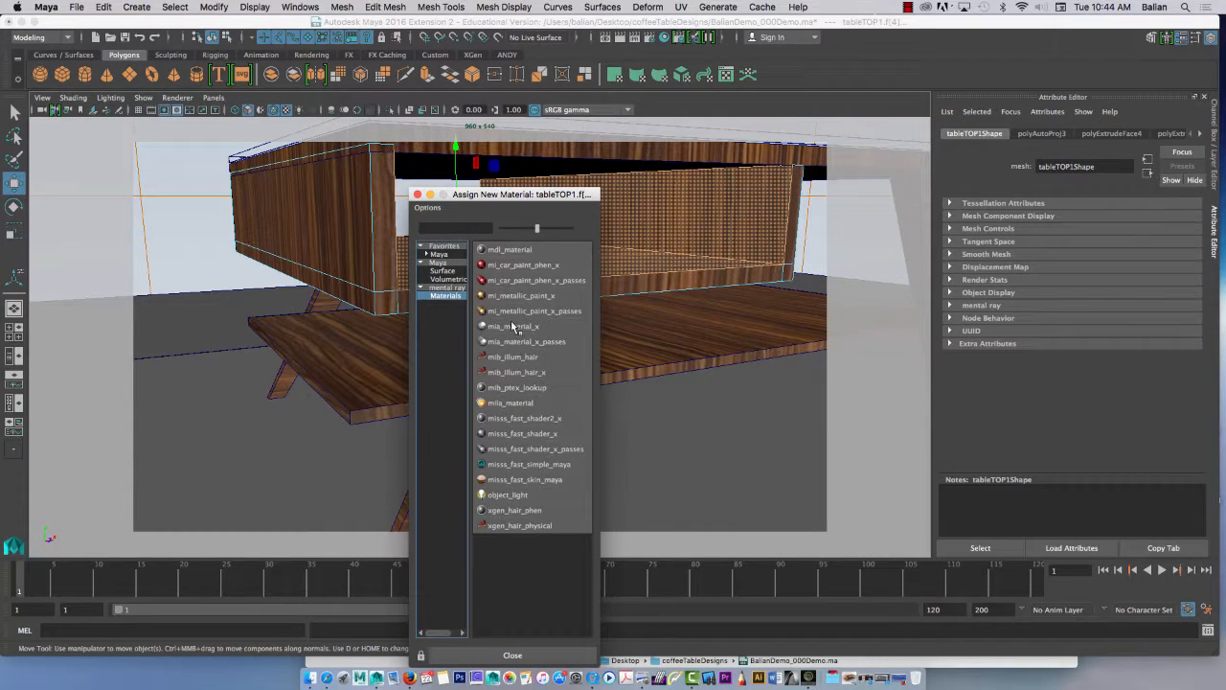
click(514, 325)
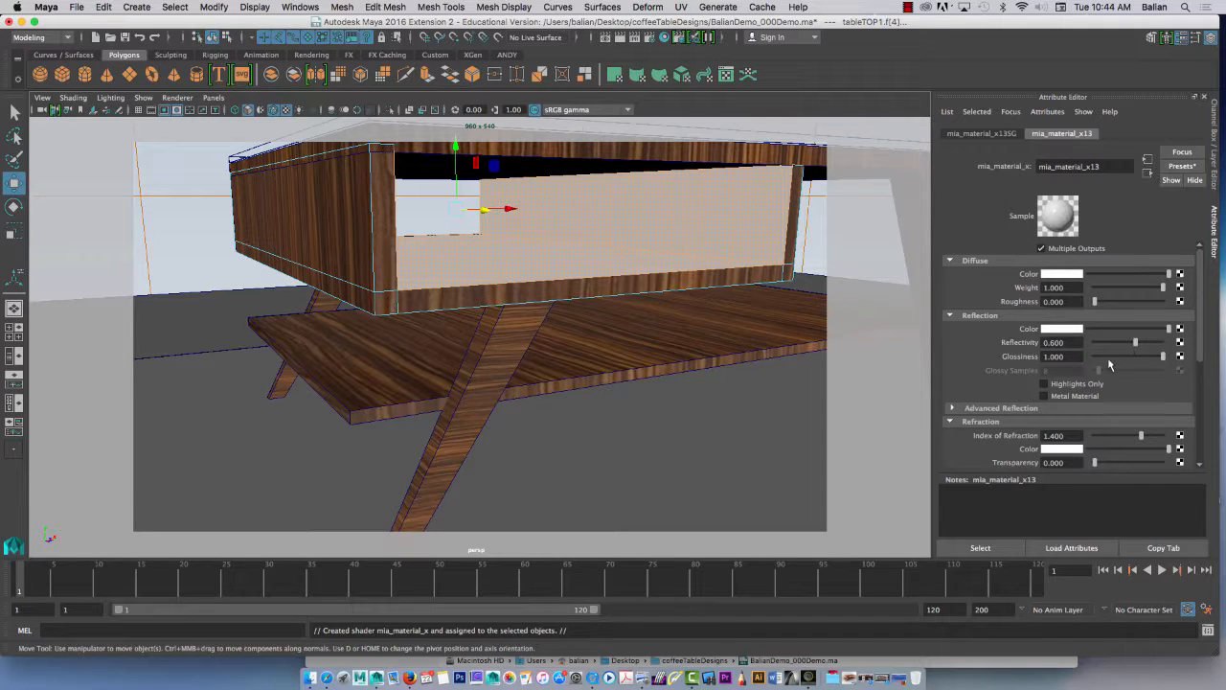
Lower the laminate's reflection glossiness, check the material presets, and bring up material options for the floor plane
drag(1135, 341, 1096, 341)
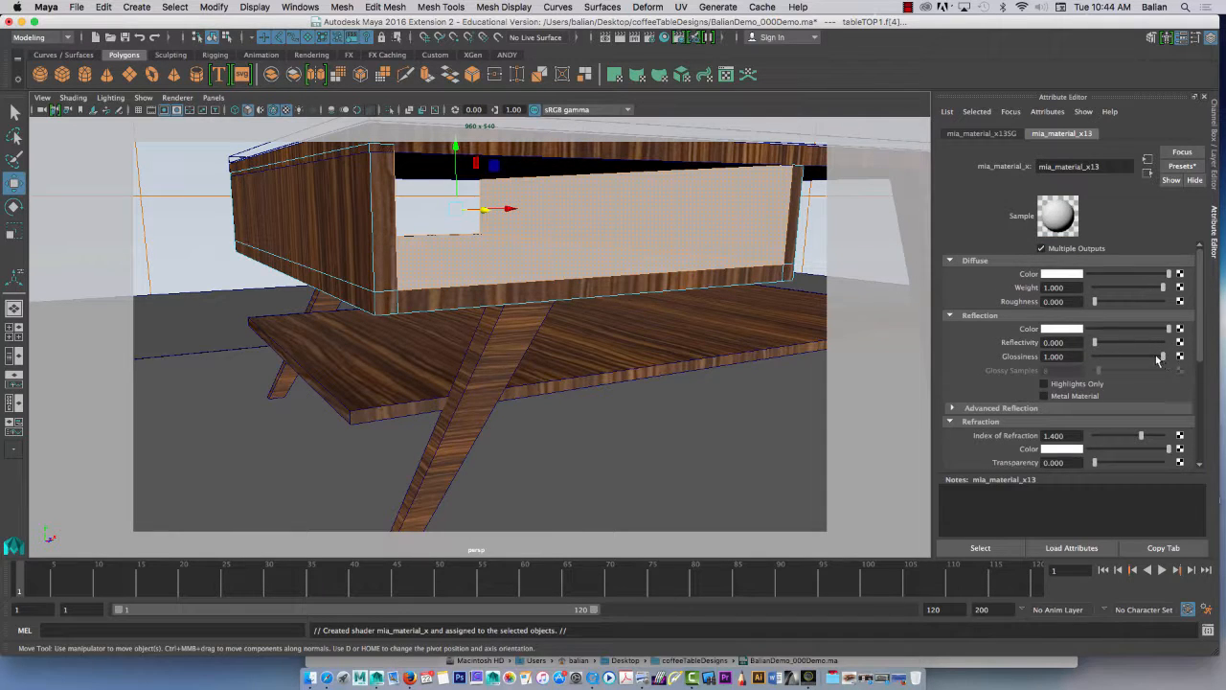
click(1181, 165)
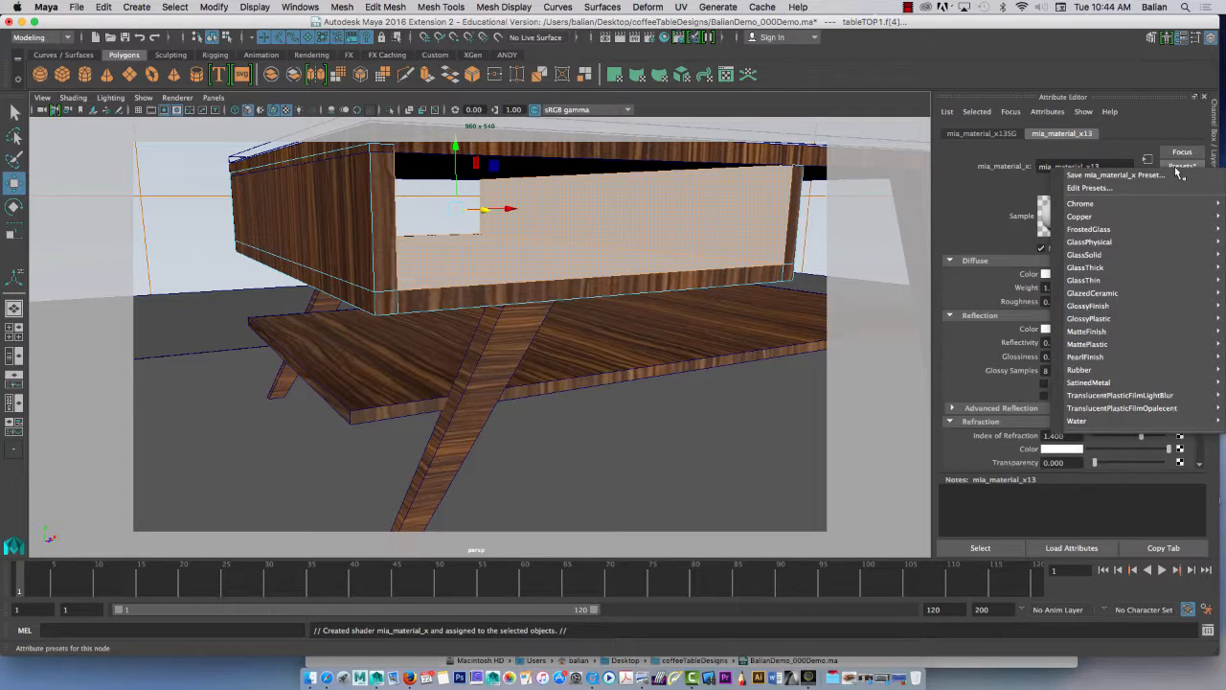
mouse_move(1088, 345)
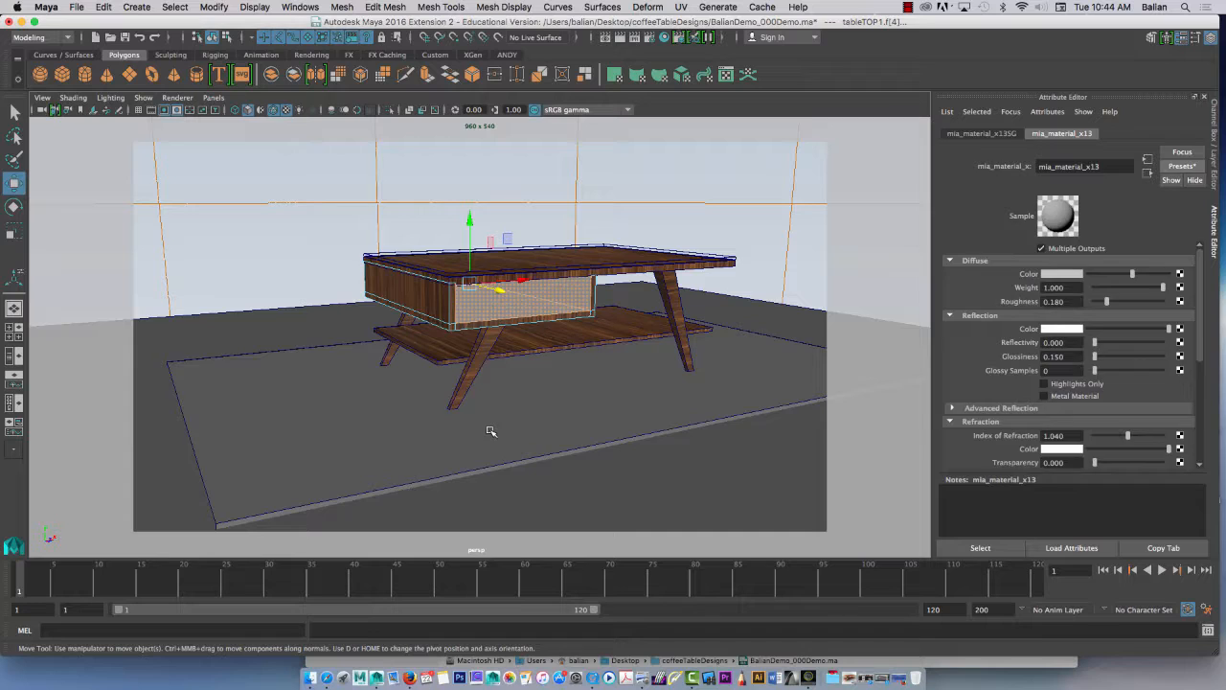
right_click(489, 306)
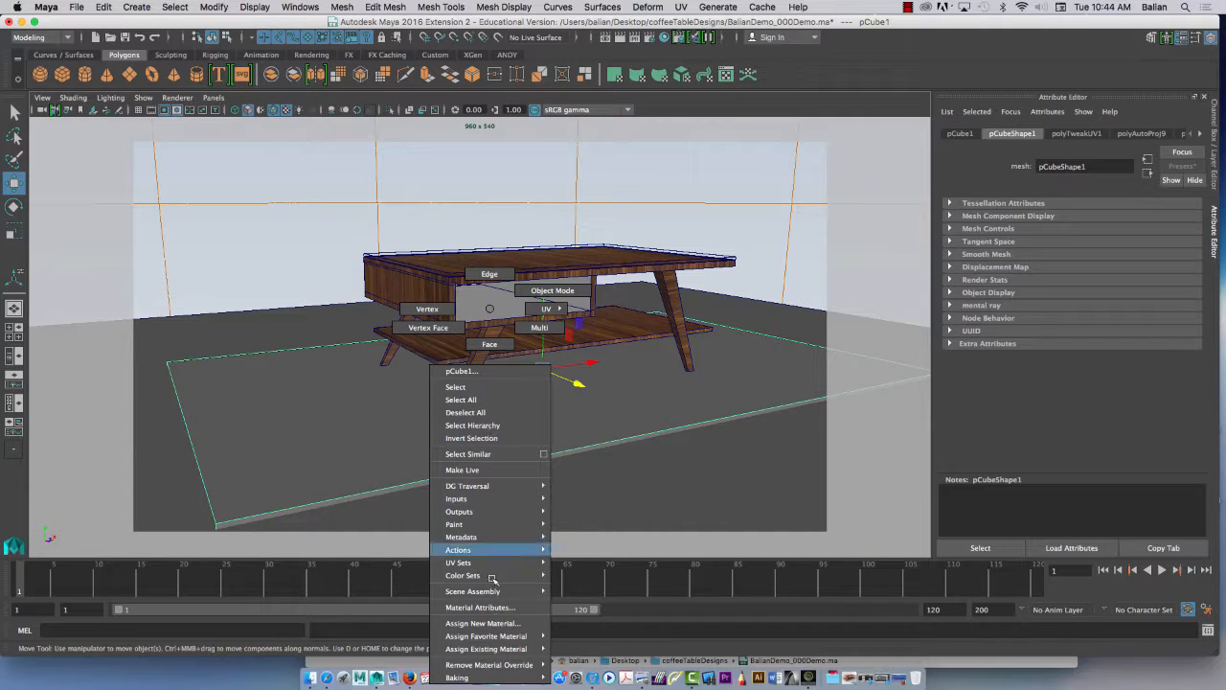
mouse_move(483, 622)
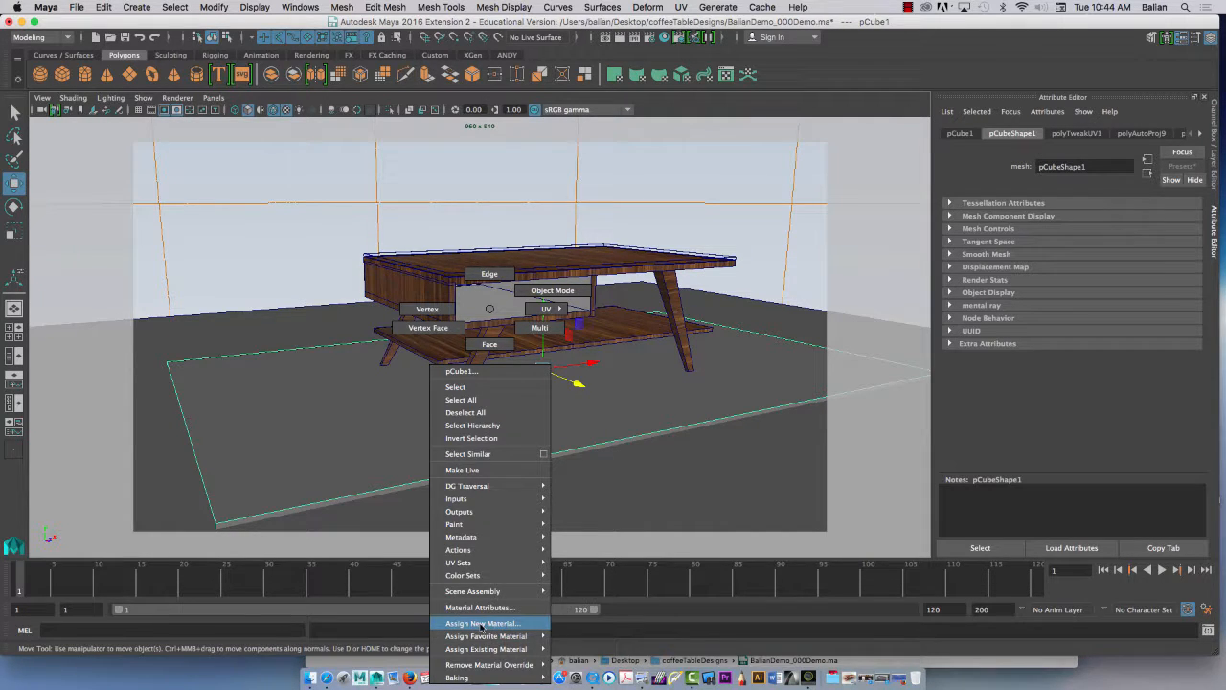
Assign a new material to the floor plane
click(482, 623)
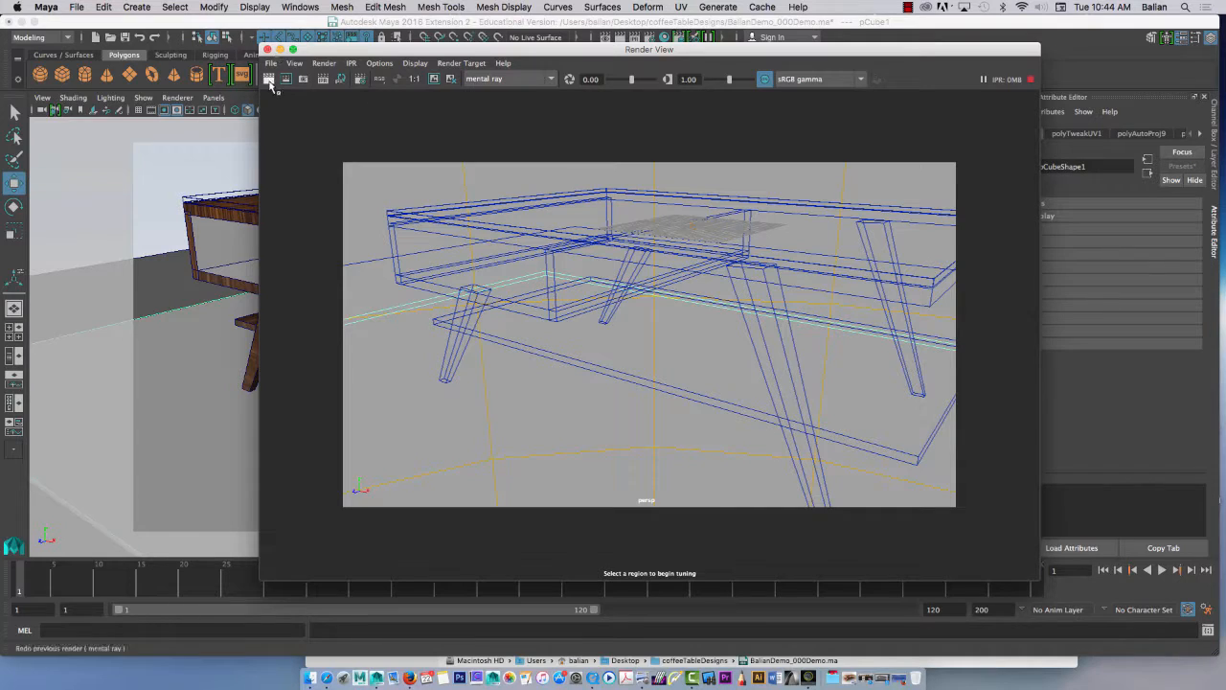
Render the current frame of the coffee table with mental ray in Render View
click(268, 79)
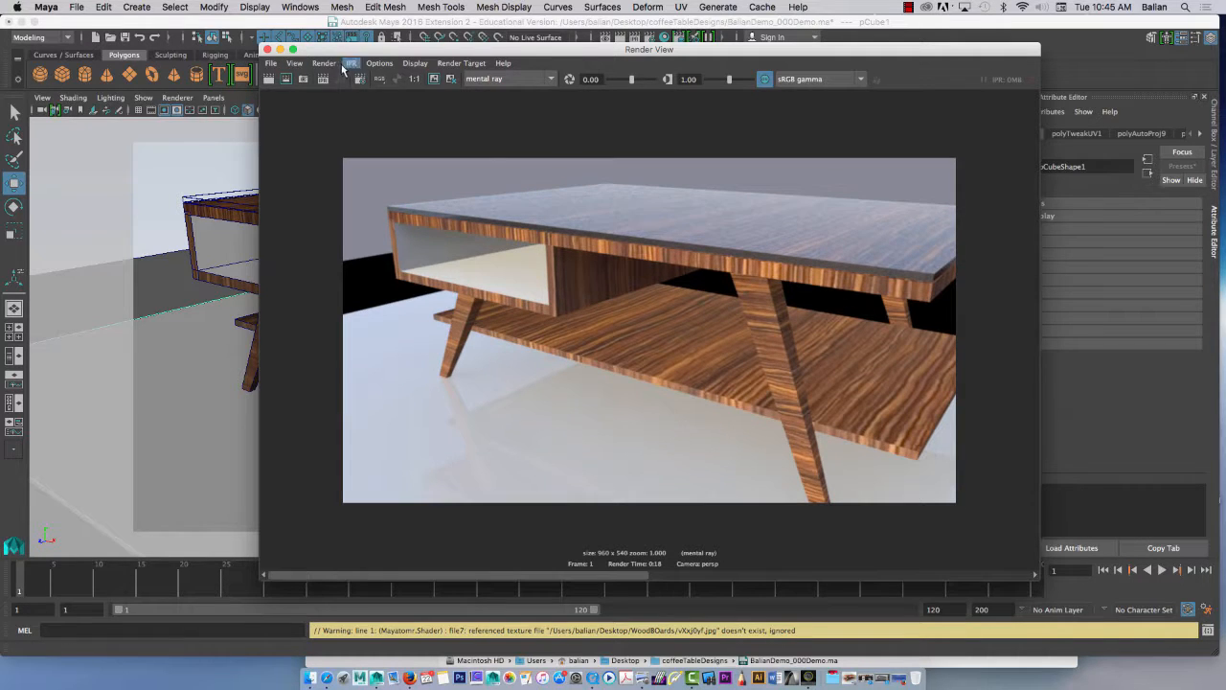
Save the render as JPEG 'DemoTa' in the coffeeTableDesigns folder via File > Save Image
click(272, 63)
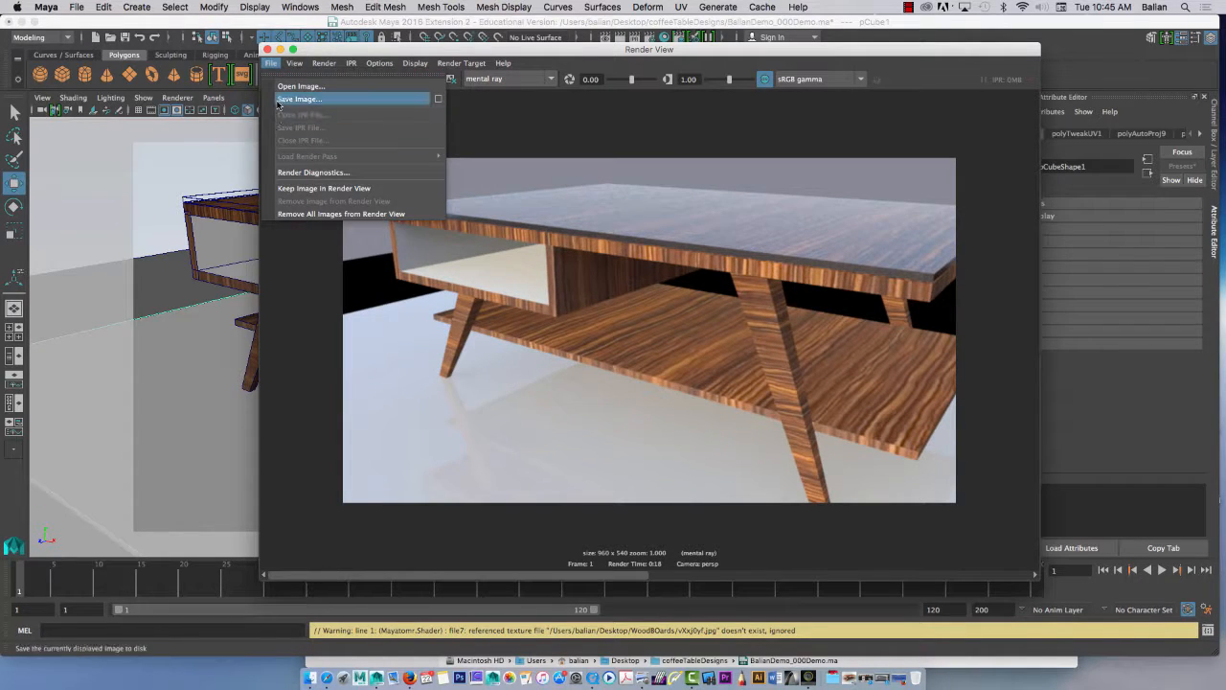
click(299, 100)
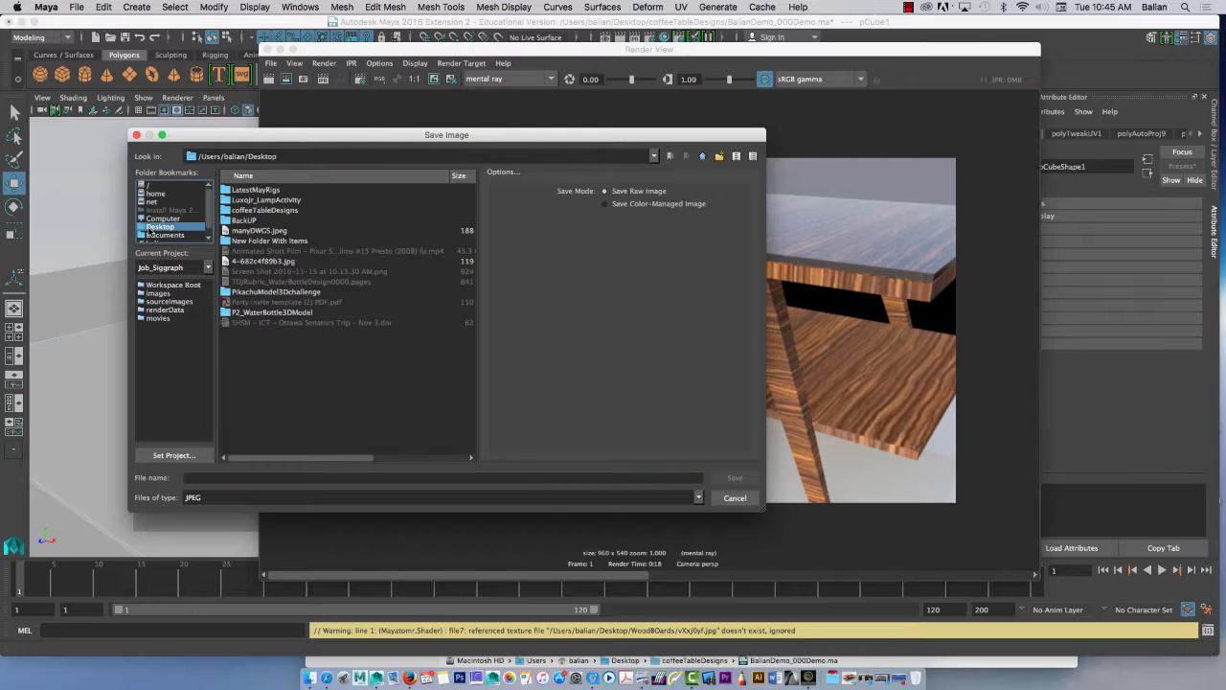
double_click(264, 209)
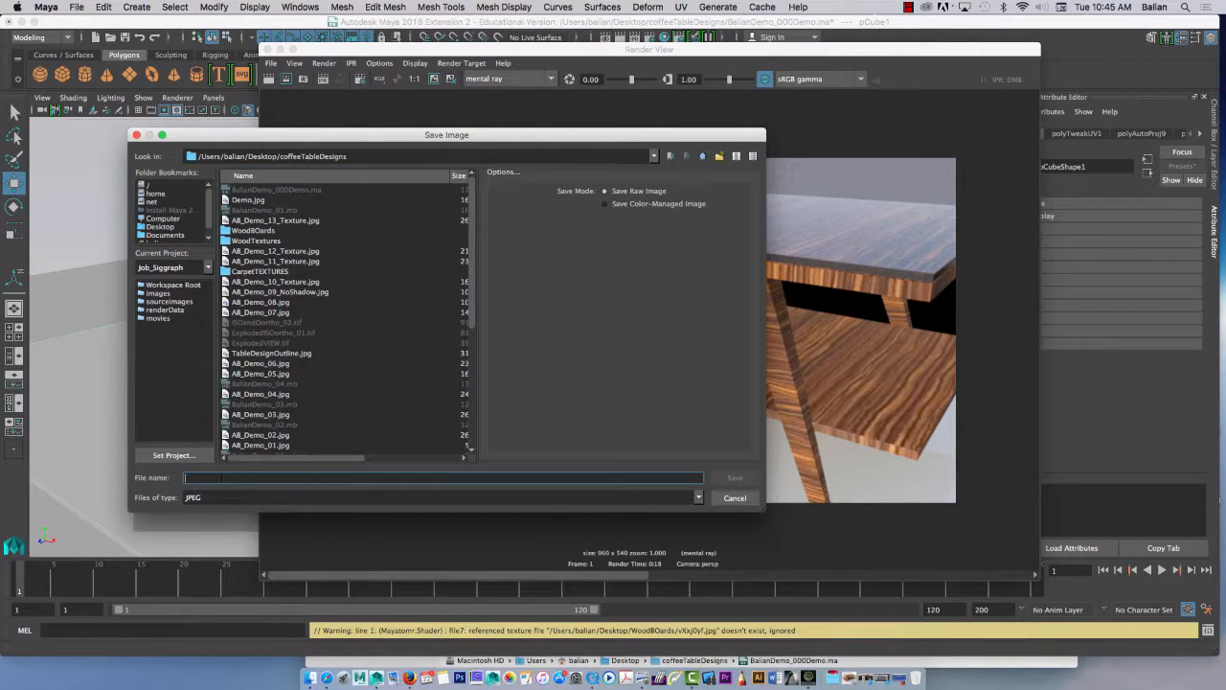
text(DemoTa)
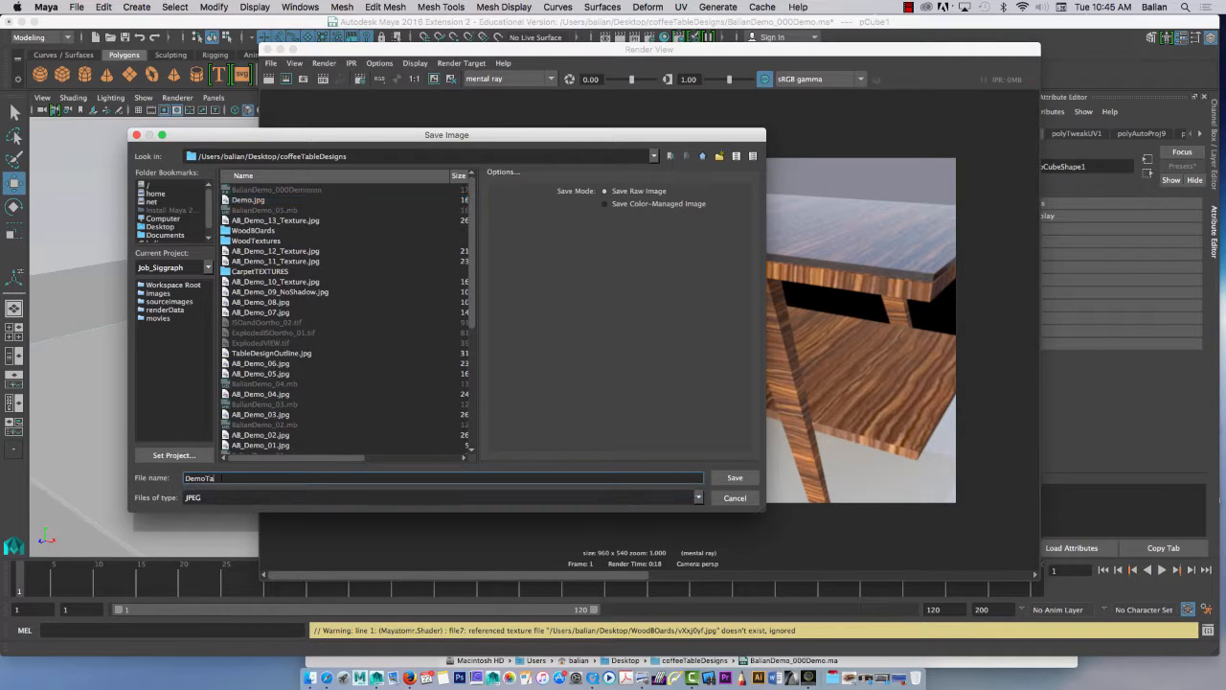
click(736, 498)
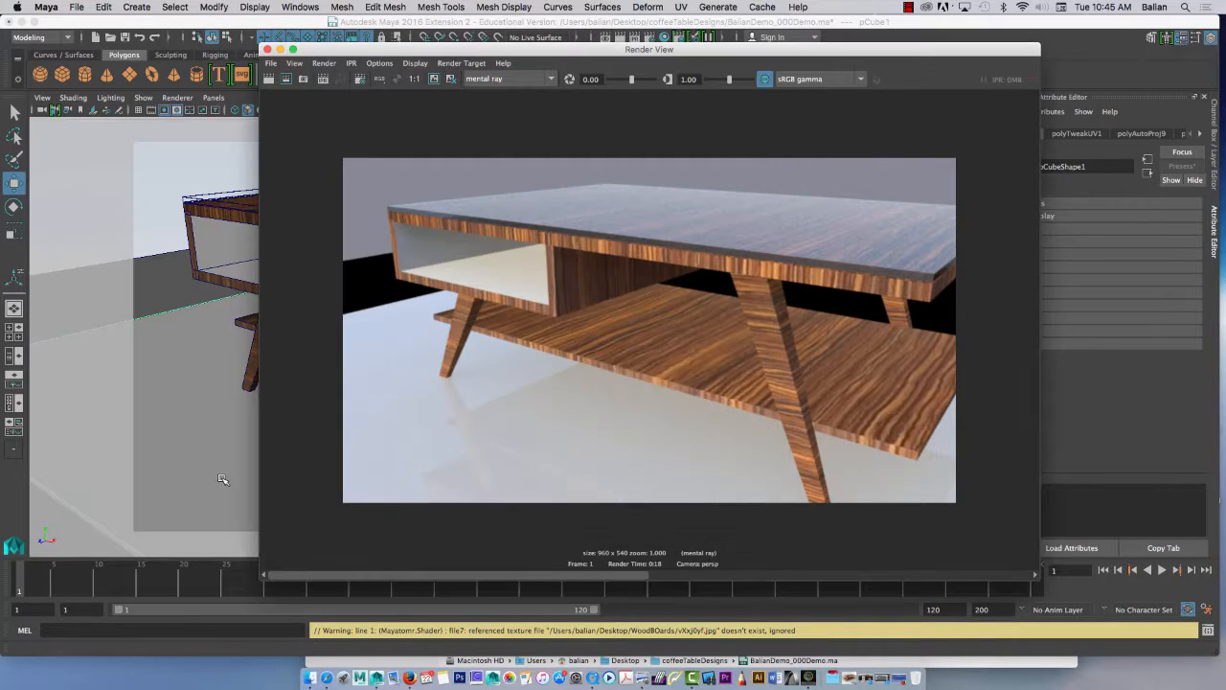